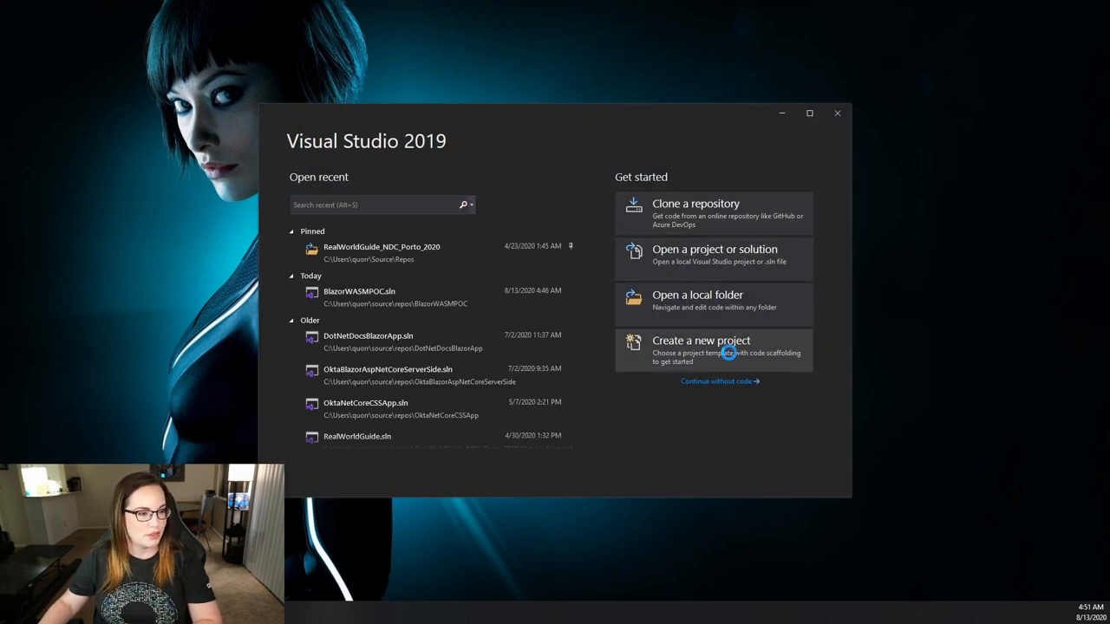
- Start a new Blazor App project and name it Okta Blazor WASM
{"action": "left_click", "coordinate": [701, 340]}
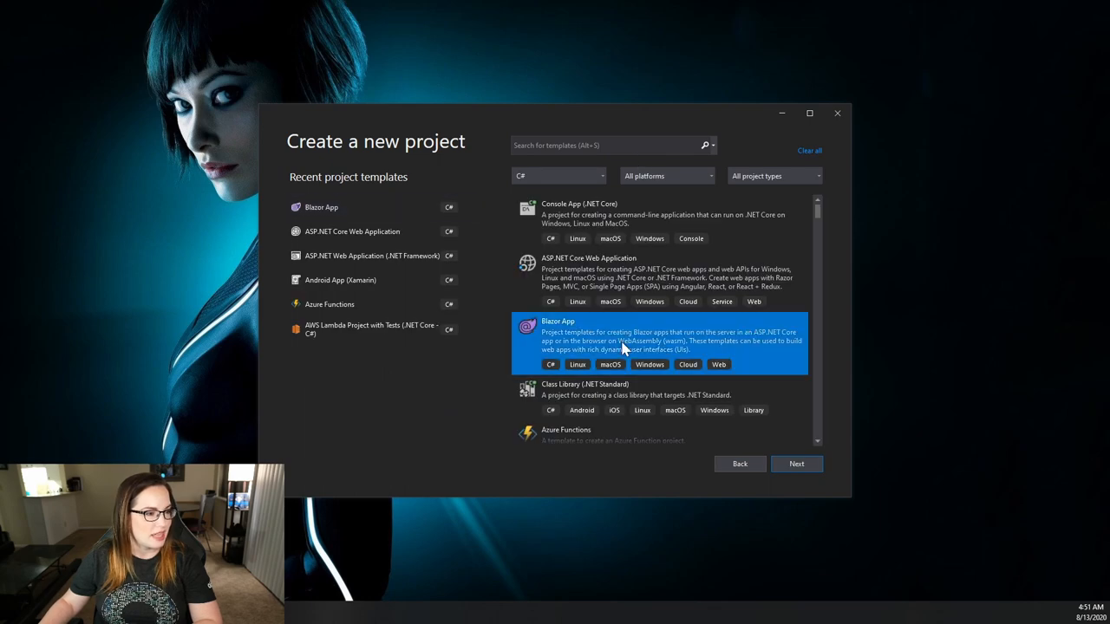
{"action": "left_click", "coordinate": [795, 463]}
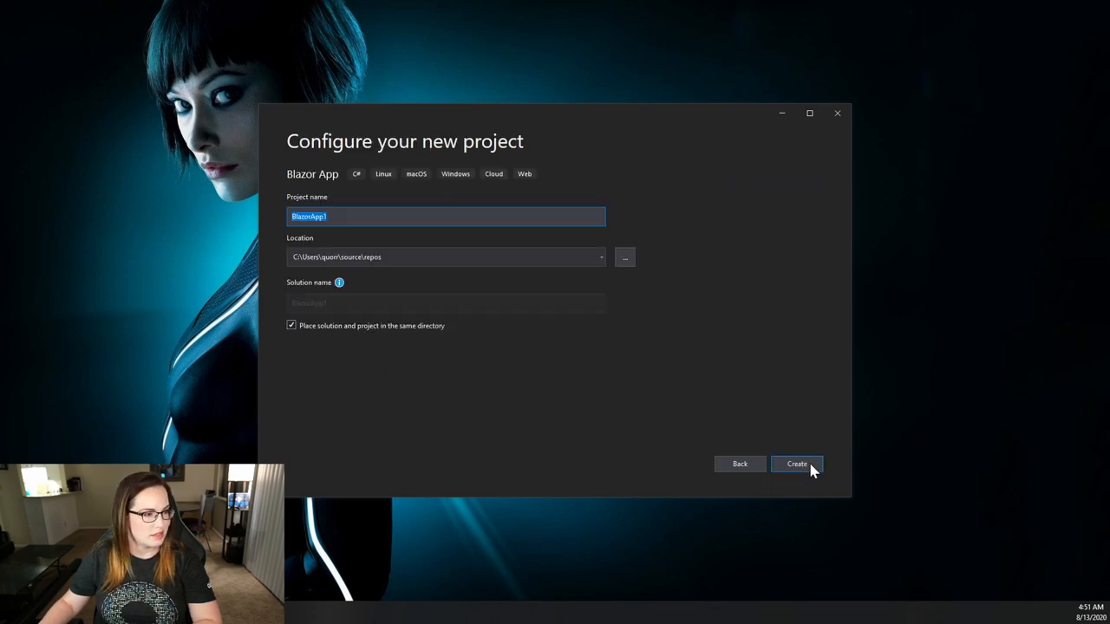
{"action": "type", "text": "Okta"}
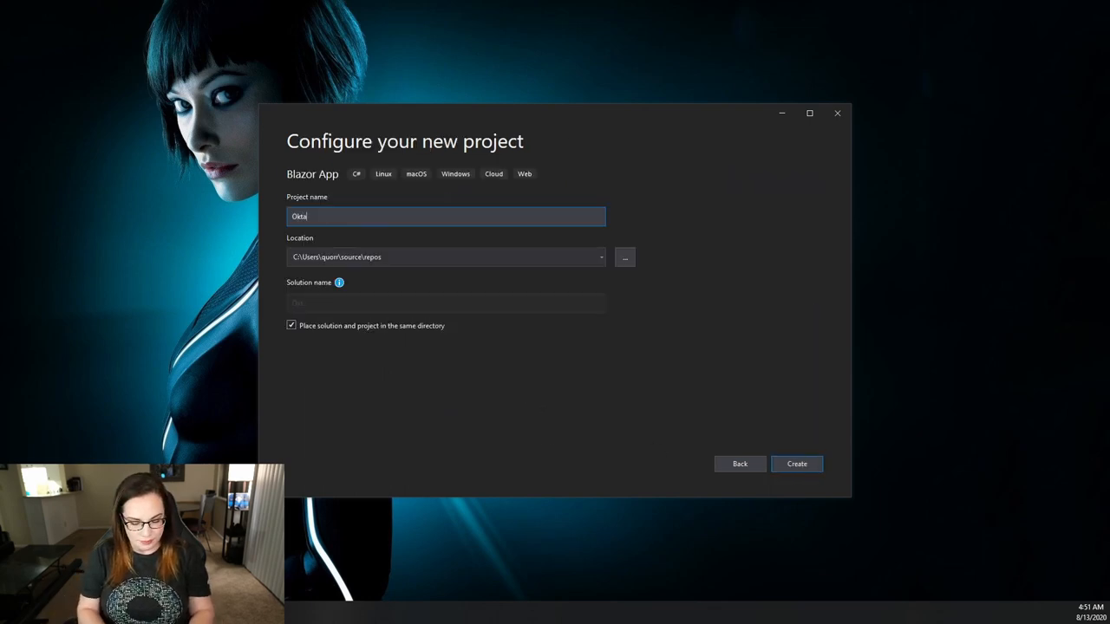
{"action": "type", "text": "Blazor WA"}
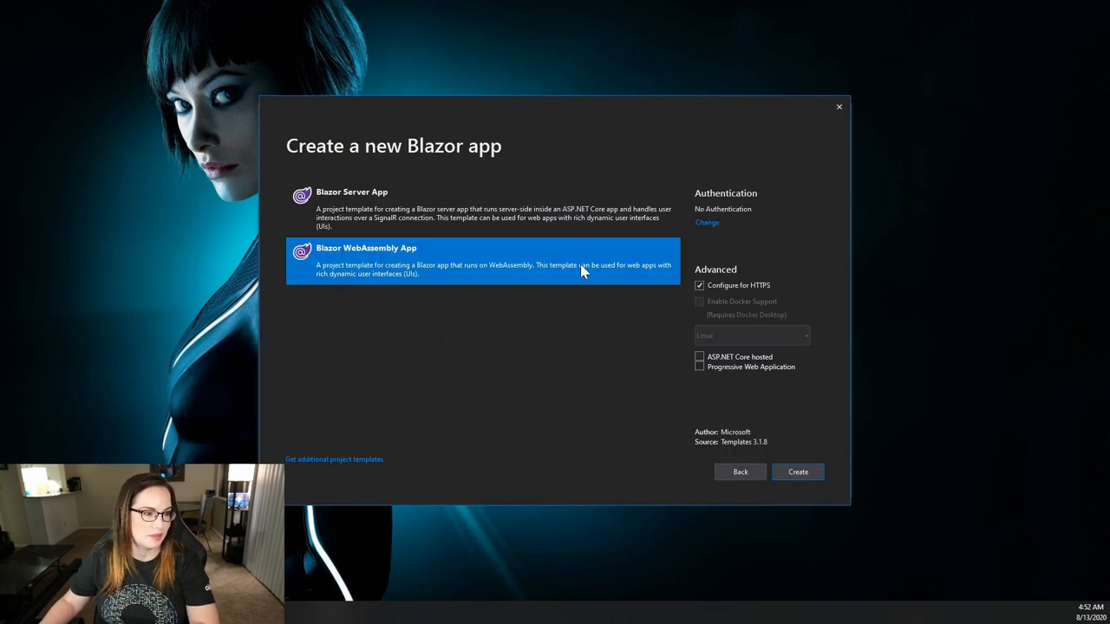
{"action": "mouse_move", "coordinate": [699, 364]}
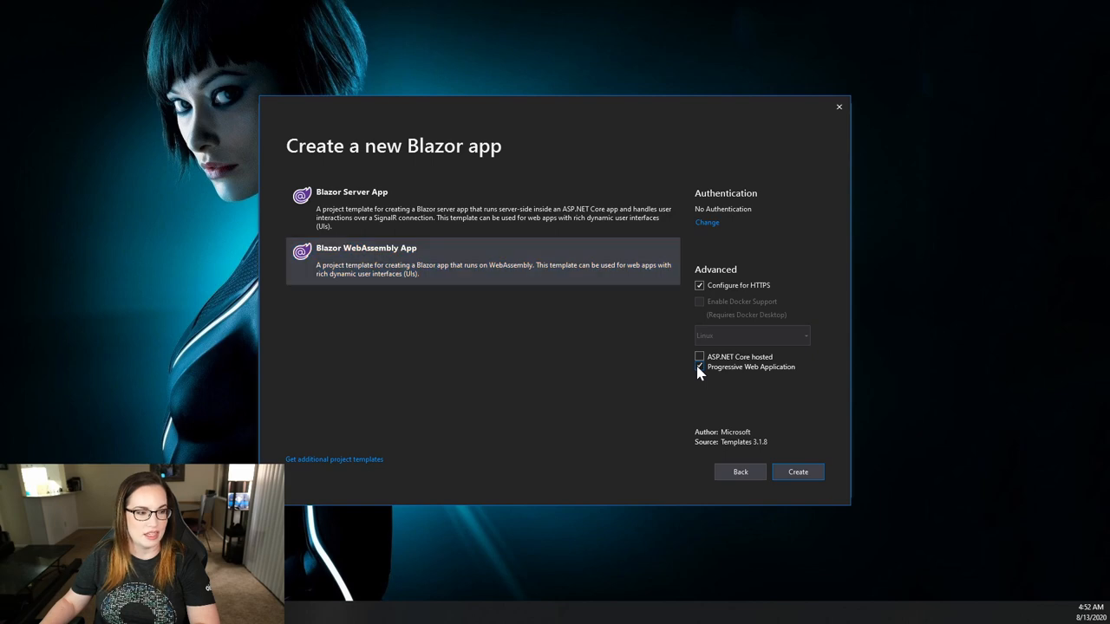
- Create the WebAssembly app as a PWA using Individual User Accounts stored in-app
{"action": "left_click", "coordinate": [706, 222]}
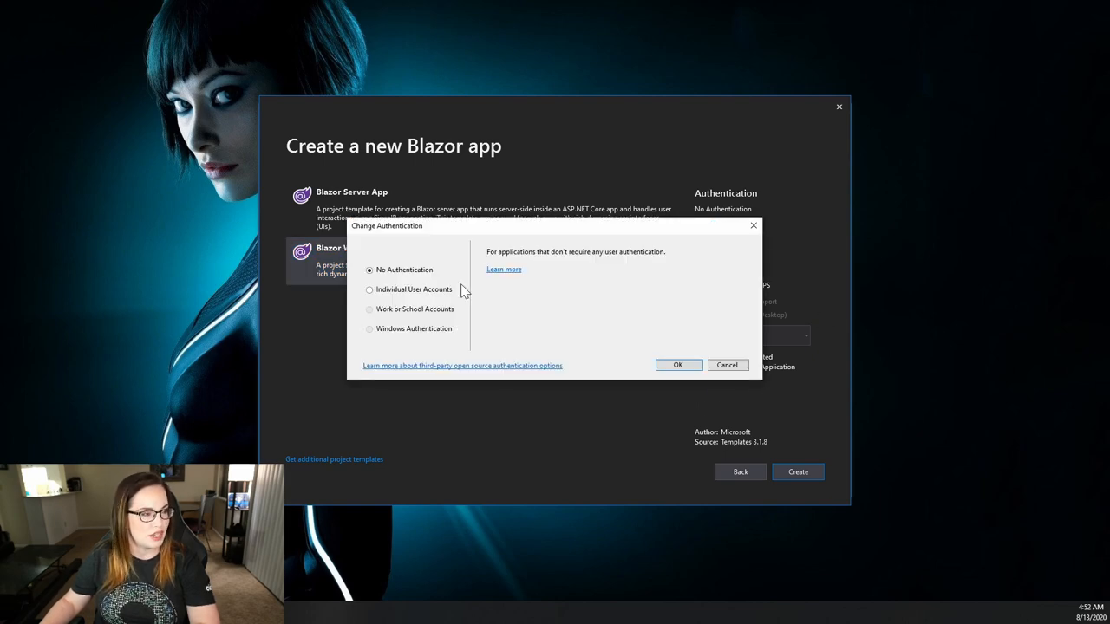
{"action": "left_click", "coordinate": [369, 289]}
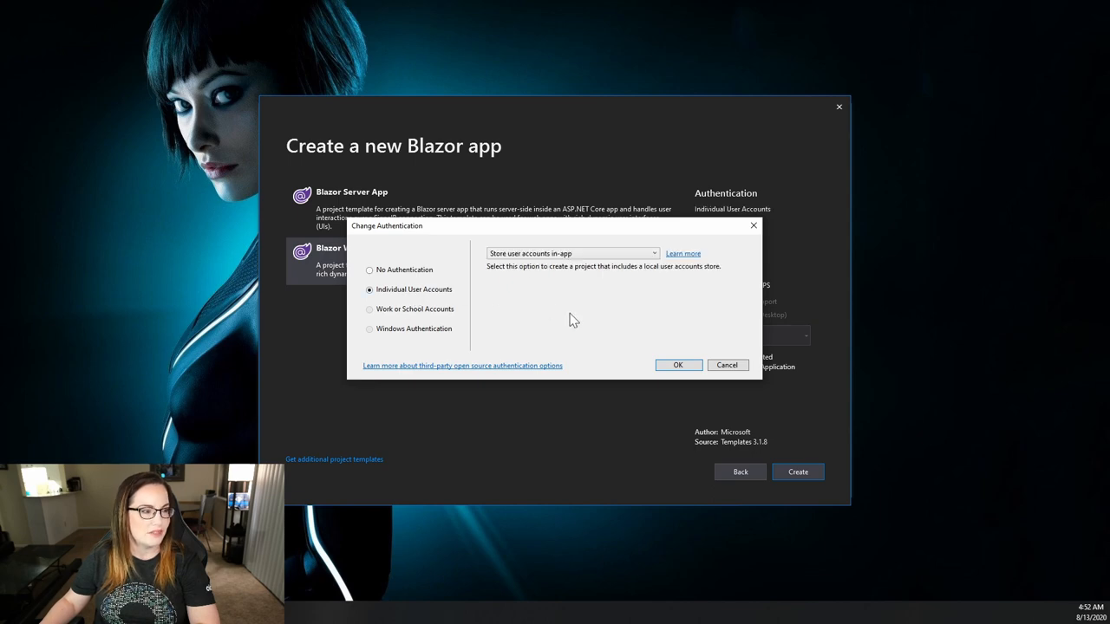
{"action": "left_click", "coordinate": [653, 253]}
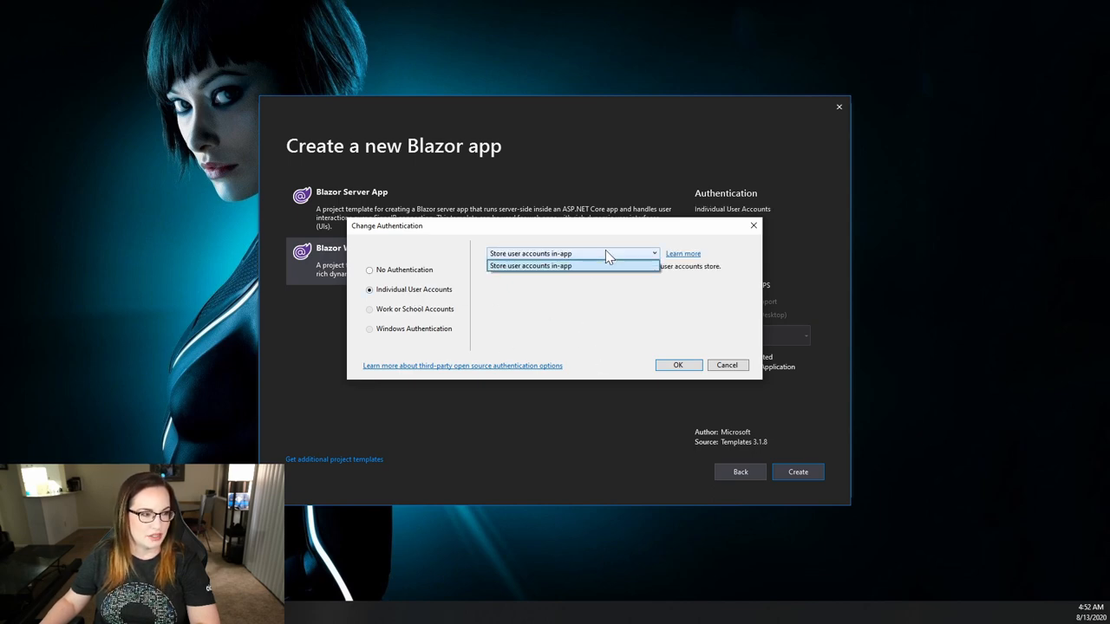
{"action": "left_click", "coordinate": [573, 253]}
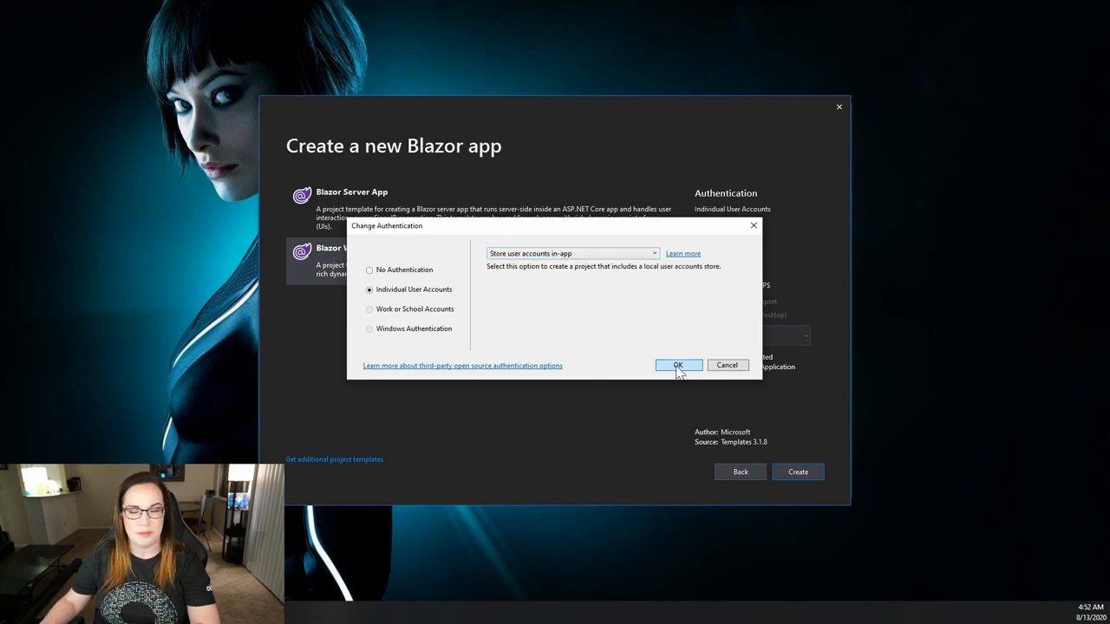
{"action": "mouse_move", "coordinate": [678, 365]}
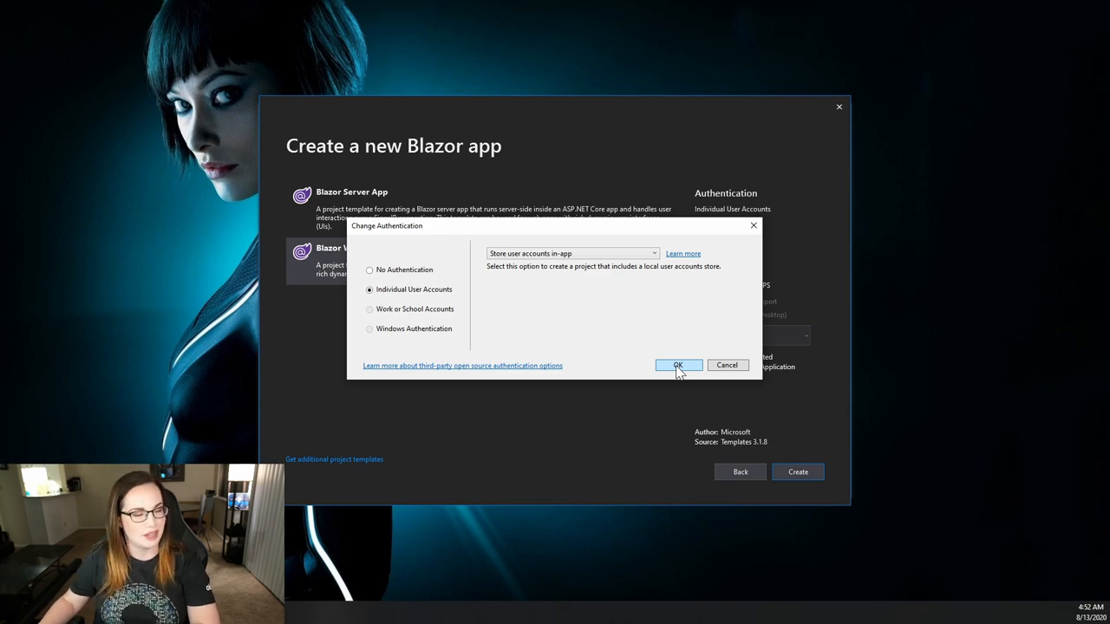
{"action": "left_click", "coordinate": [678, 365]}
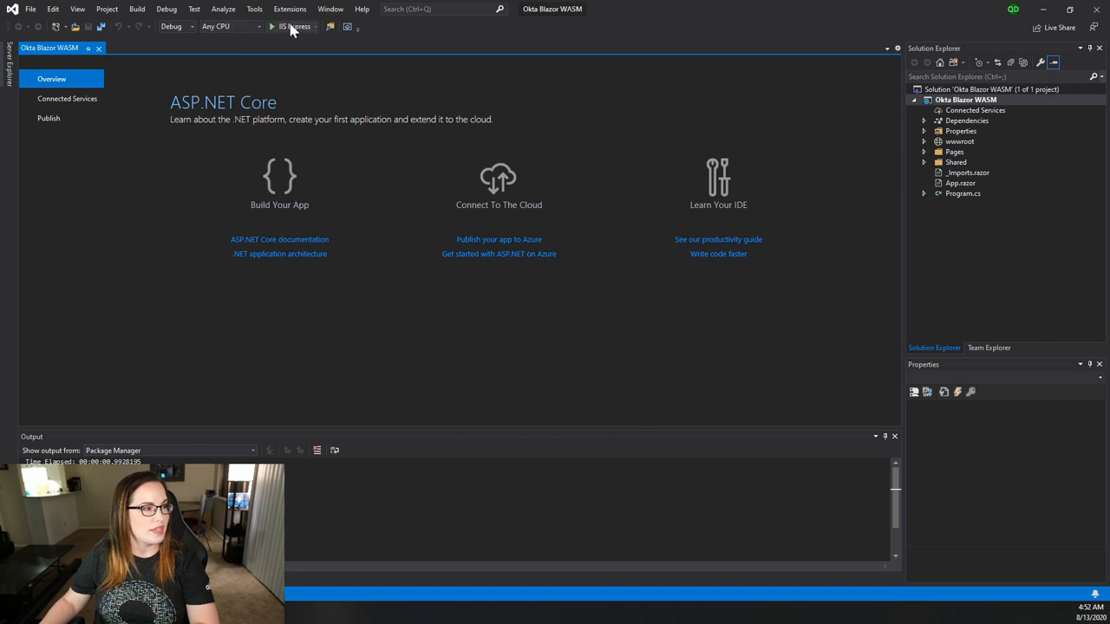
- Run the app on IIS Express to load its Hello, world! page
{"action": "left_click", "coordinate": [271, 26]}
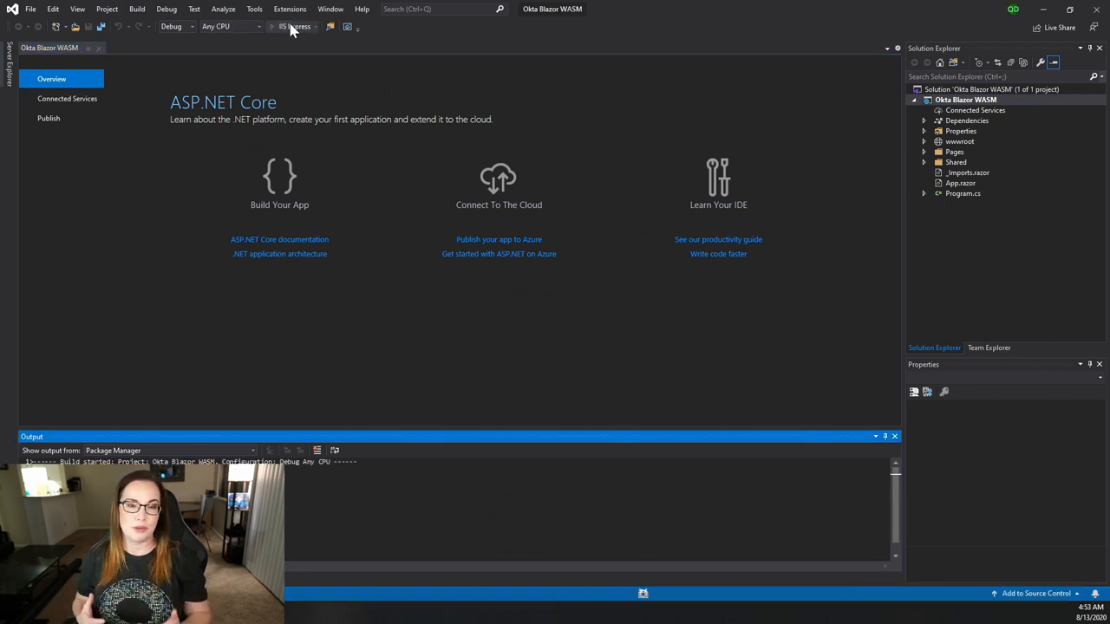
{"action": "left_click", "coordinate": [295, 26]}
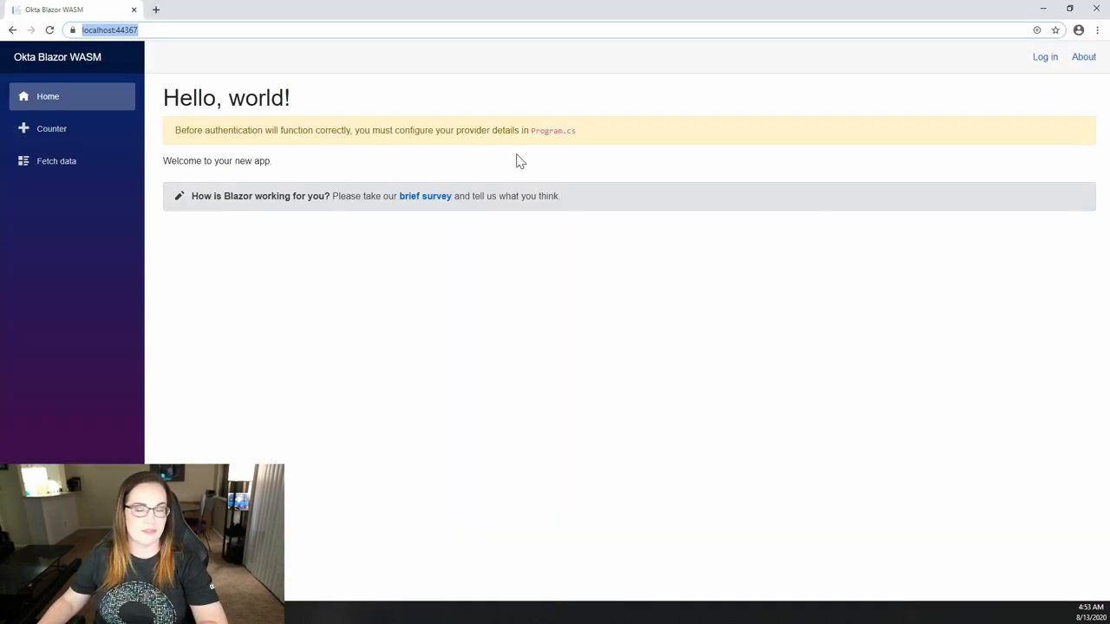
{"action": "mouse_move", "coordinate": [178, 143]}
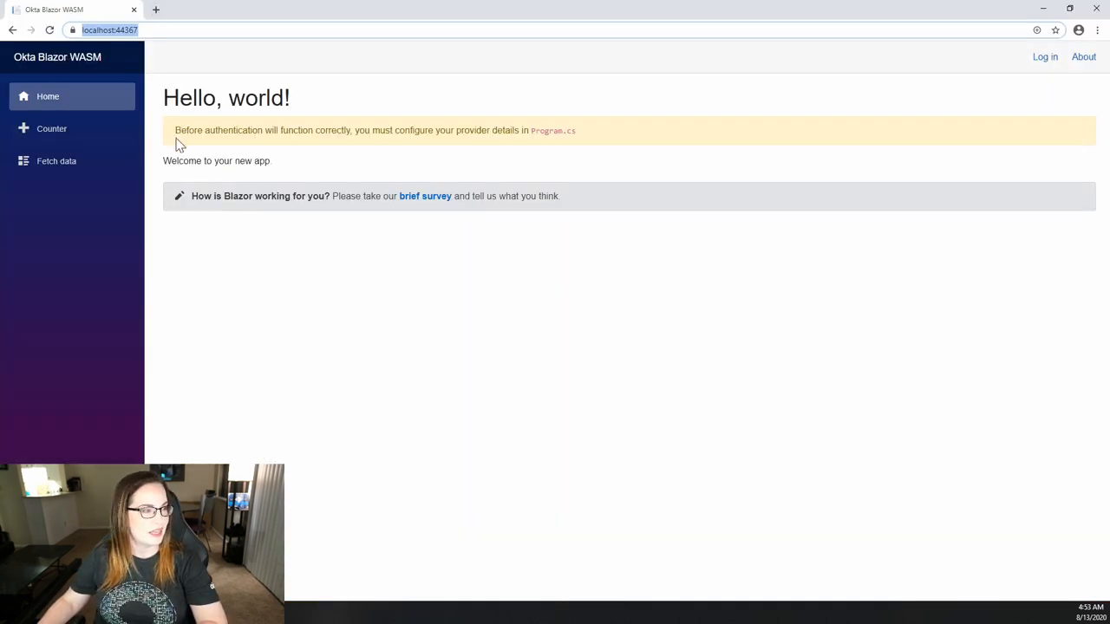
{"action": "mouse_move", "coordinate": [466, 145]}
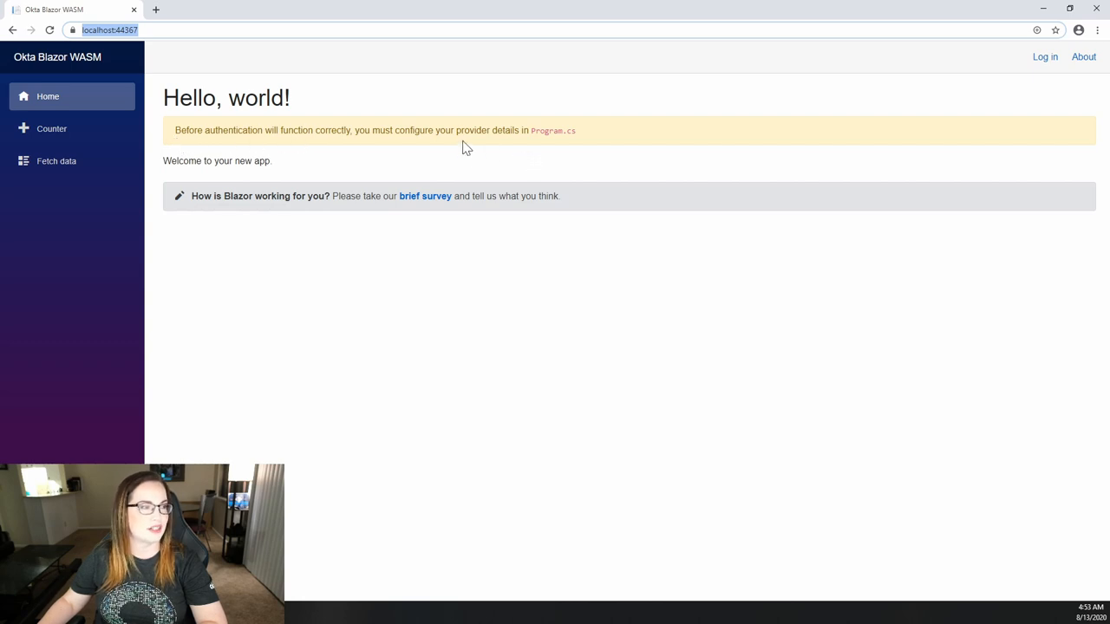
{"action": "mouse_move", "coordinate": [510, 146]}
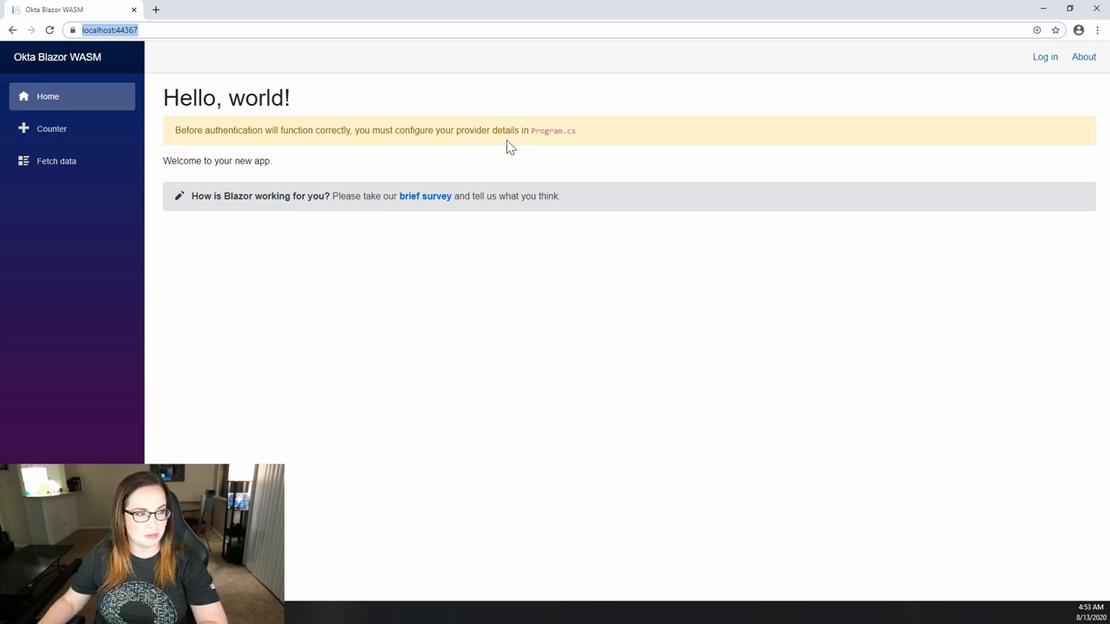
{"action": "mouse_move", "coordinate": [585, 119]}
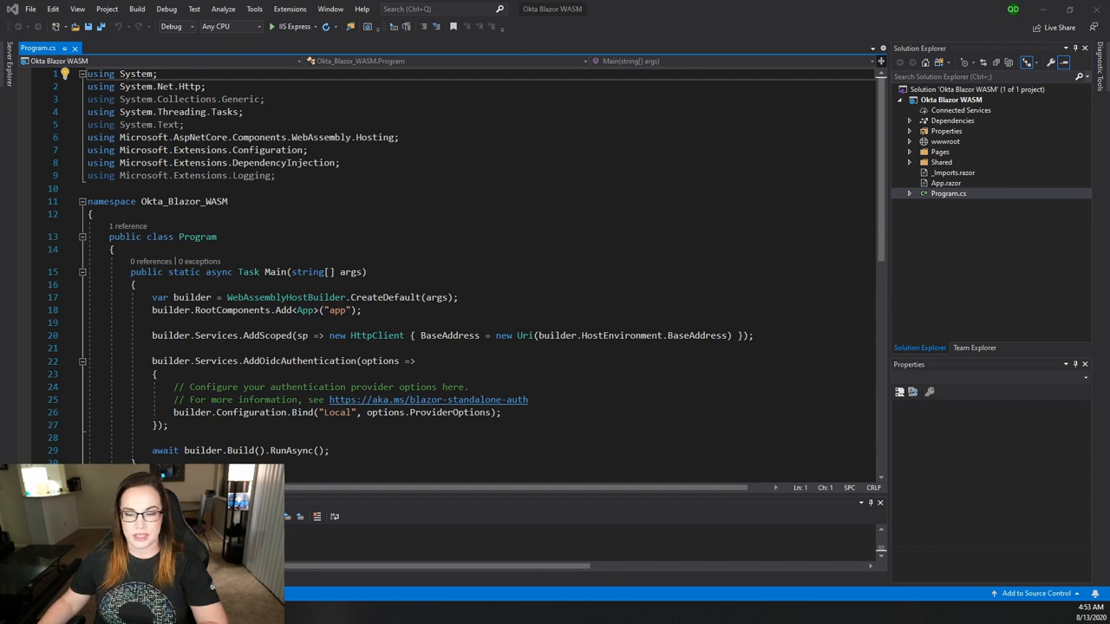
- Bind ProviderOptions to the "Okta" configuration section in Program.cs, then open appsettings.json
{"action": "scroll", "scroll_direction": "down", "scroll_amount": 3}
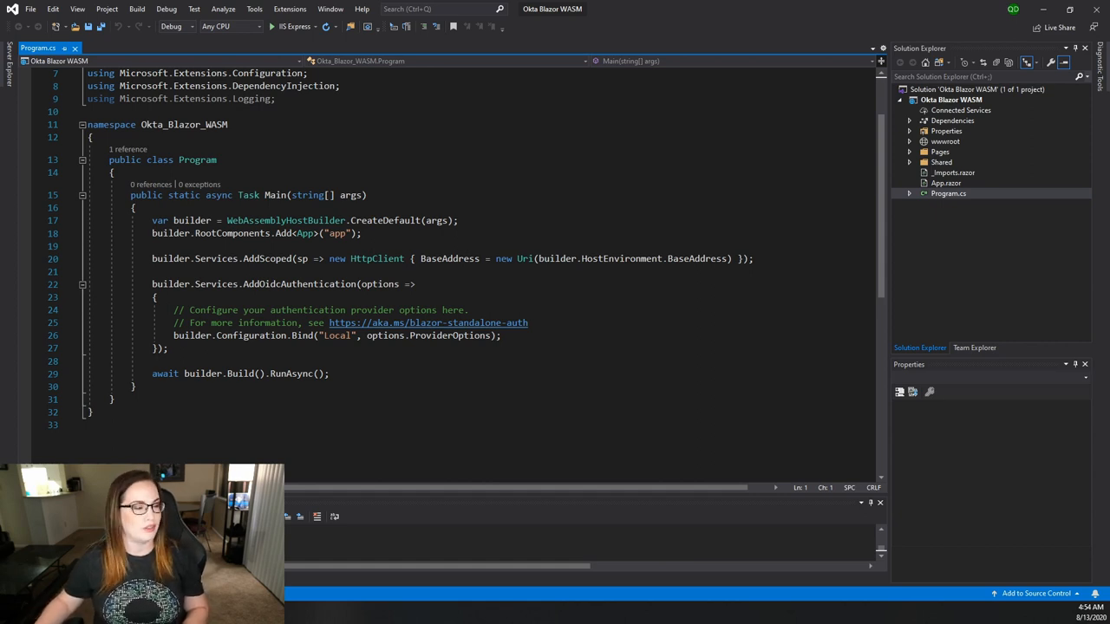
{"action": "mouse_move", "coordinate": [338, 336]}
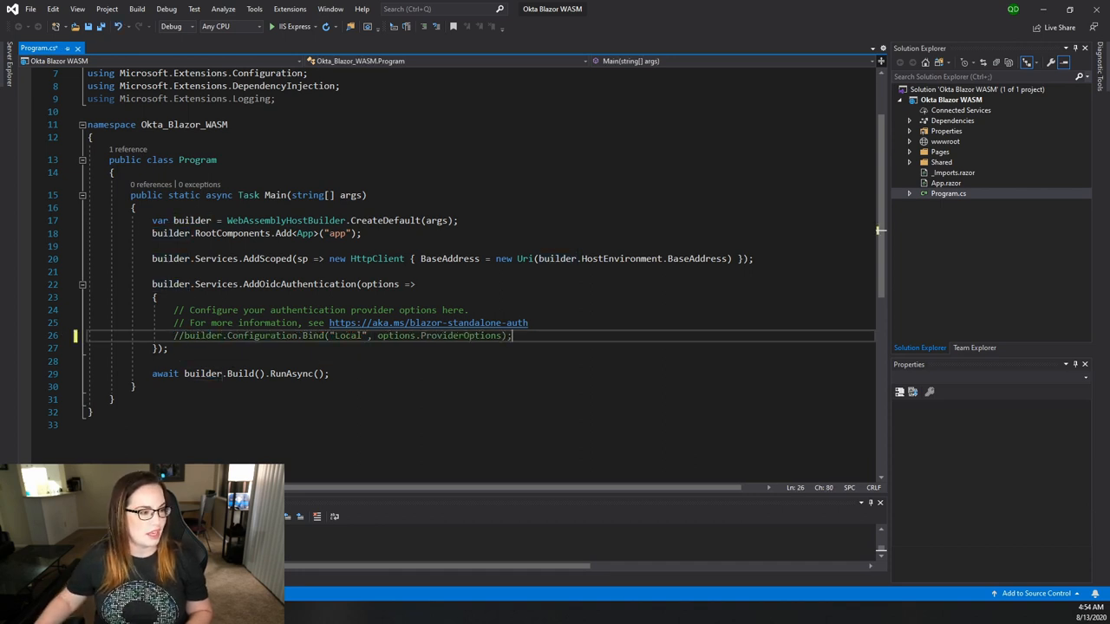
{"action": "type", "text": "builder.Configuration.Bind(\"Okta\", options.ProviderOptions);"}
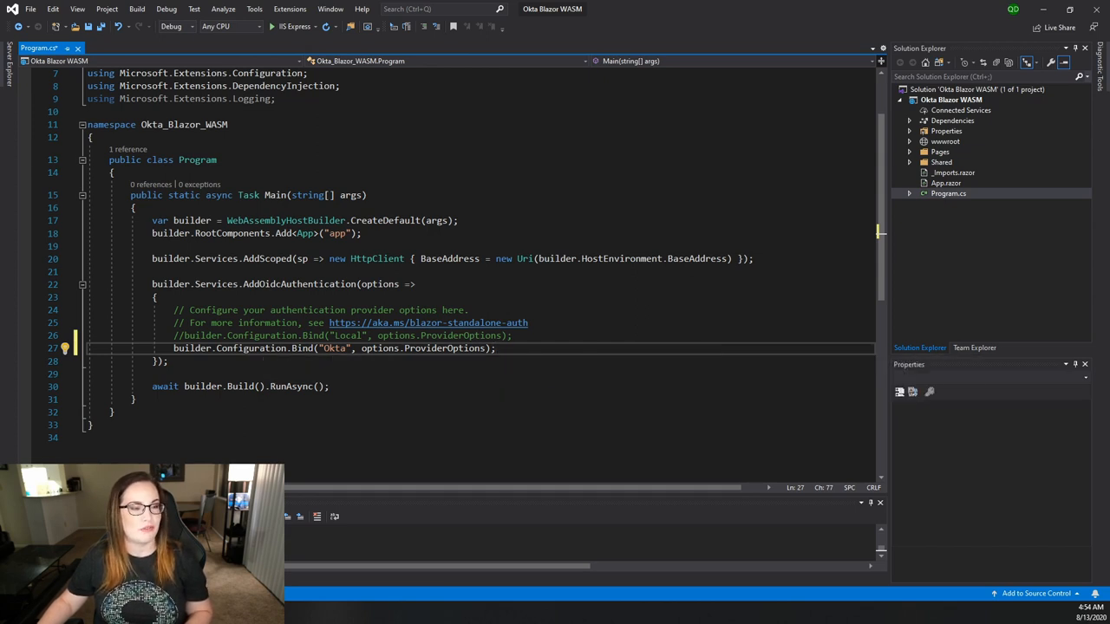
{"action": "left_click", "coordinate": [940, 151]}
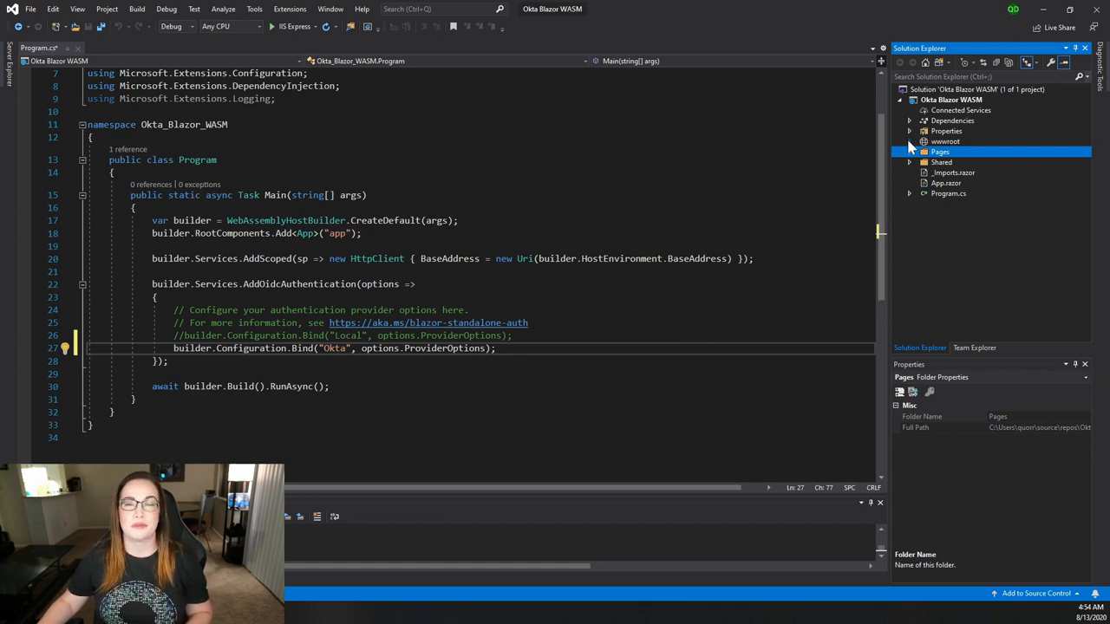
{"action": "left_click", "coordinate": [911, 141]}
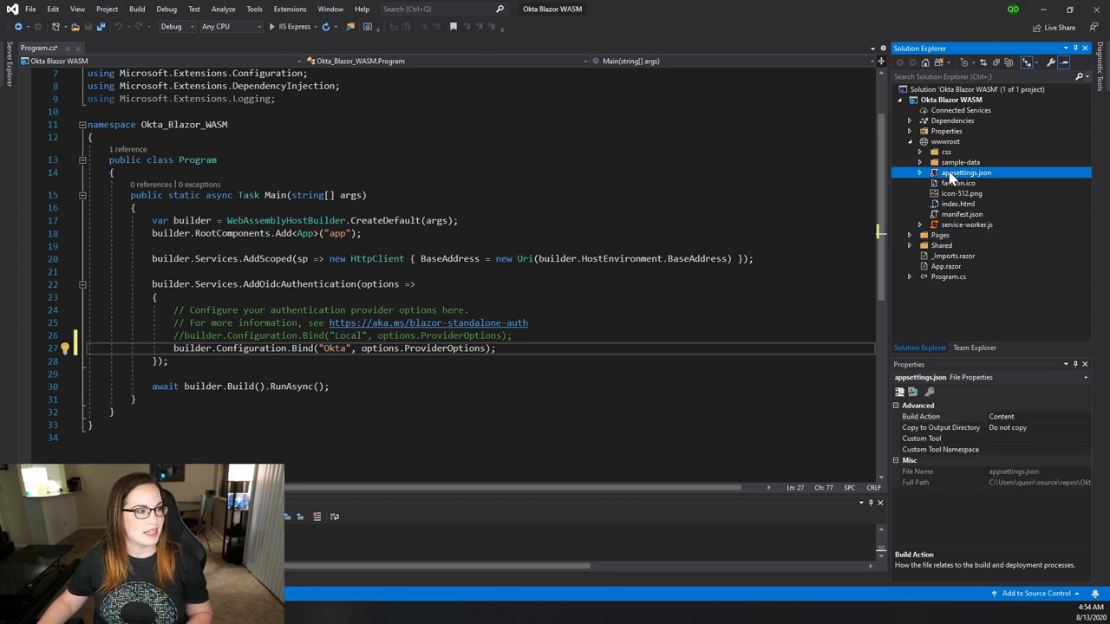
{"action": "double_click", "coordinate": [965, 172]}
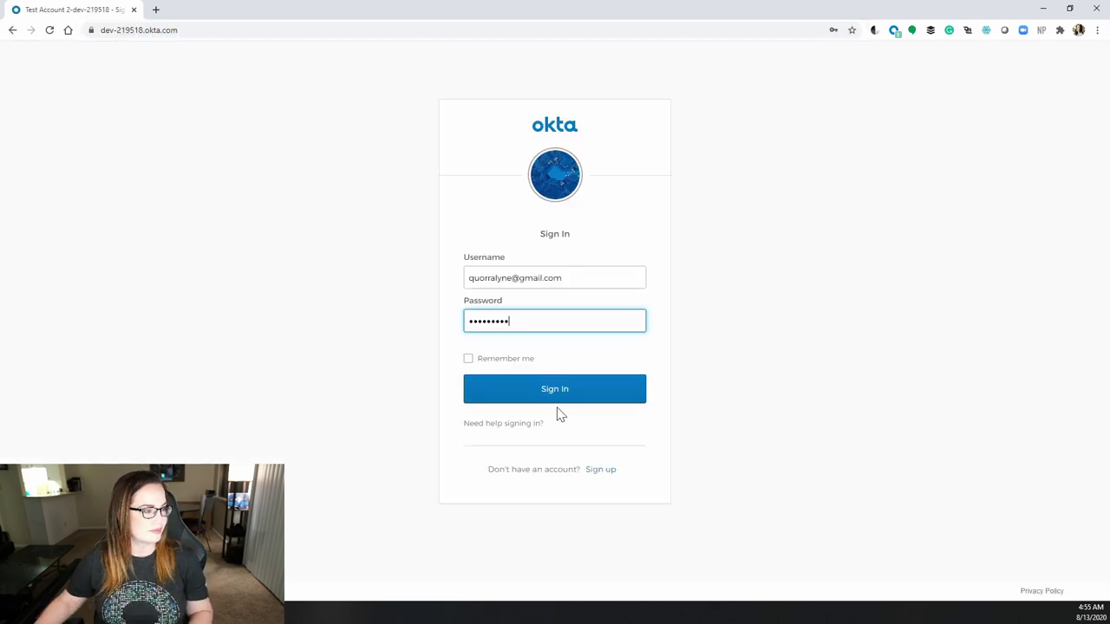
- Sign in to Okta and start adding a Single-Page App application
{"action": "left_click", "coordinate": [554, 389]}
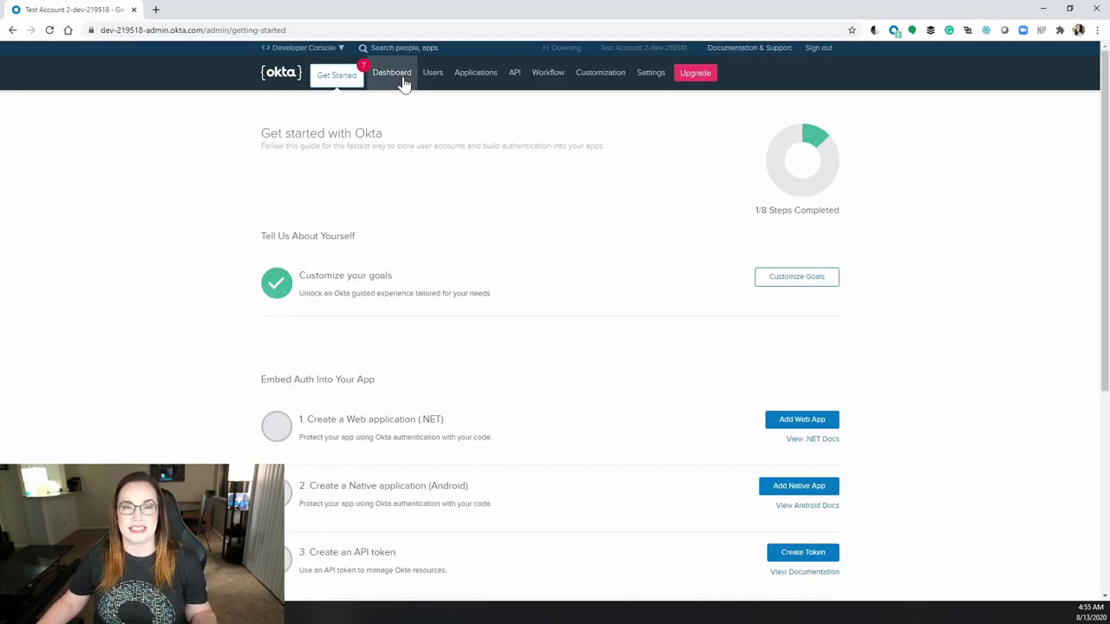
{"action": "left_click", "coordinate": [391, 72]}
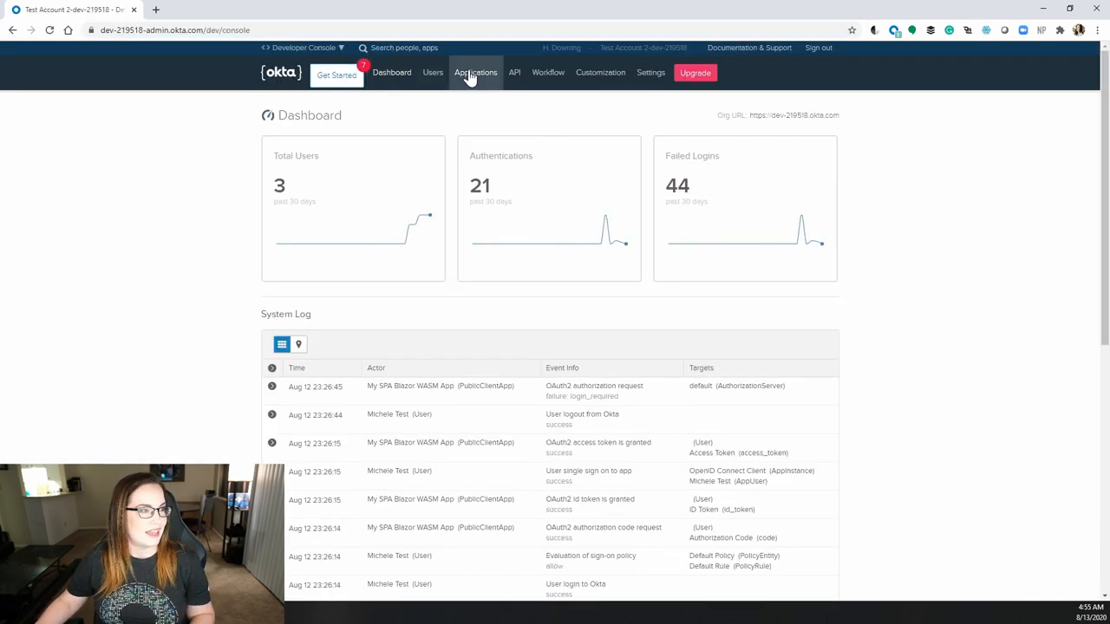
{"action": "left_click", "coordinate": [475, 72]}
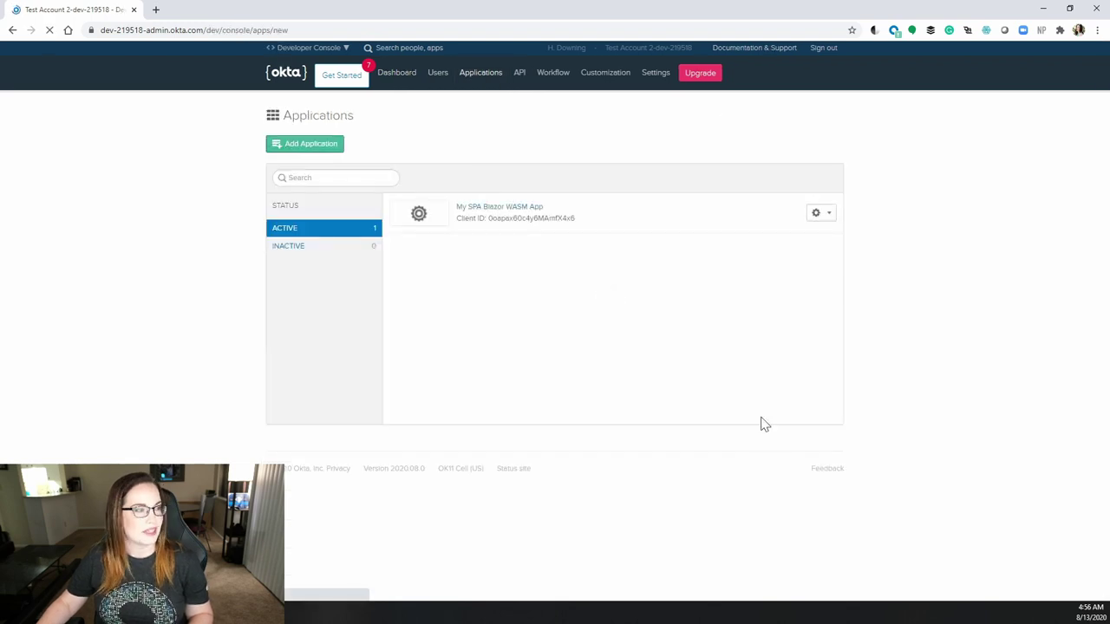
{"action": "left_click", "coordinate": [304, 143]}
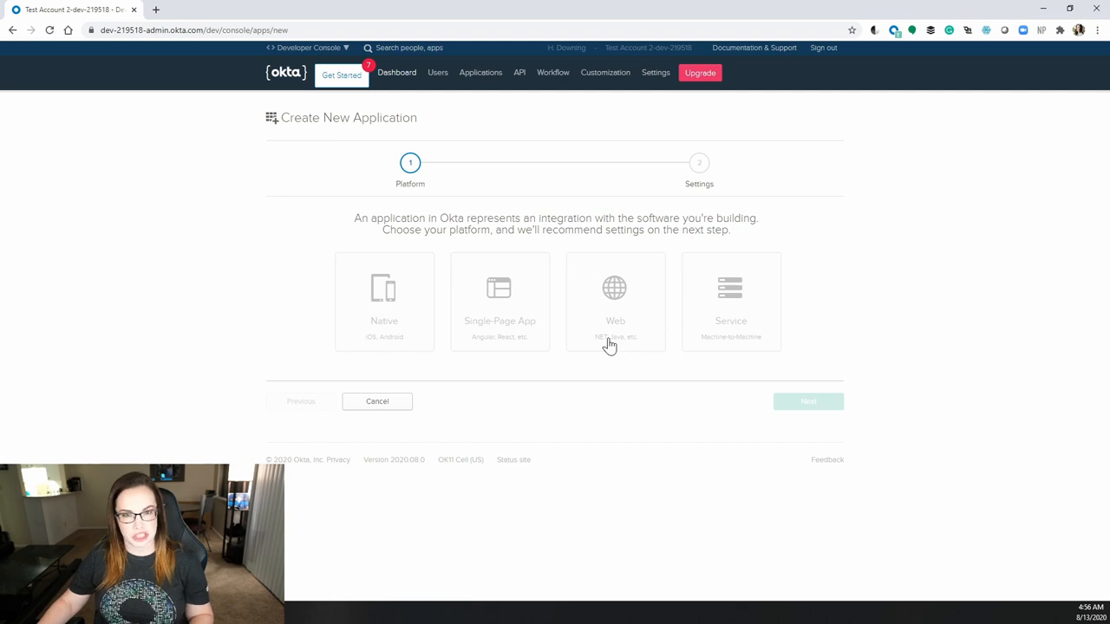
{"action": "mouse_move", "coordinate": [502, 308]}
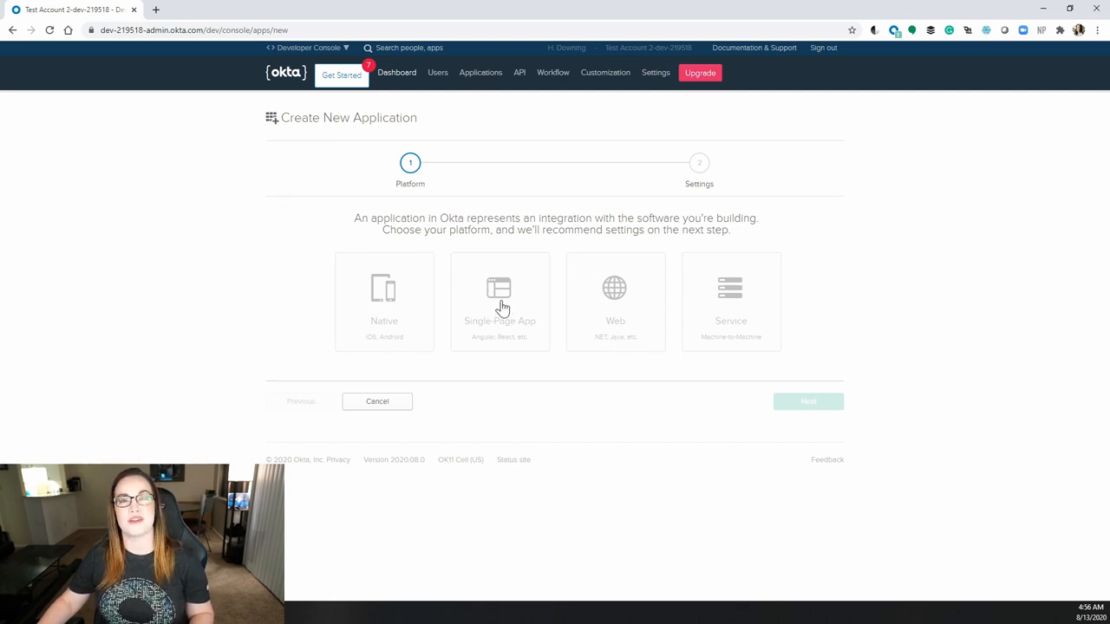
{"action": "left_click", "coordinate": [499, 301]}
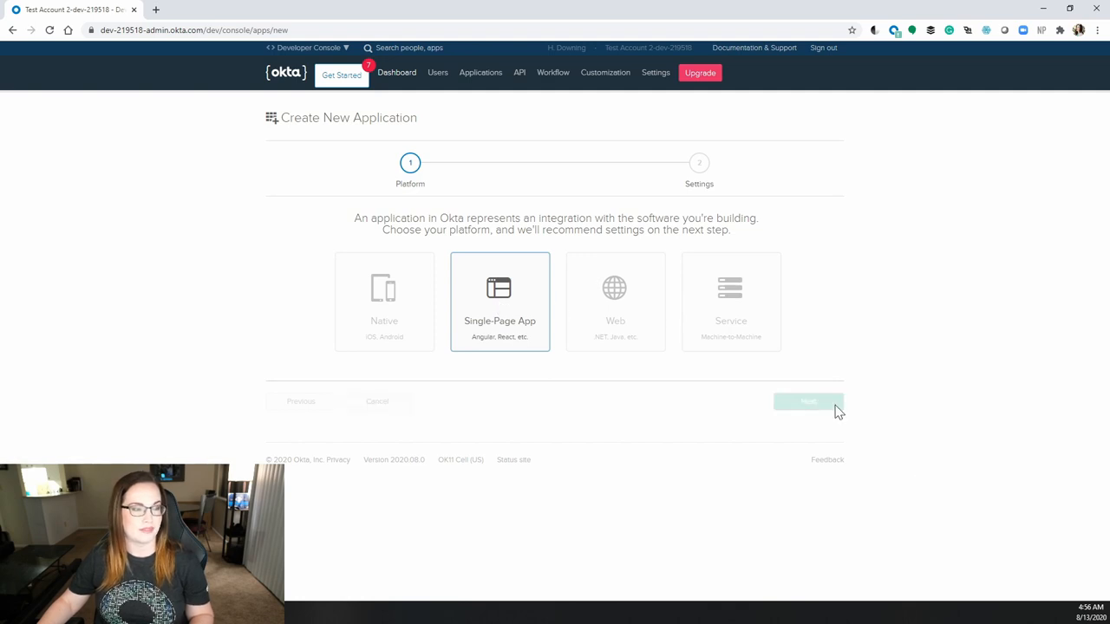
- Enter 'My Blazor WASM App' as the new application's name
{"action": "left_click", "coordinate": [806, 402]}
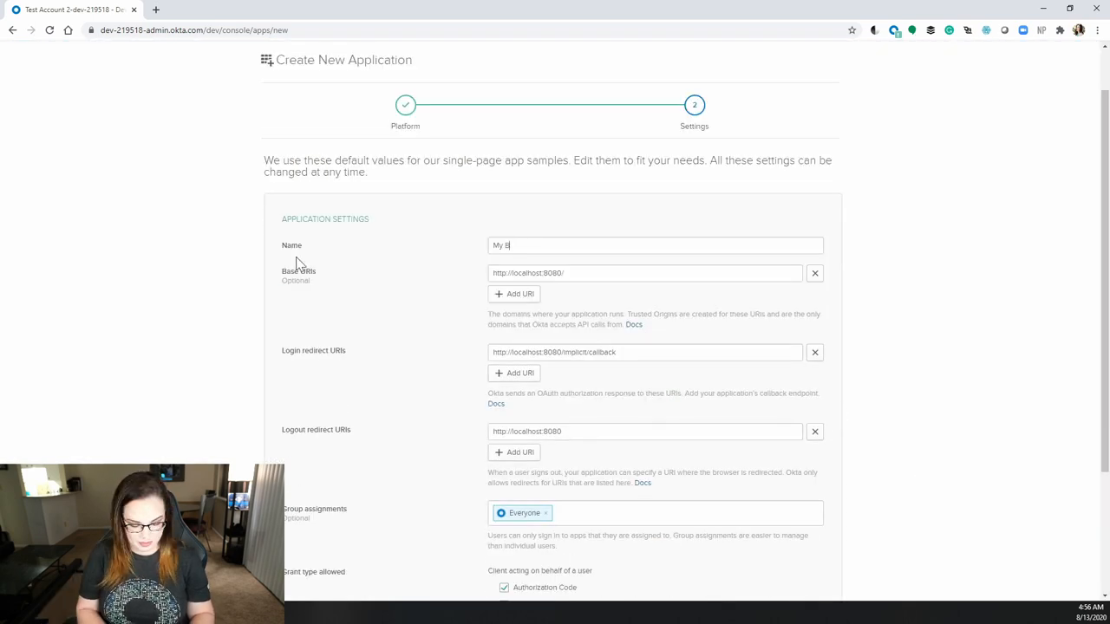
{"action": "type", "text": "Blazor WASM"}
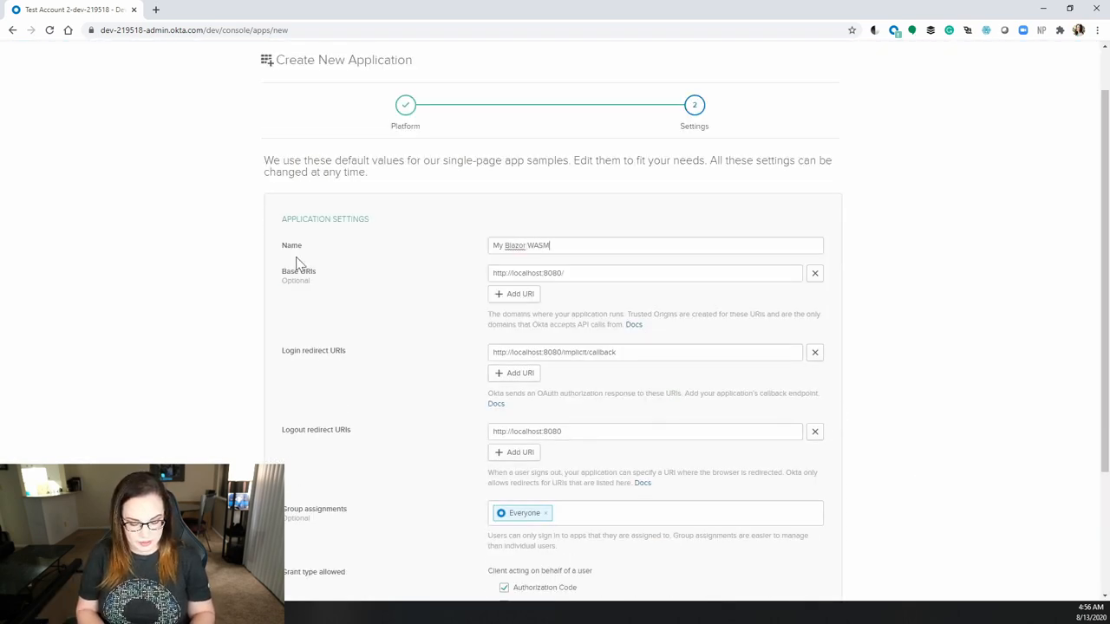
{"action": "type", "text": "App"}
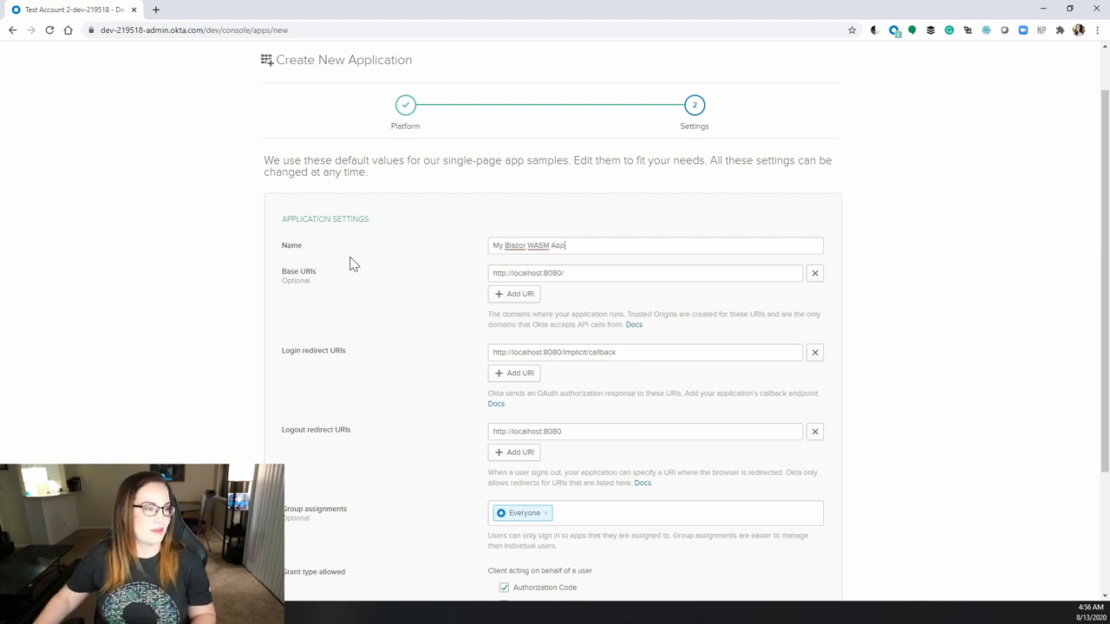
{"action": "scroll", "scroll_direction": "down", "scroll_amount": 3}
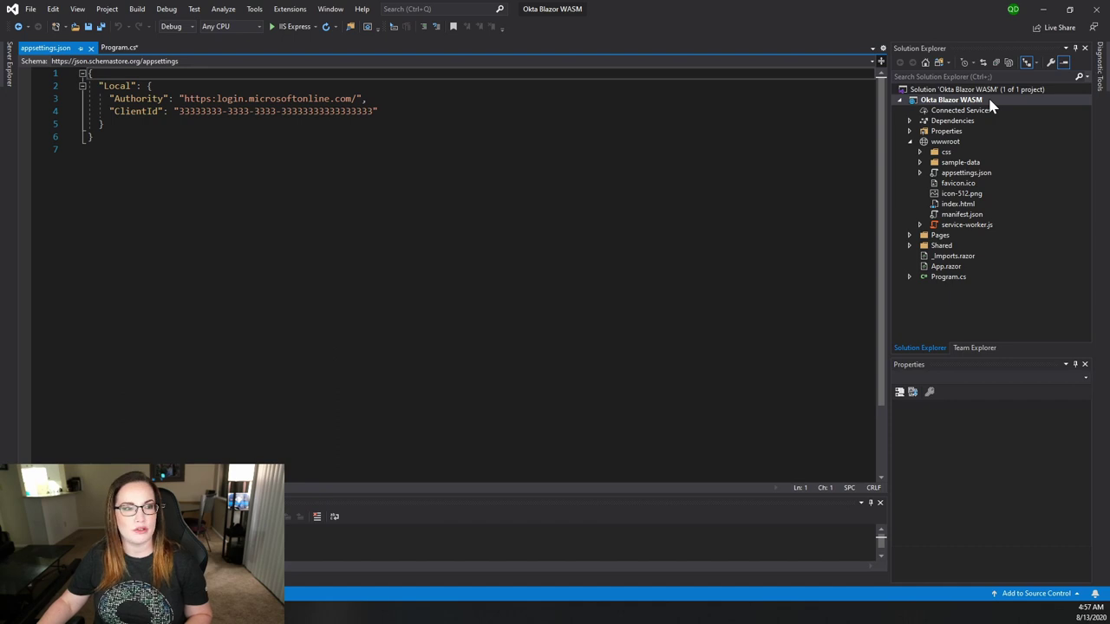
{"action": "right_click", "coordinate": [977, 89]}
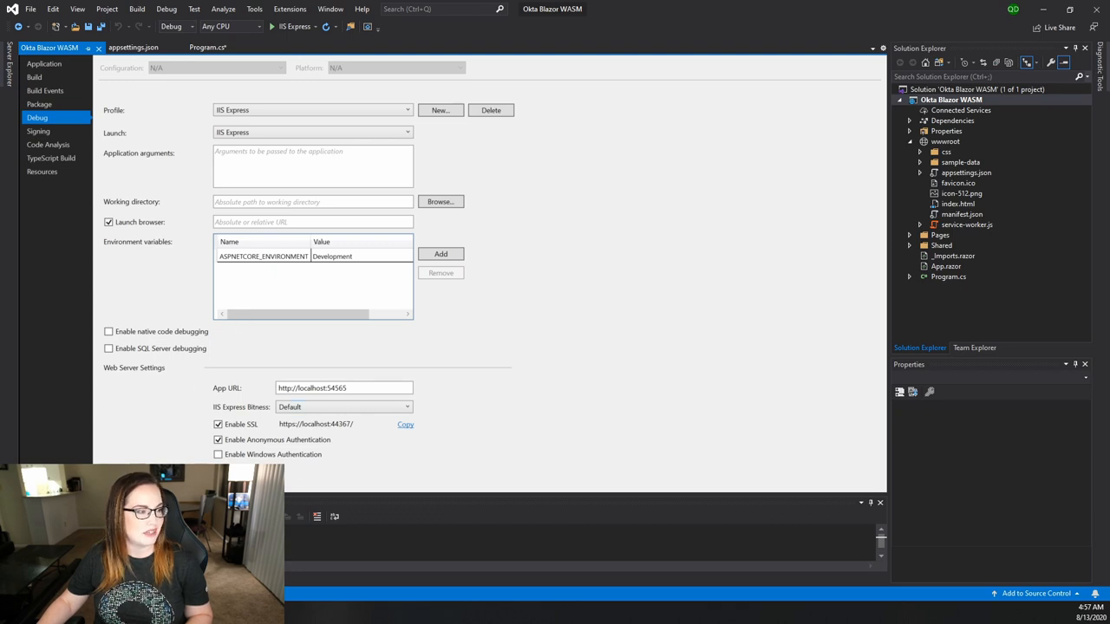
{"action": "mouse_move", "coordinate": [364, 421]}
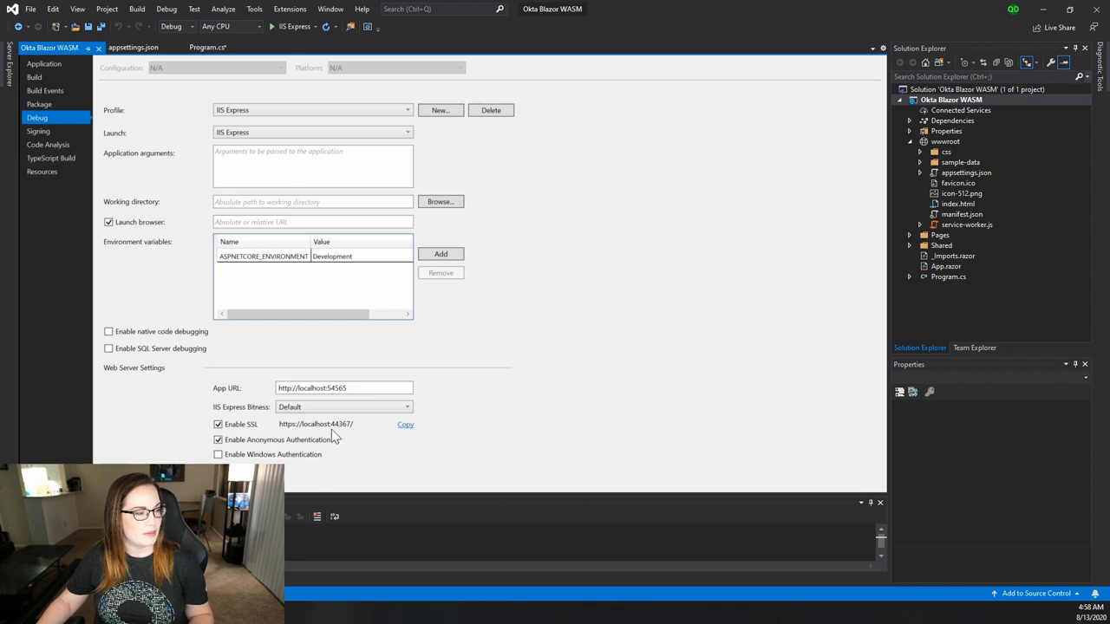
{"action": "mouse_move", "coordinate": [314, 436]}
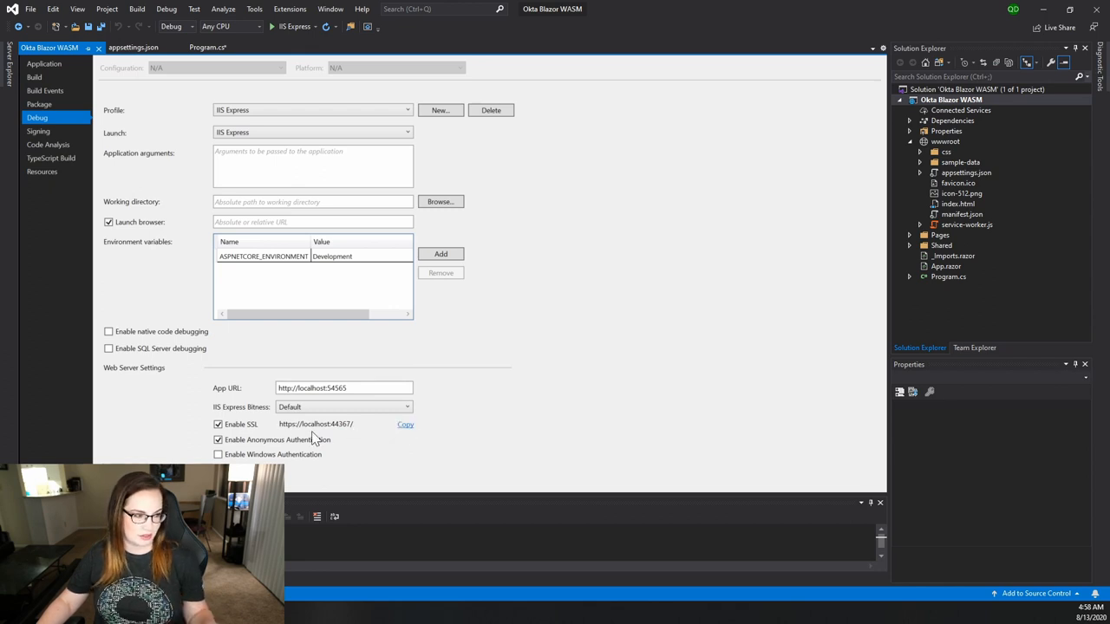
{"action": "mouse_move", "coordinate": [408, 434]}
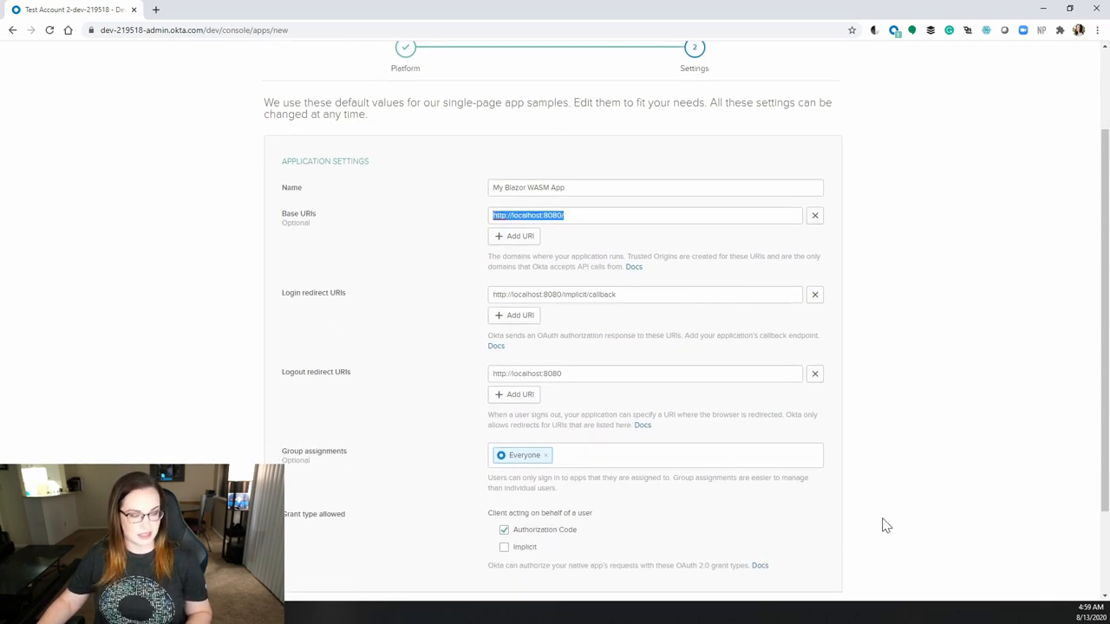
{"action": "type", "text": "https://localhost:44367"}
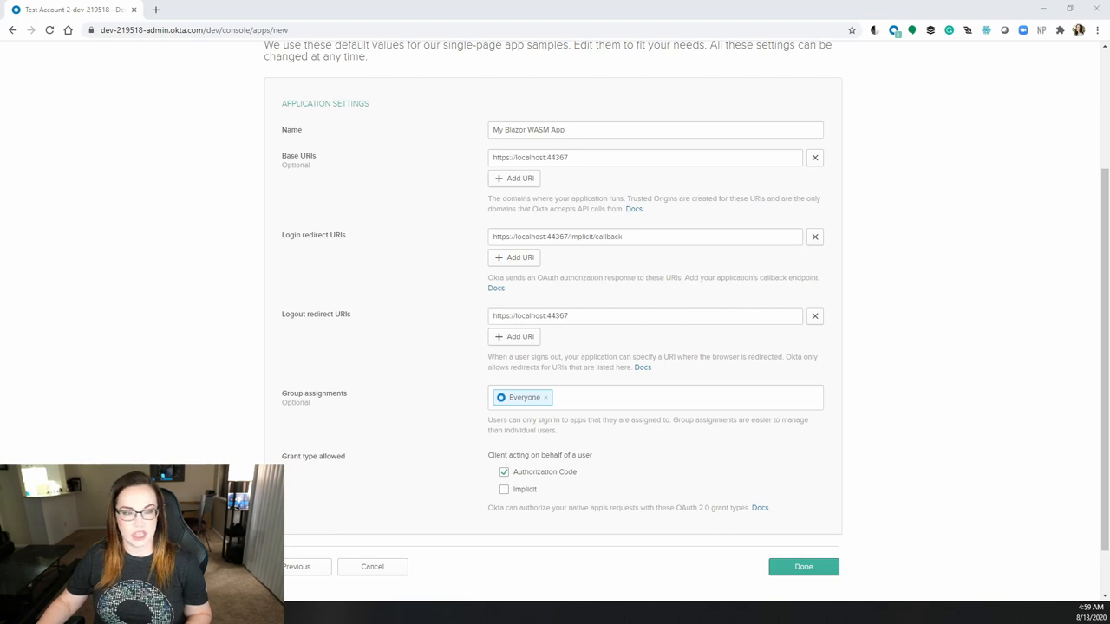
{"action": "mouse_move", "coordinate": [538, 241]}
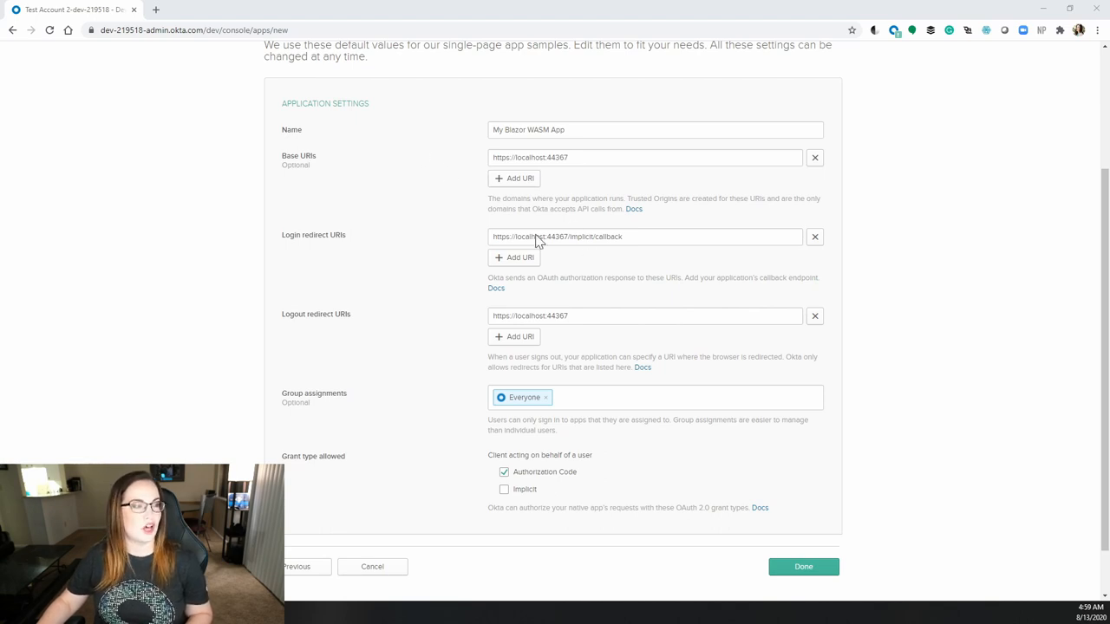
{"action": "mouse_move", "coordinate": [337, 338]}
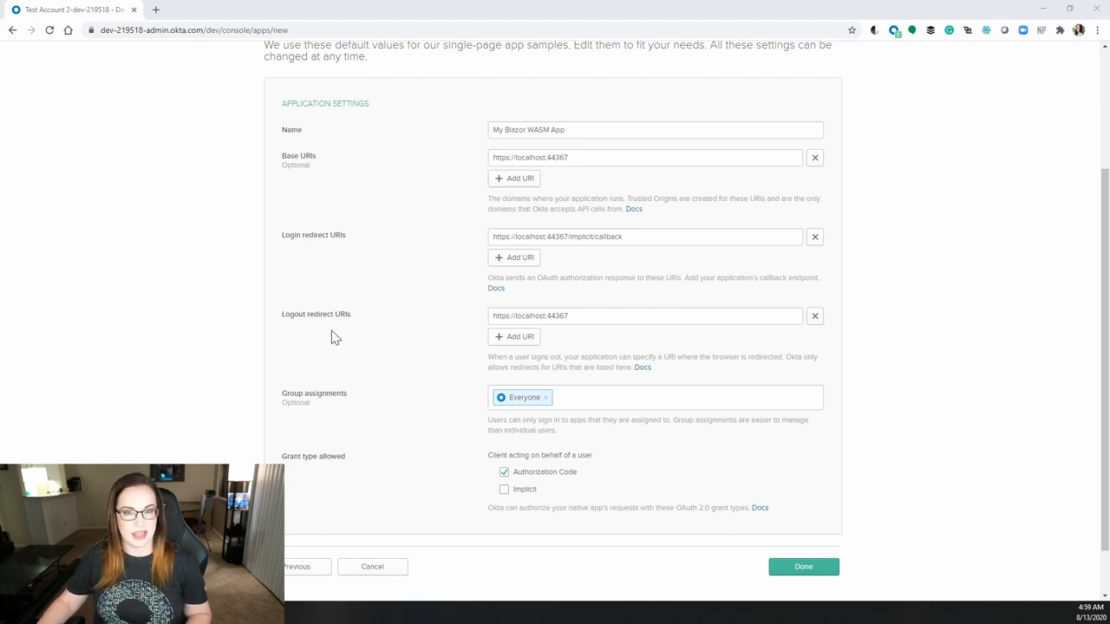
{"action": "mouse_move", "coordinate": [413, 327]}
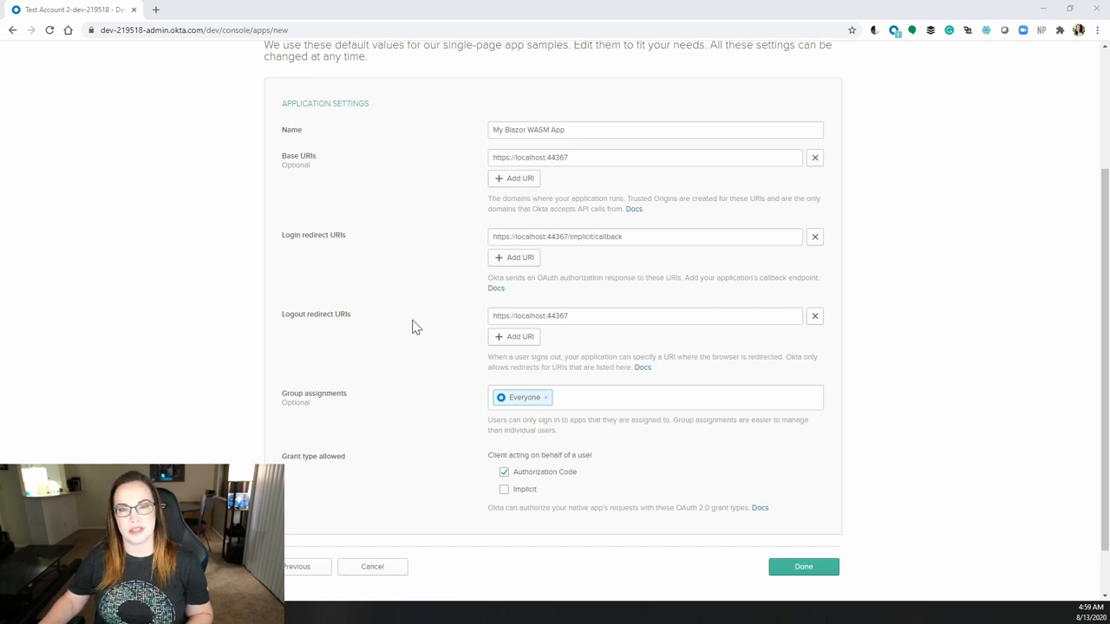
{"action": "mouse_move", "coordinate": [405, 322]}
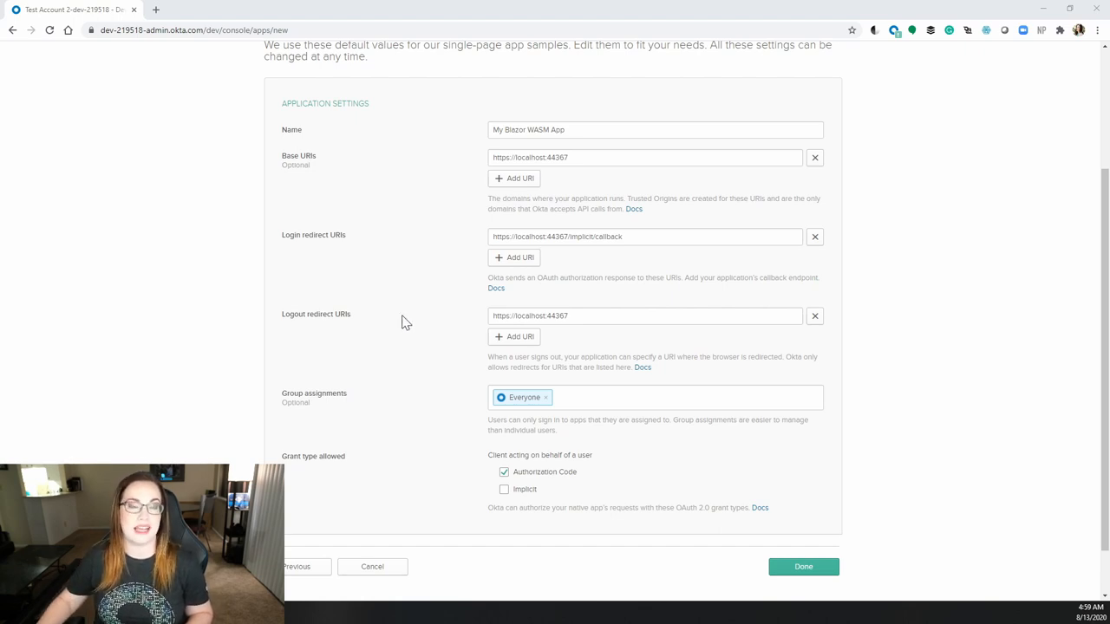
{"action": "double_click", "coordinate": [594, 237]}
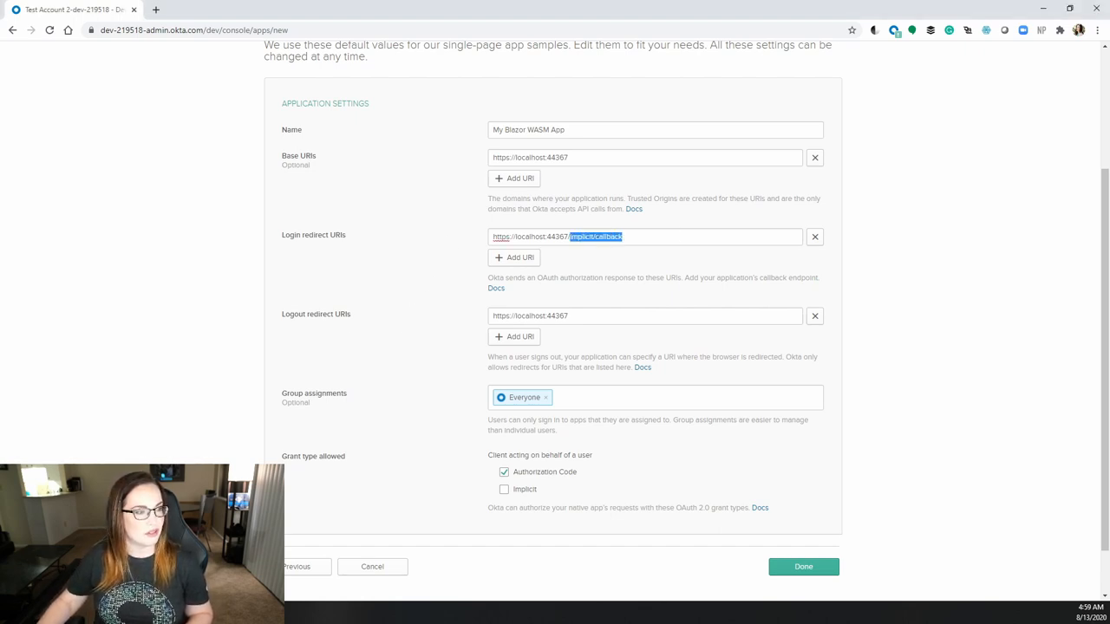
{"action": "type", "text": "authentication/login-callback"}
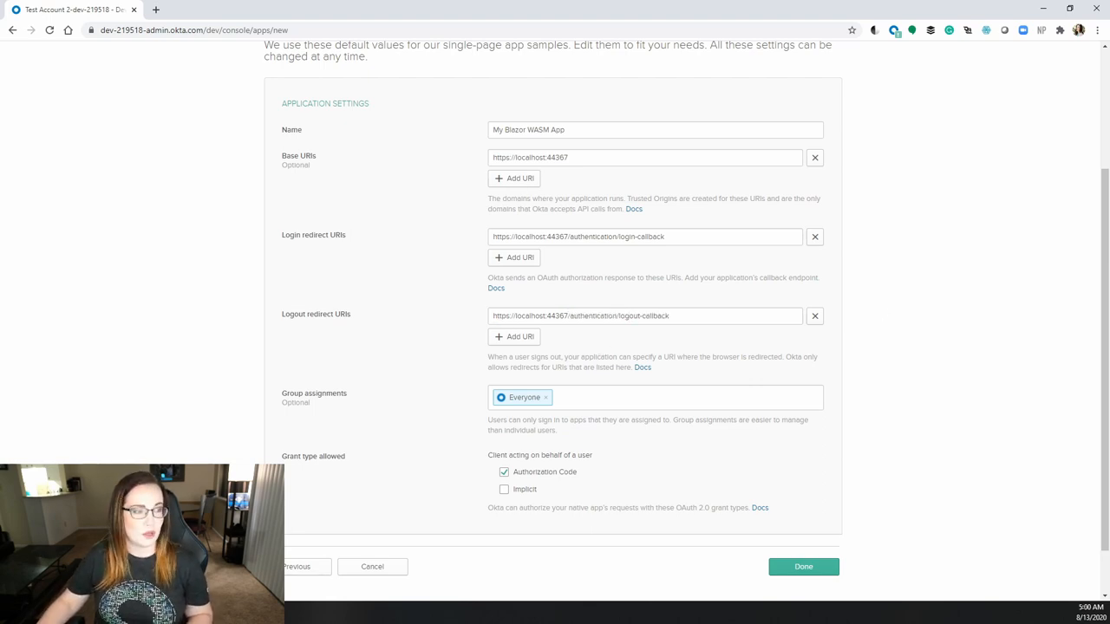
{"action": "scroll", "scroll_direction": "down", "scroll_amount": 3}
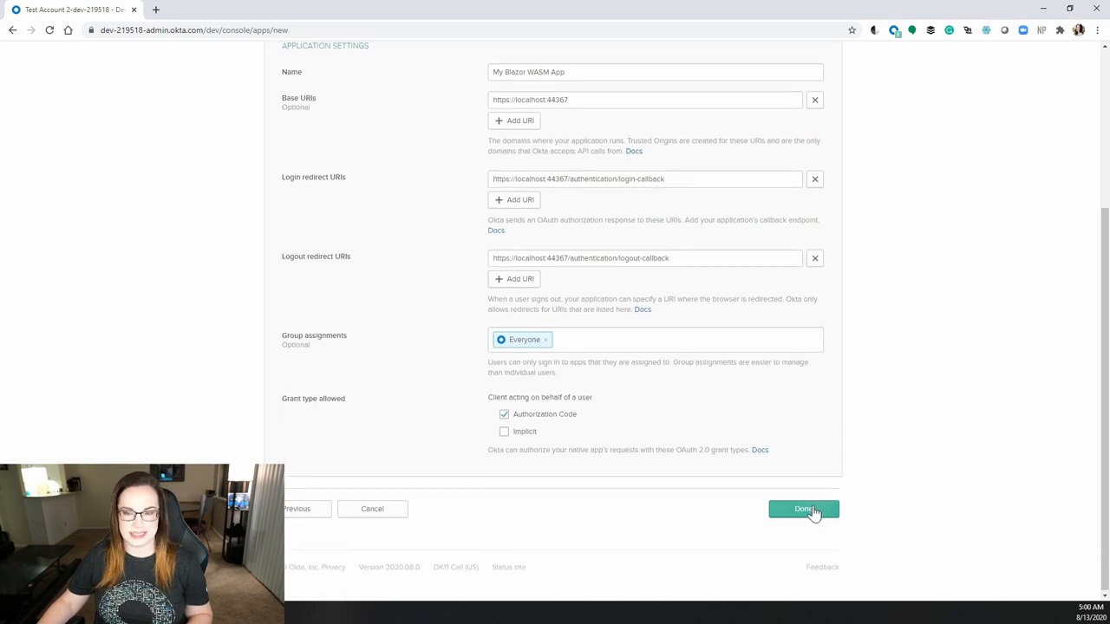
{"action": "left_click", "coordinate": [803, 509]}
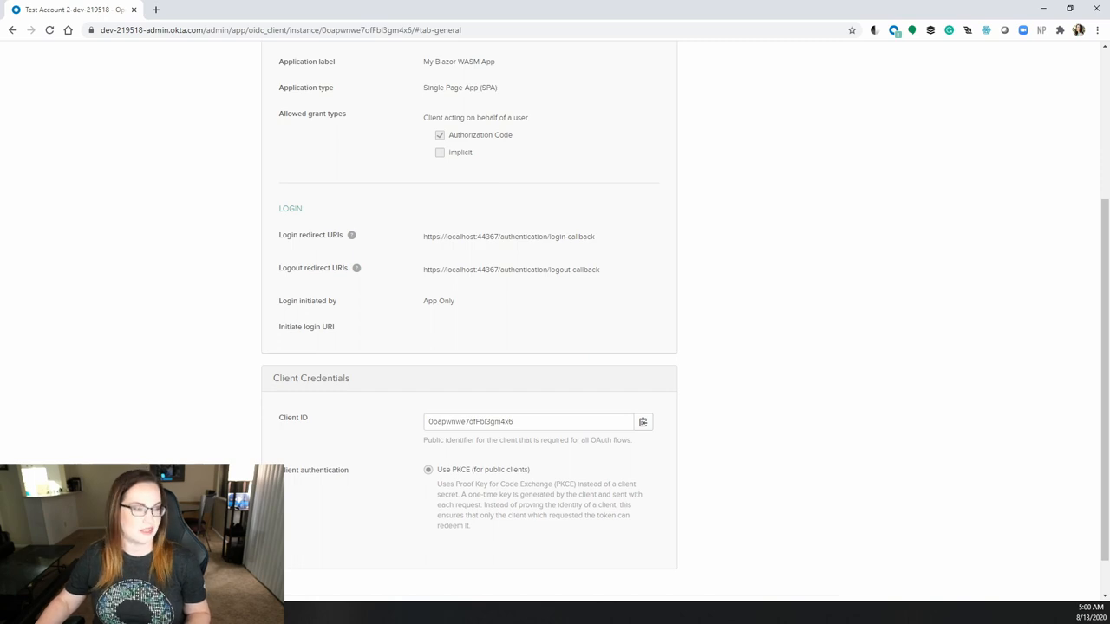
{"action": "mouse_move", "coordinate": [544, 425]}
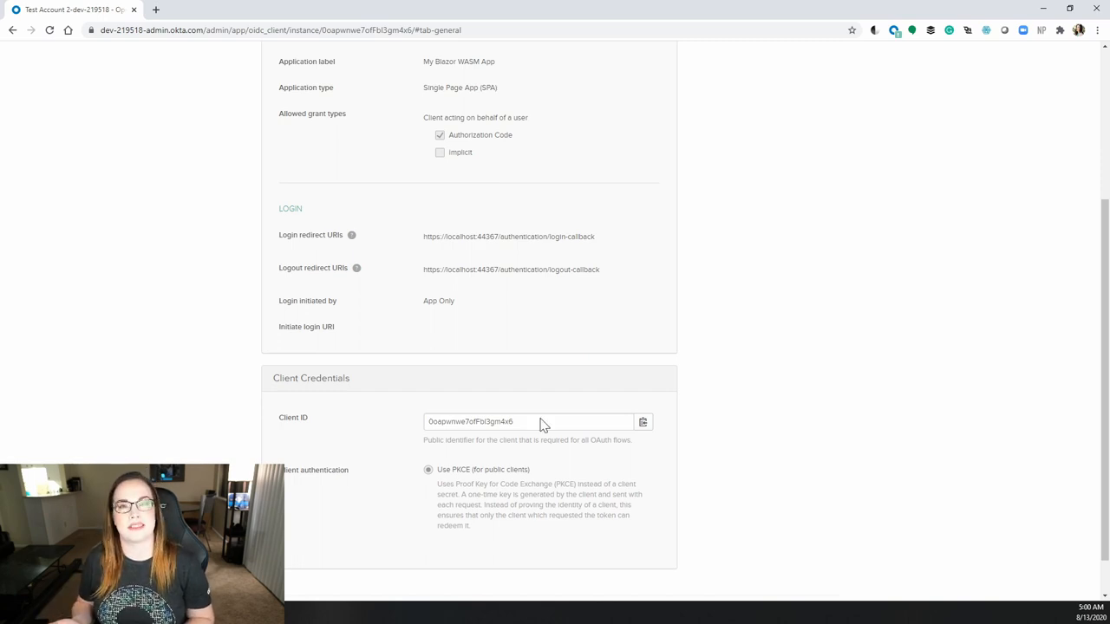
- Copy the Okta Client ID into ClientId in appsettings.json
{"action": "scroll", "scroll_direction": "up", "scroll_amount": 3}
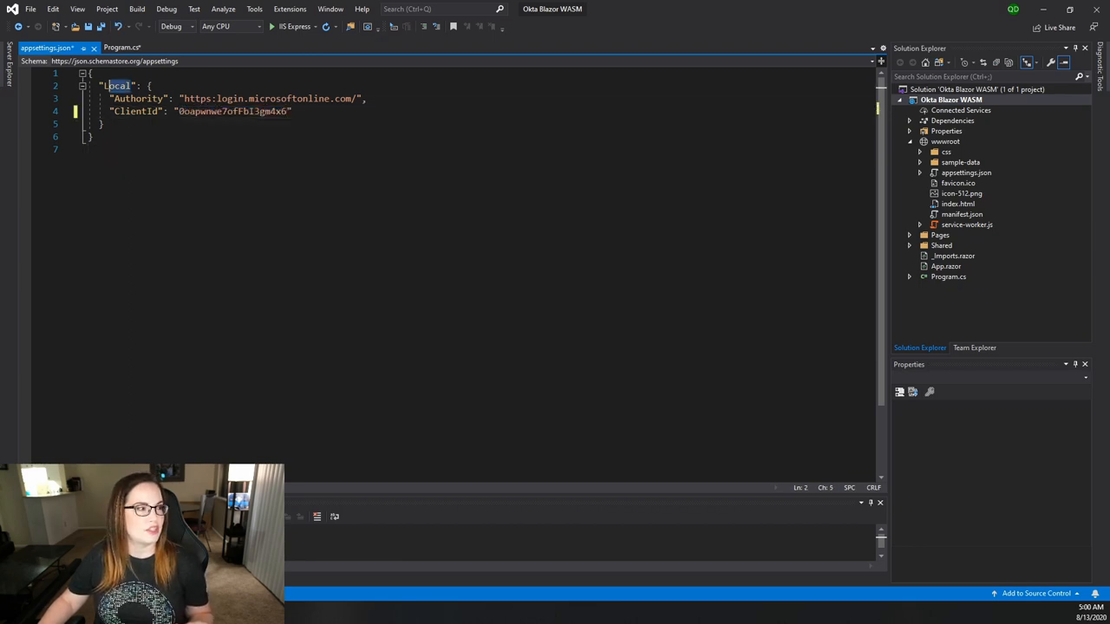
- Rename the appsettings.json section from "Local" to "Okta"
{"action": "type", "text": "Okj"}
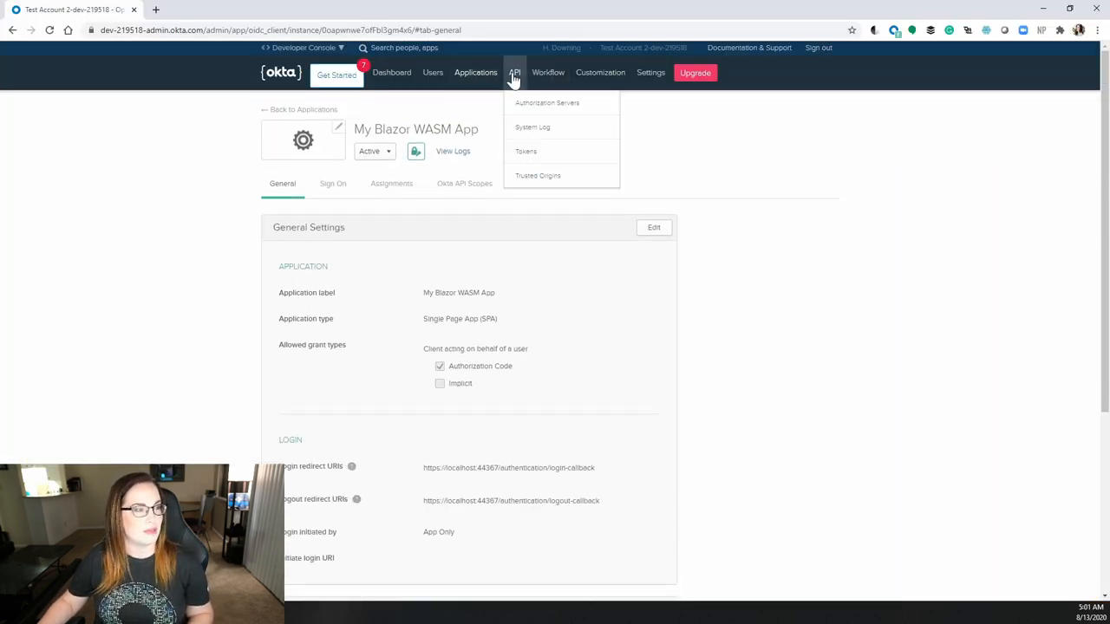
- Open Authorization Servers and select the default server to view its Issuer URI
{"action": "left_click", "coordinate": [547, 103]}
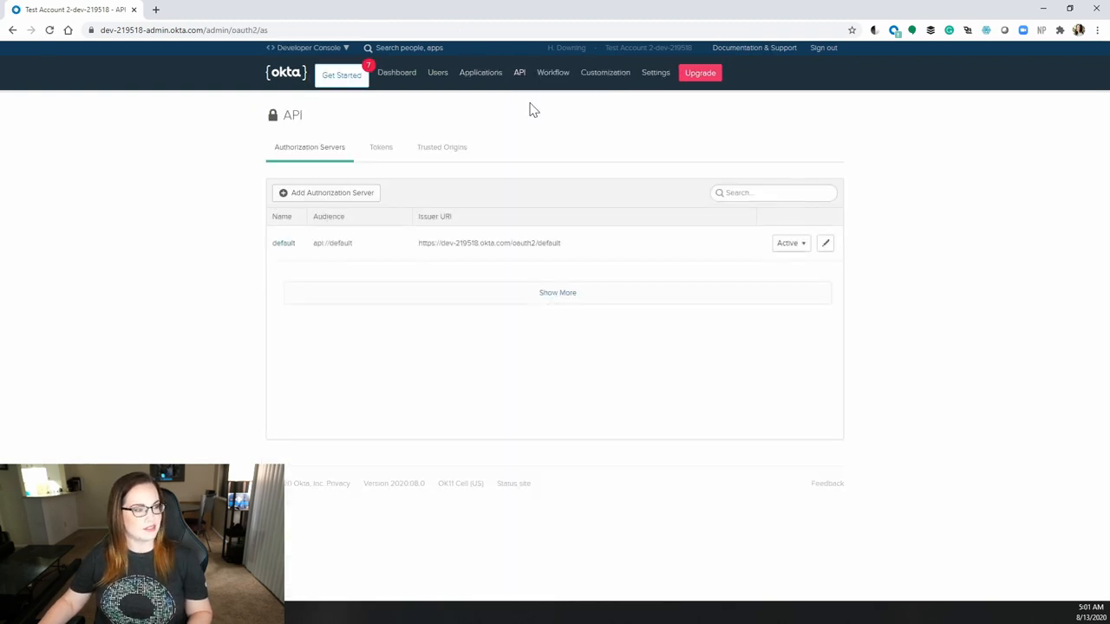
{"action": "mouse_move", "coordinate": [281, 260]}
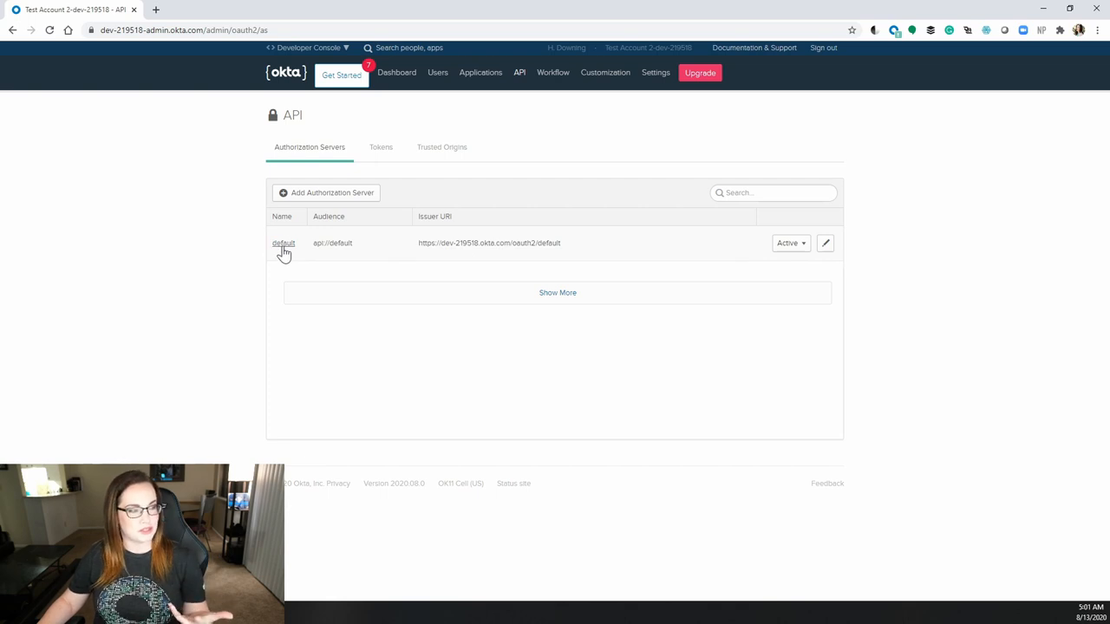
{"action": "mouse_move", "coordinate": [286, 256]}
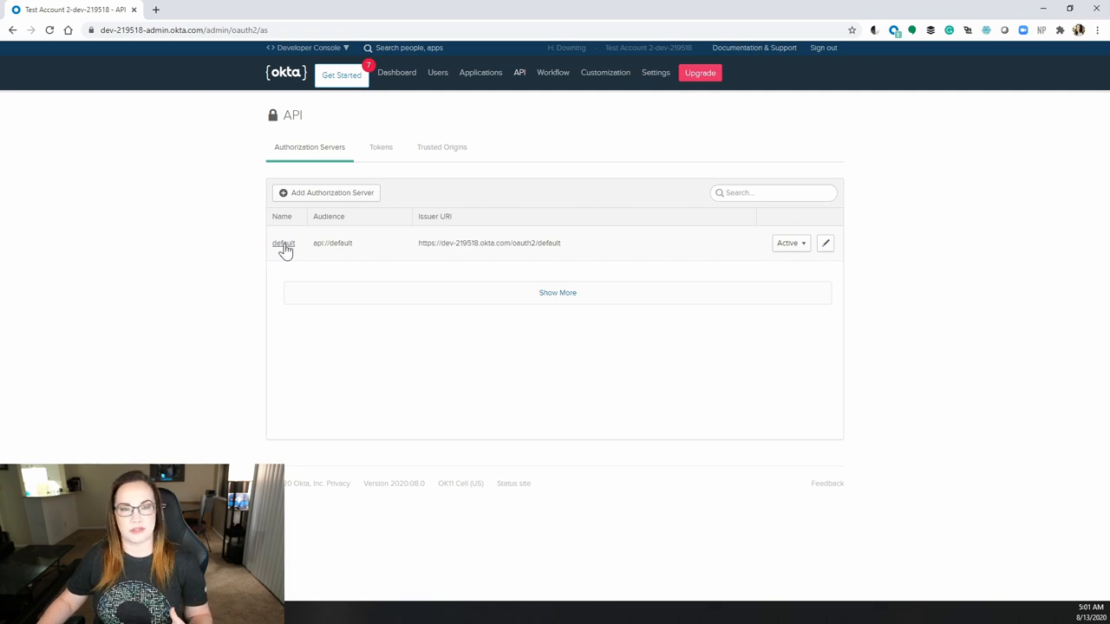
{"action": "left_click", "coordinate": [283, 243]}
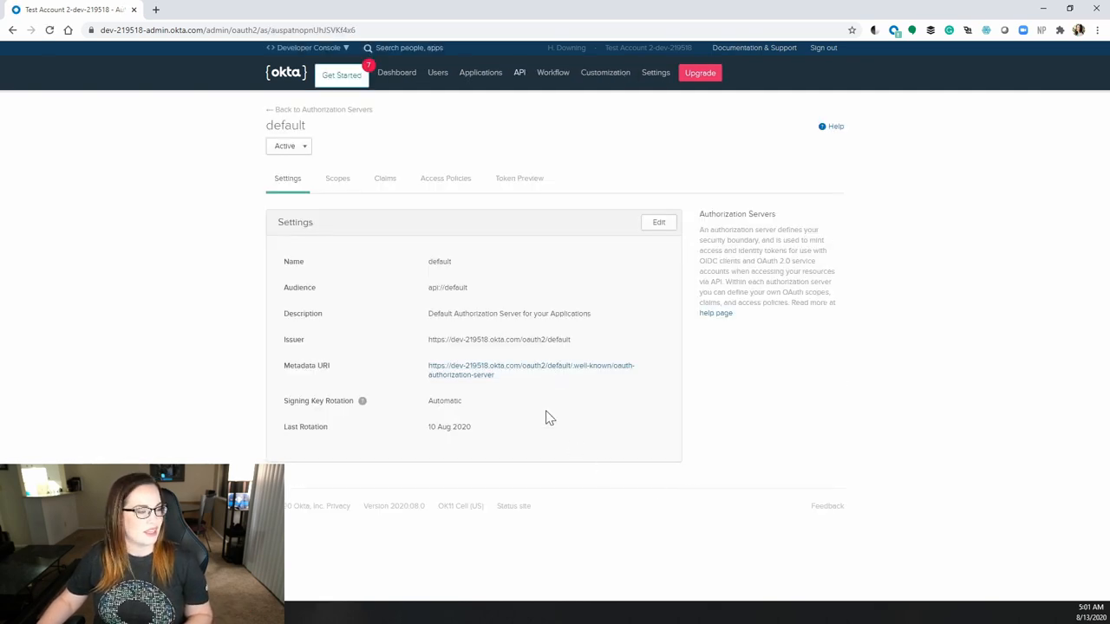
{"action": "mouse_move", "coordinate": [585, 348]}
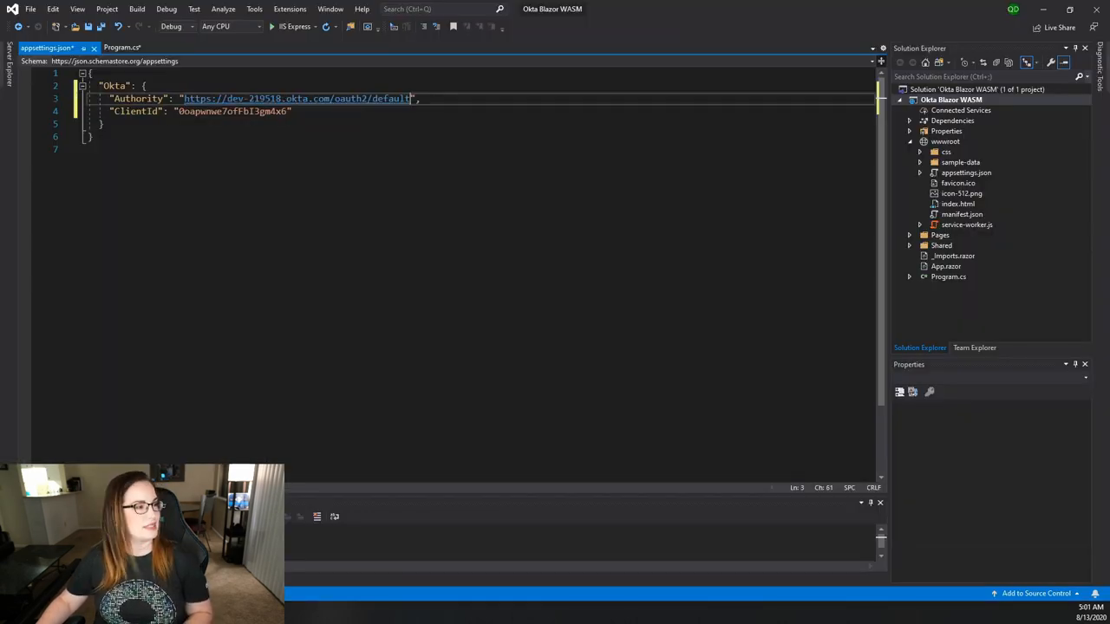
- Switch to Program.cs to edit the Local provider options binding
{"action": "left_click", "coordinate": [118, 48]}
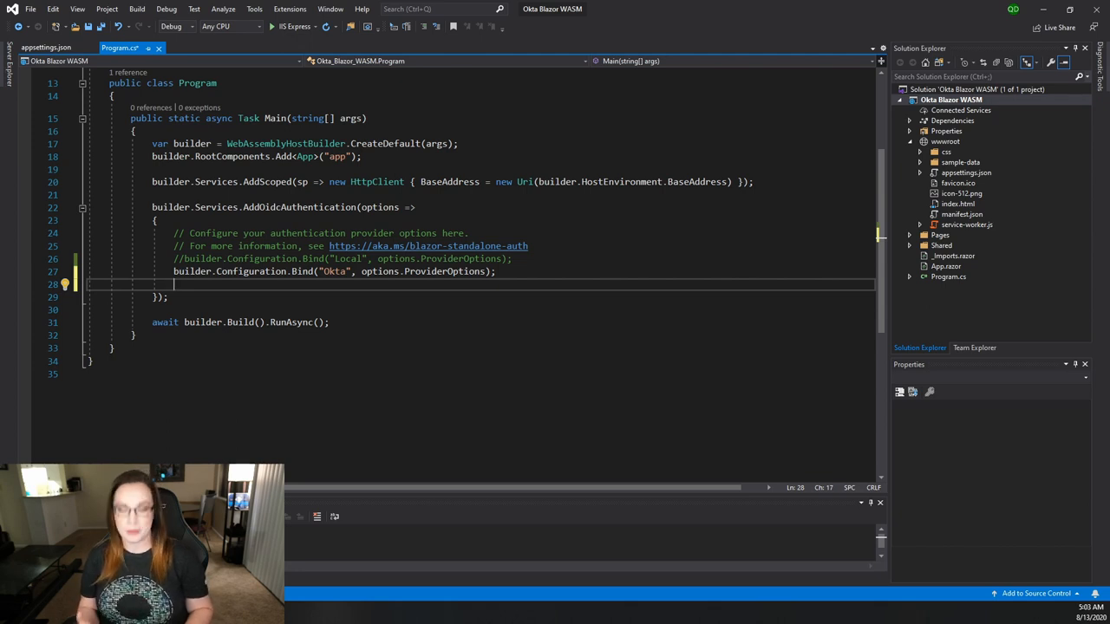
- Add ResponseType = "code" and a DefaultScopes.Add("profile") line to the OIDC options
{"action": "type", "text": "options.ProviderOptions.ResponseType = \"code\";"}
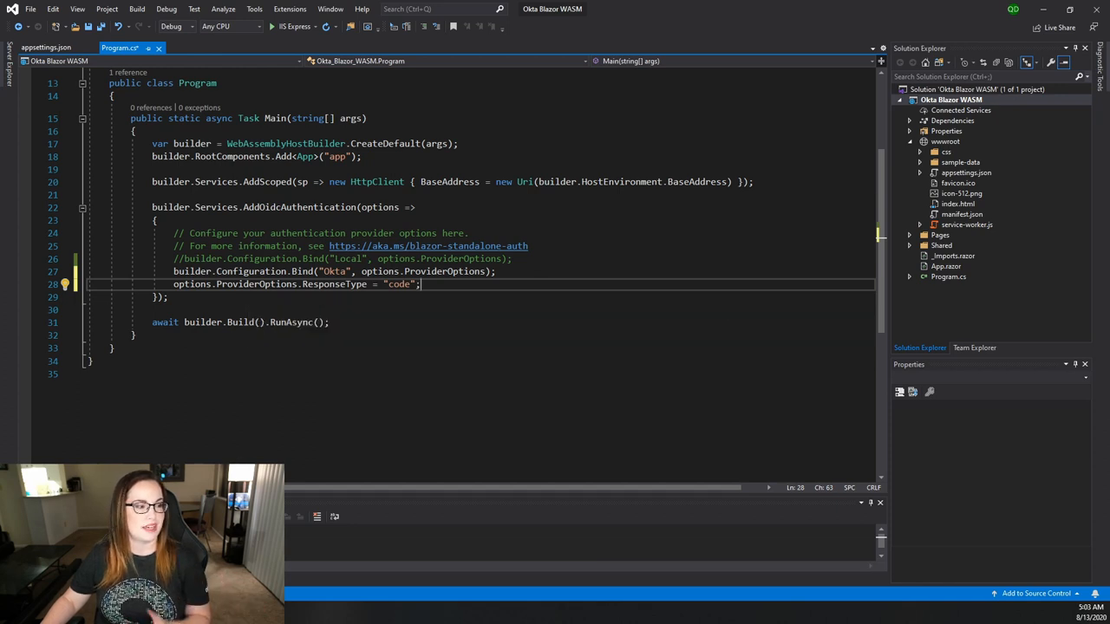
{"action": "mouse_move", "coordinate": [399, 285]}
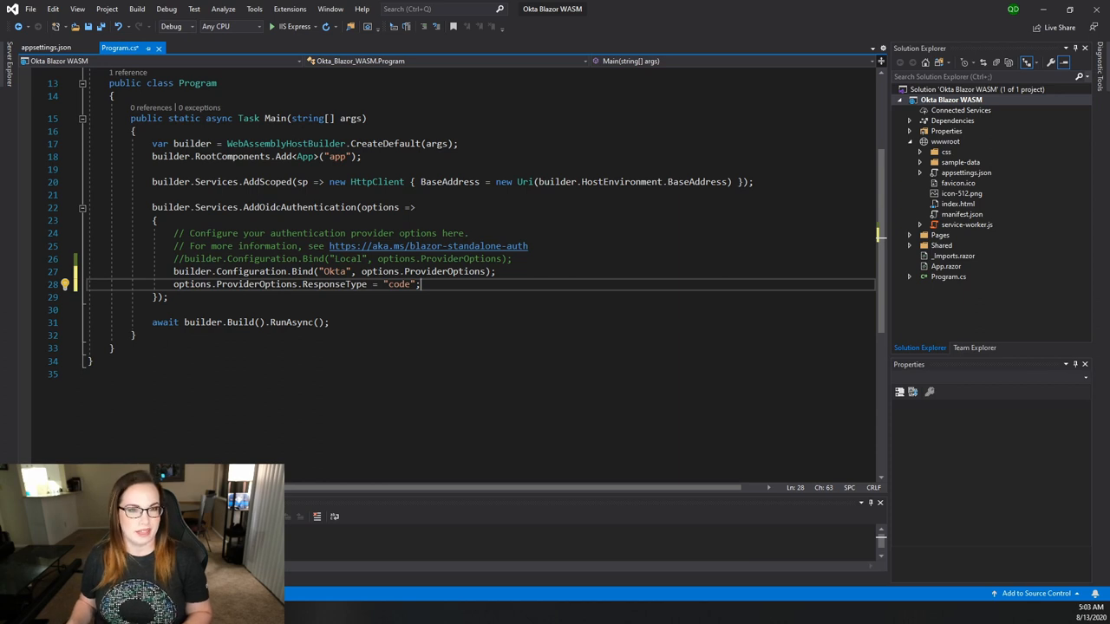
{"action": "type", "text": "options.ProviderOptions.DefaultScopes.Add(\"profile\");"}
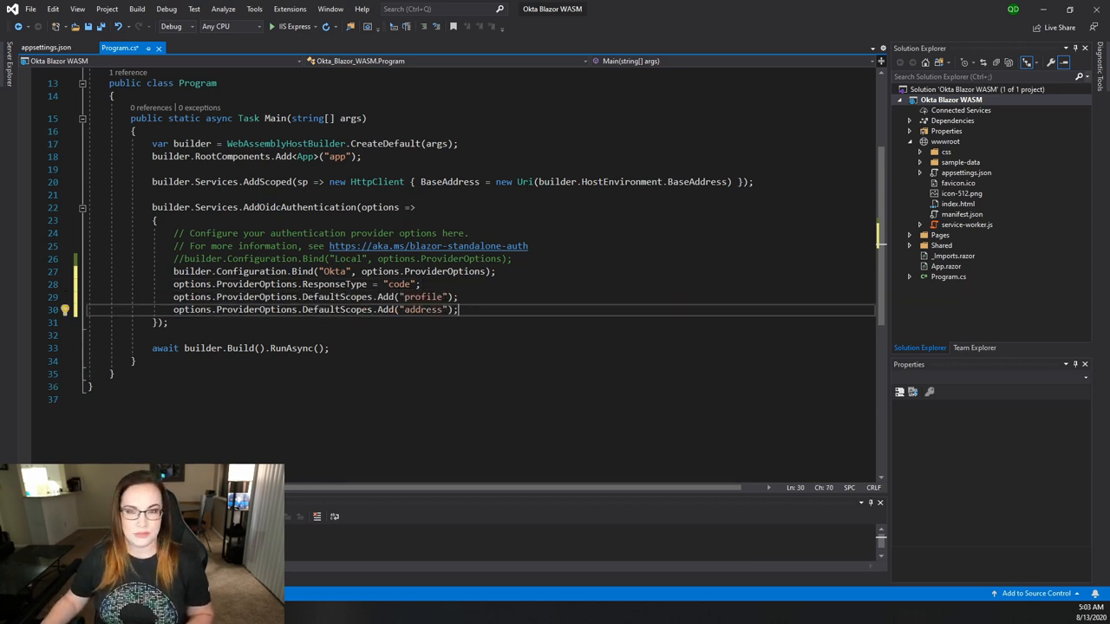
{"action": "mouse_move", "coordinate": [343, 310]}
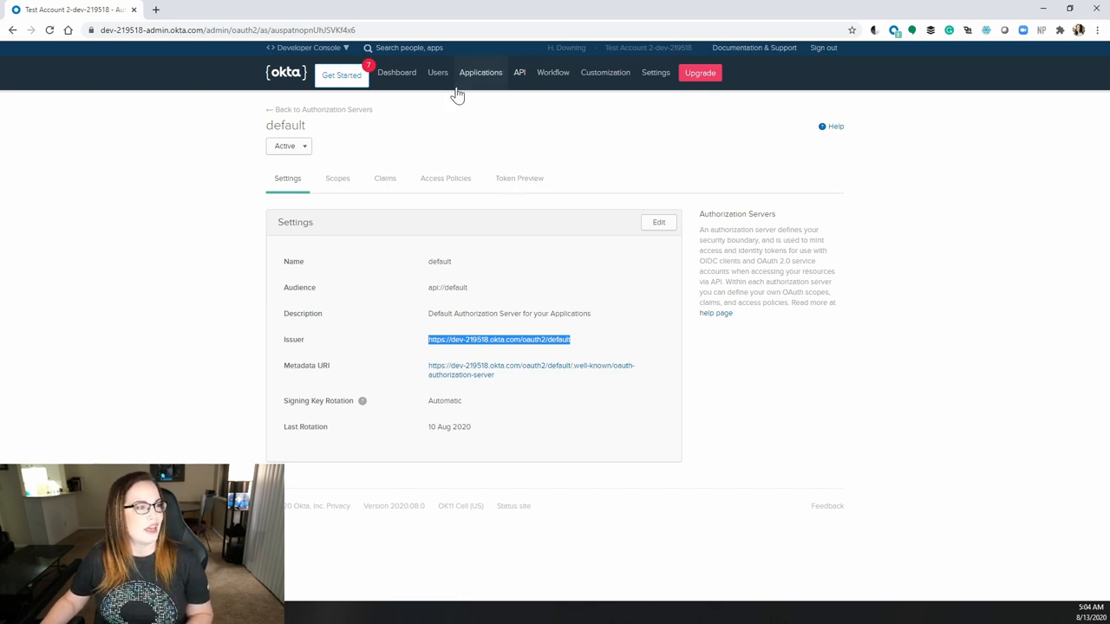
- Review the default server's scopes: openid, profile, email, address, phone, offline_access
{"action": "left_click", "coordinate": [337, 178]}
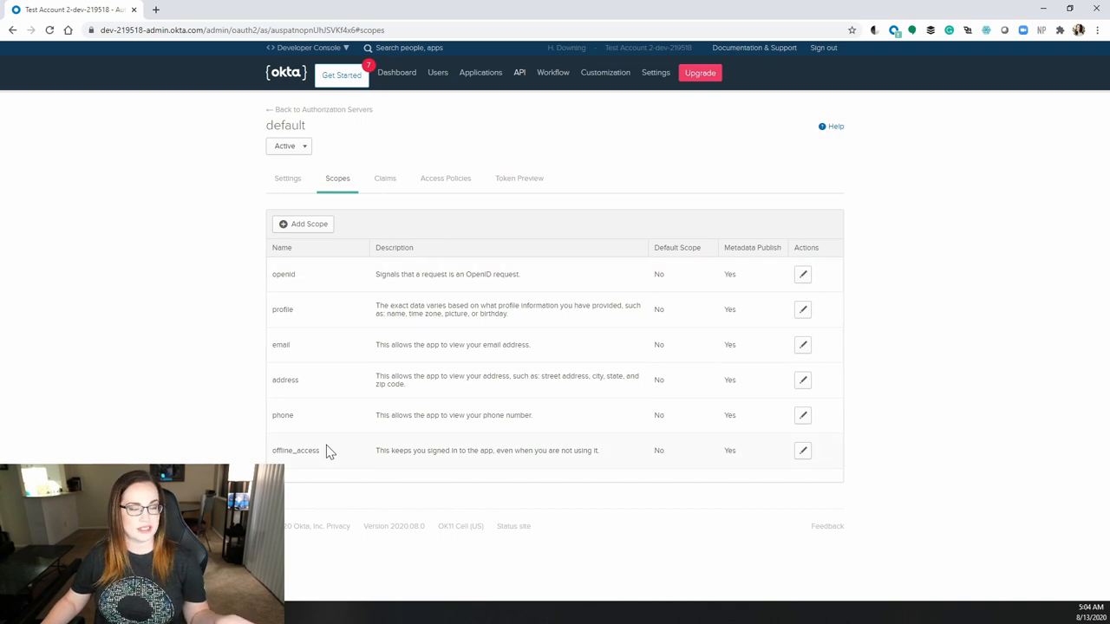
{"action": "mouse_move", "coordinate": [386, 531]}
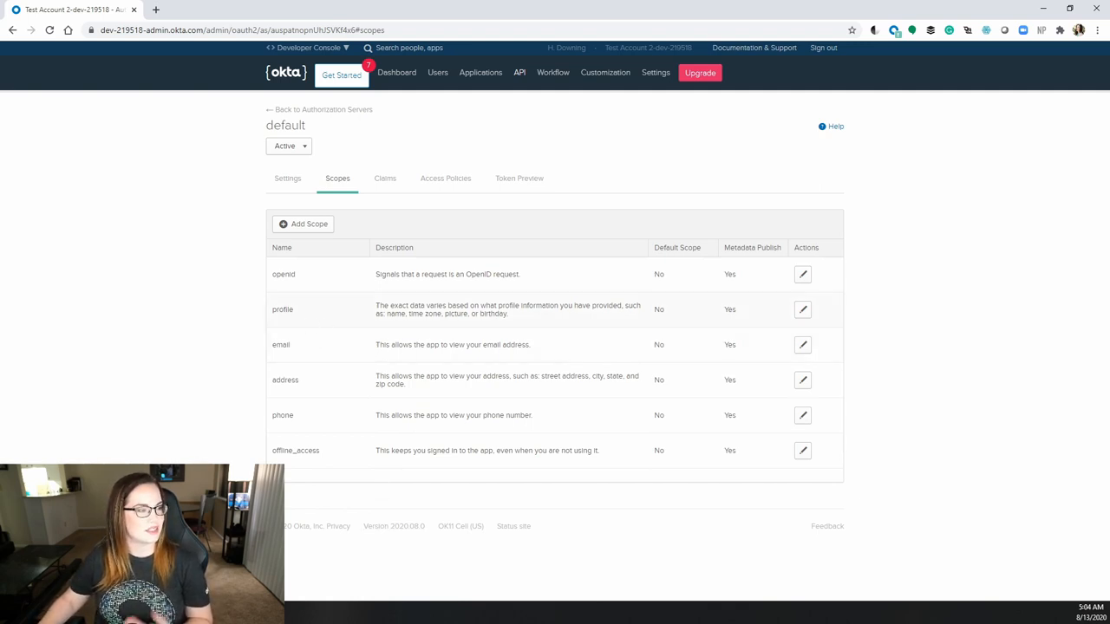
{"action": "mouse_move", "coordinate": [599, 391]}
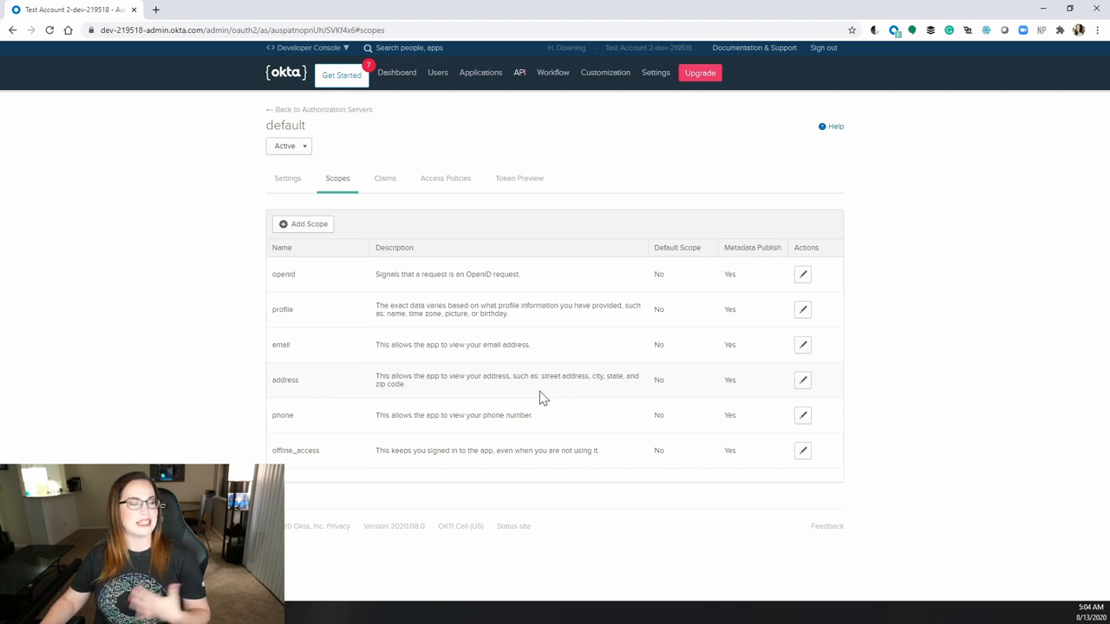
{"action": "mouse_move", "coordinate": [546, 317]}
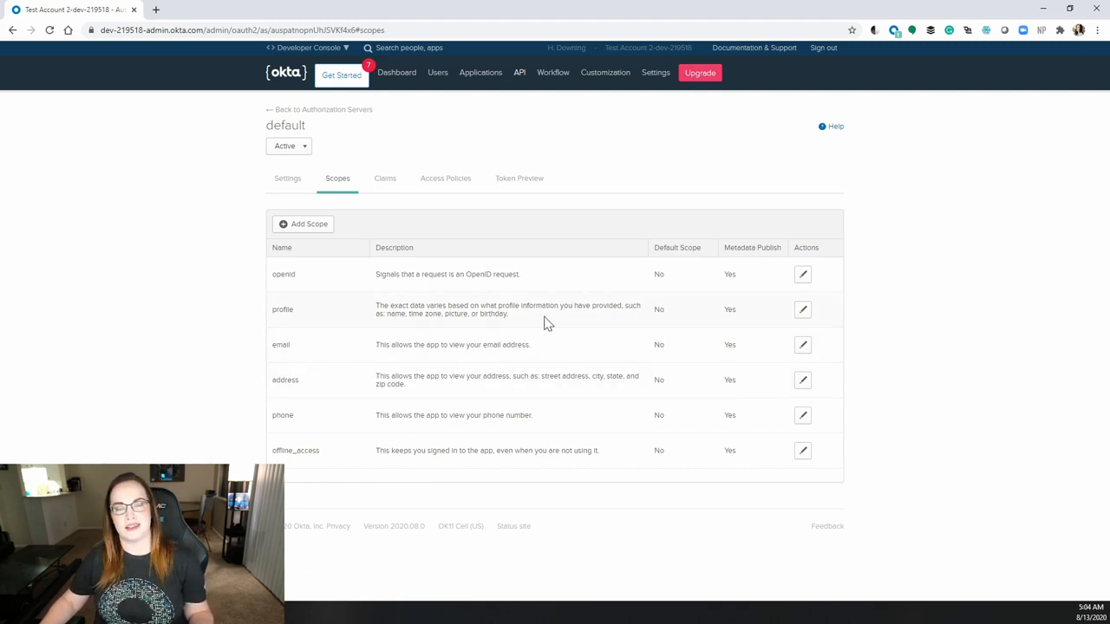
{"action": "mouse_move", "coordinate": [528, 323]}
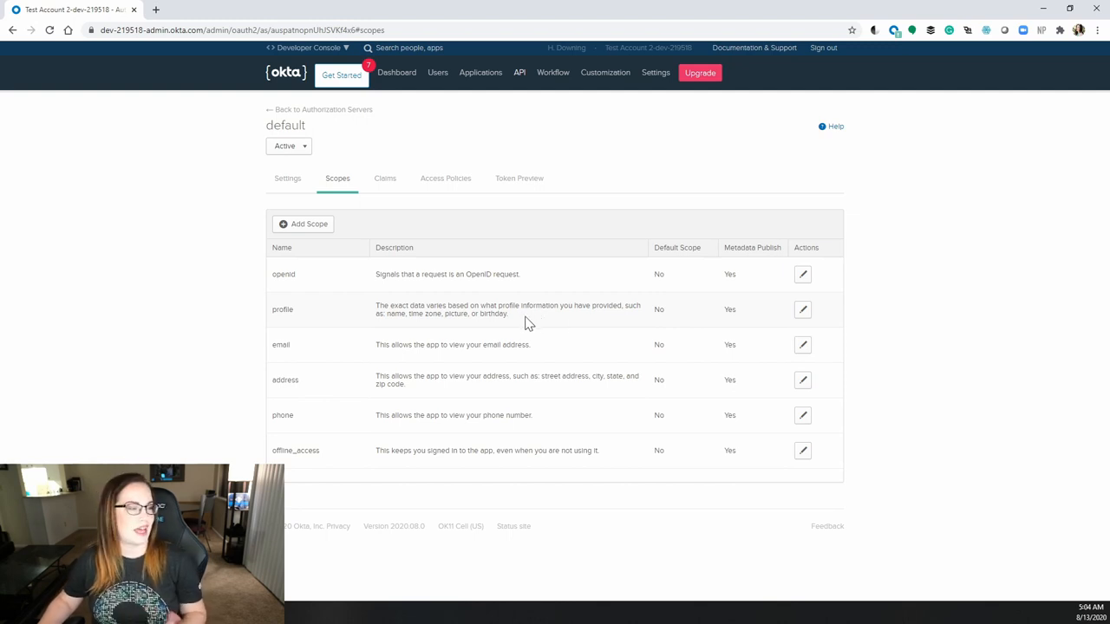
{"action": "left_click", "coordinate": [437, 72]}
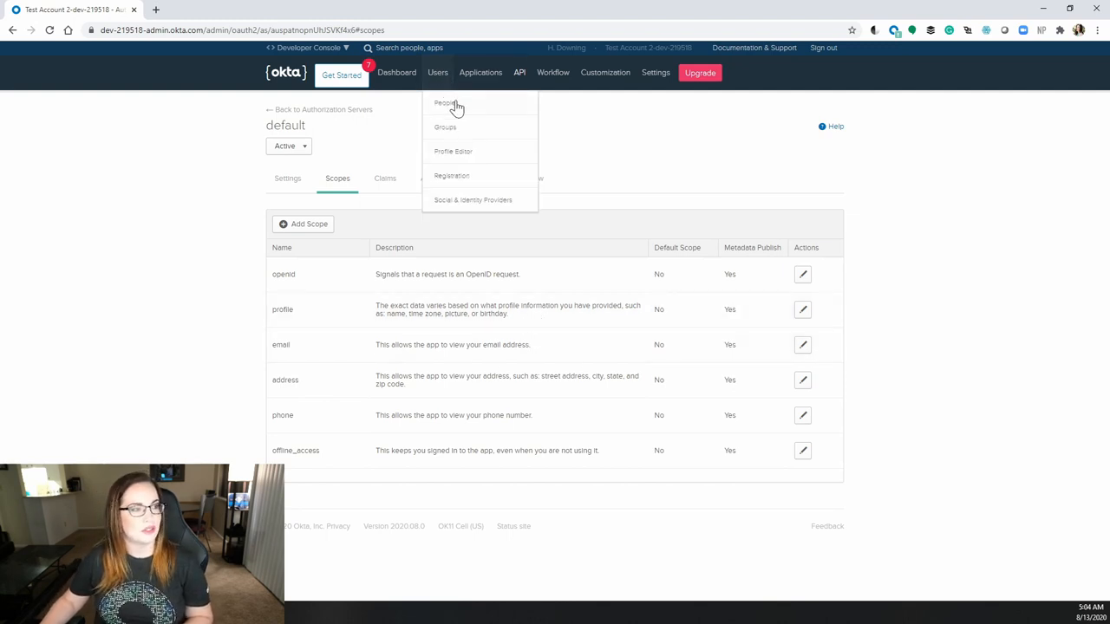
{"action": "left_click", "coordinate": [445, 103]}
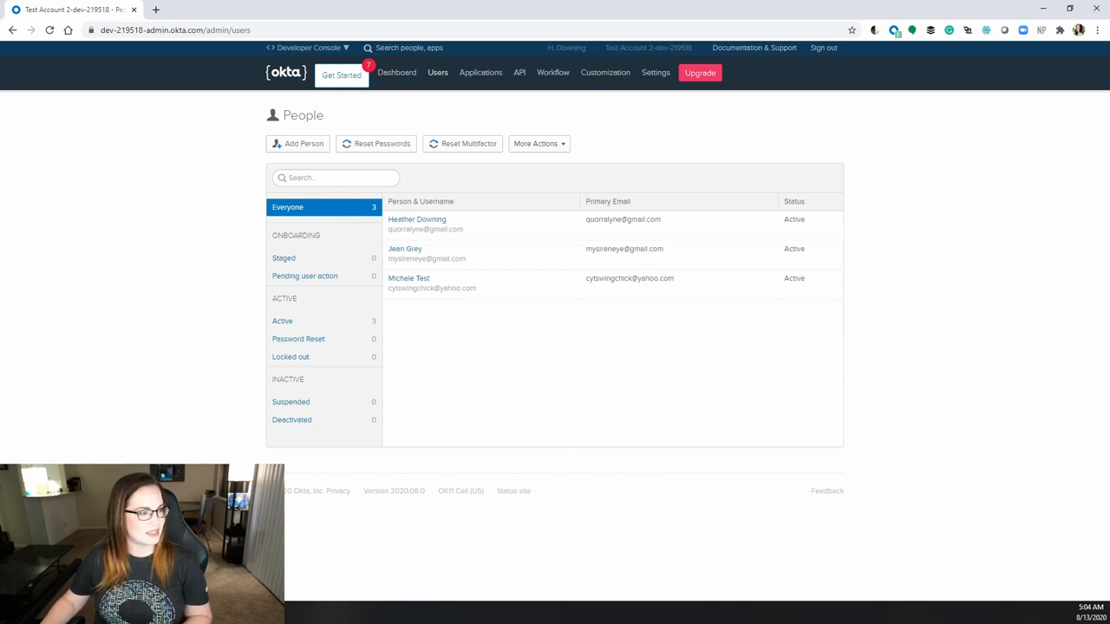
{"action": "left_click", "coordinate": [405, 249]}
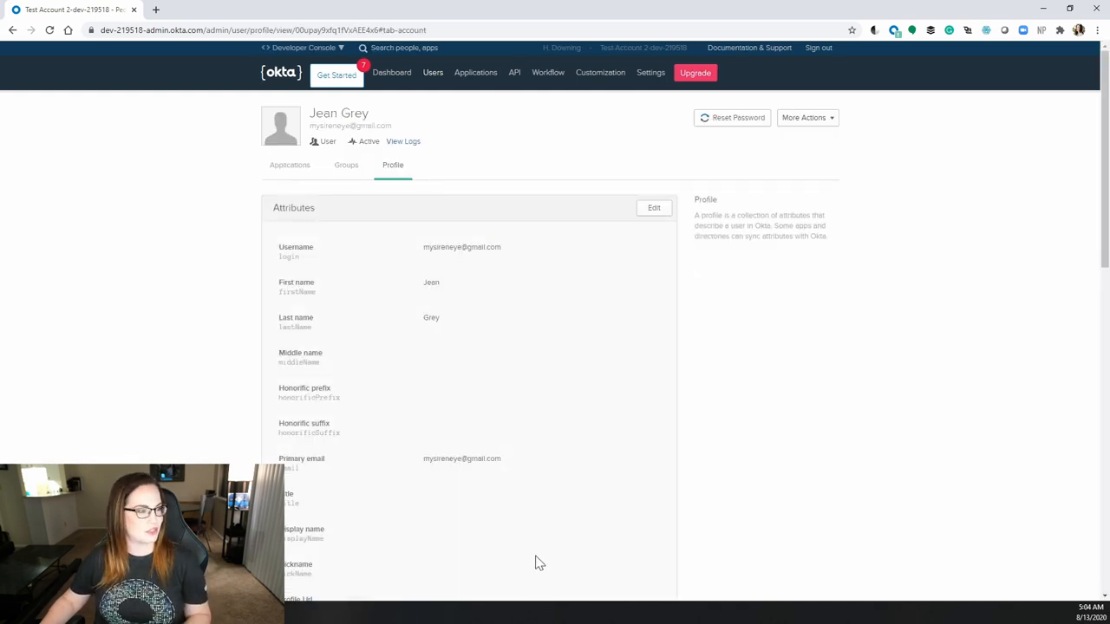
{"action": "mouse_move", "coordinate": [334, 557]}
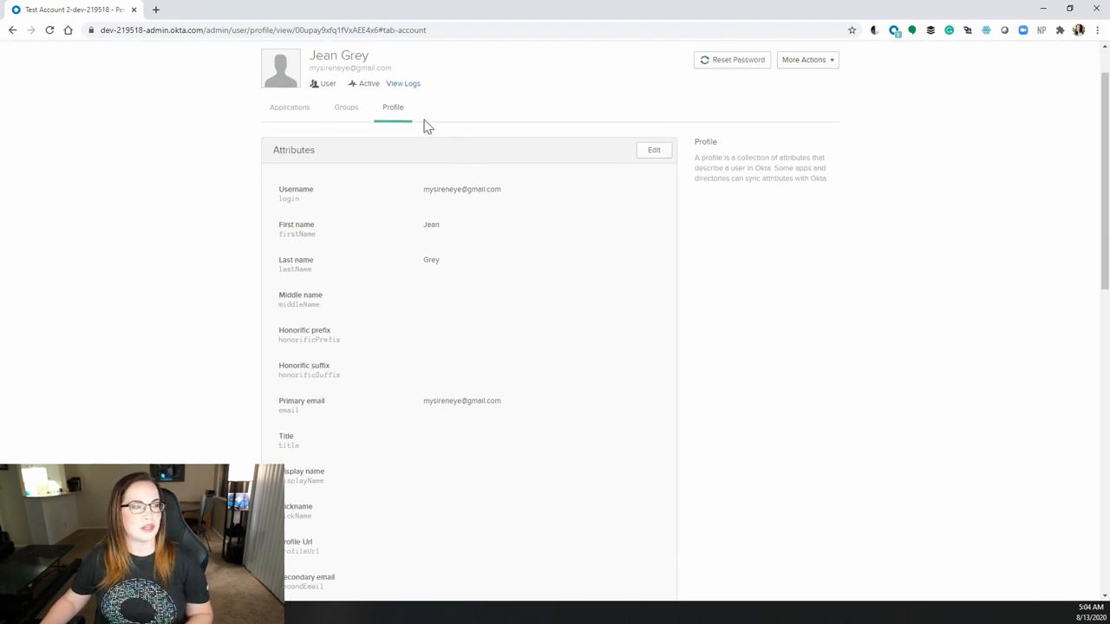
{"action": "scroll", "scroll_direction": "down", "scroll_amount": 3}
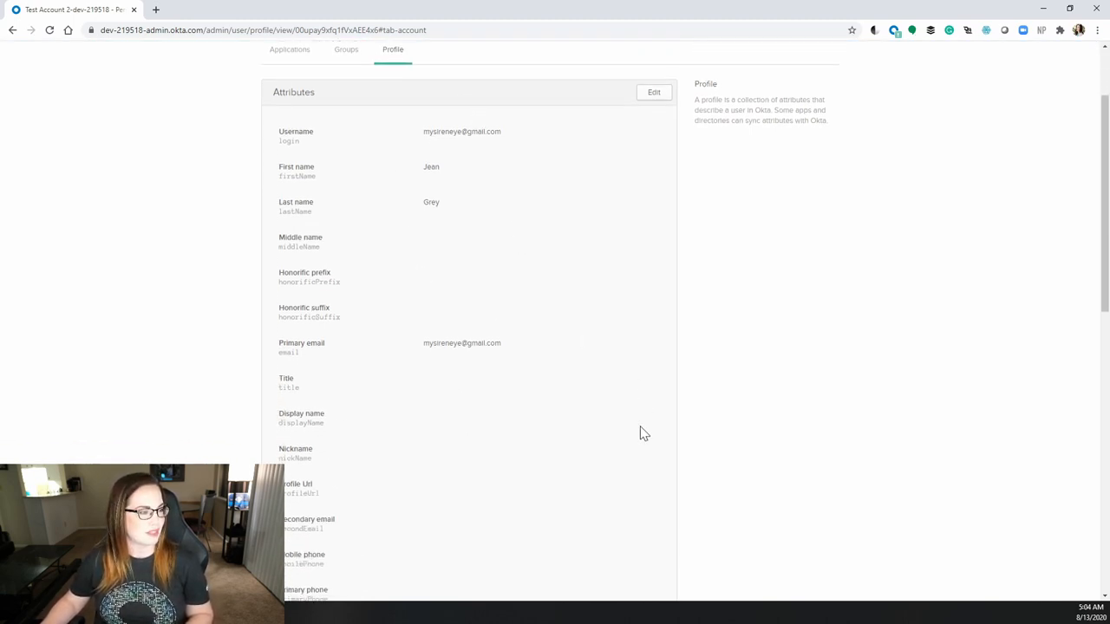
{"action": "scroll", "scroll_direction": "down", "scroll_amount": 3}
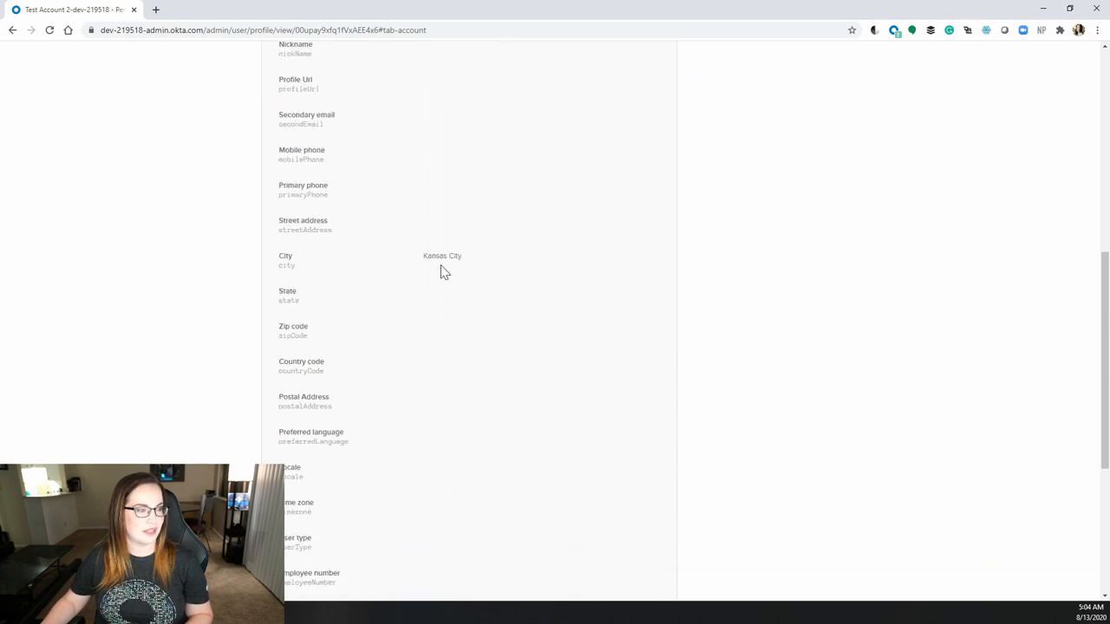
{"action": "scroll", "scroll_direction": "down", "scroll_amount": 3}
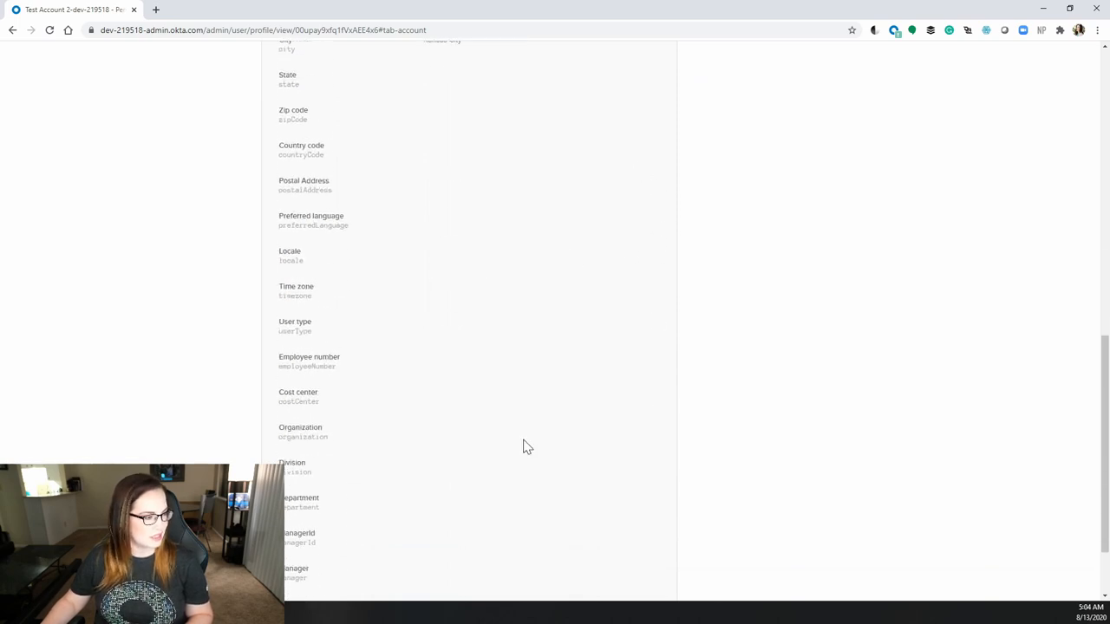
{"action": "scroll", "scroll_direction": "up", "scroll_amount": 3}
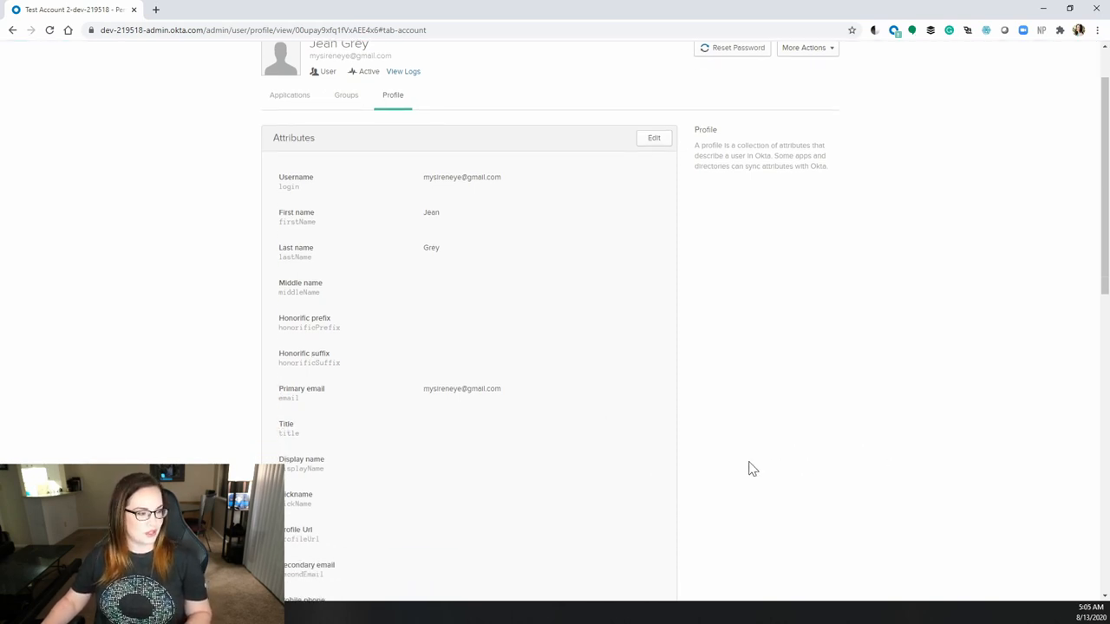
{"action": "scroll", "scroll_direction": "up", "scroll_amount": 3}
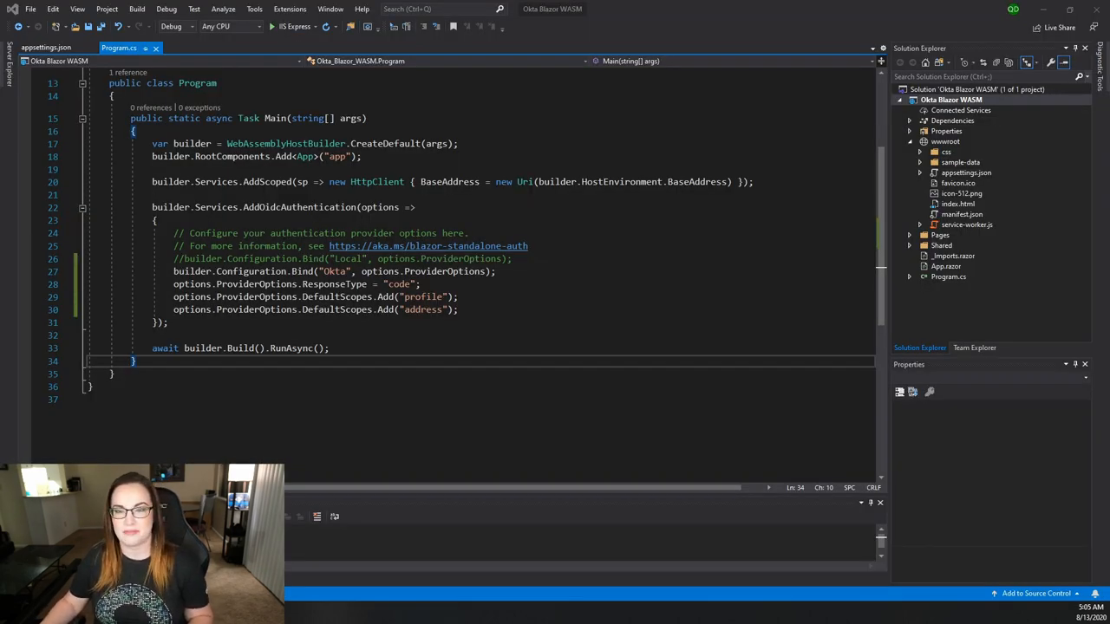
- Expand the Pages folder in Solution Explorer to reach Authentication.razor
{"action": "left_click", "coordinate": [951, 99]}
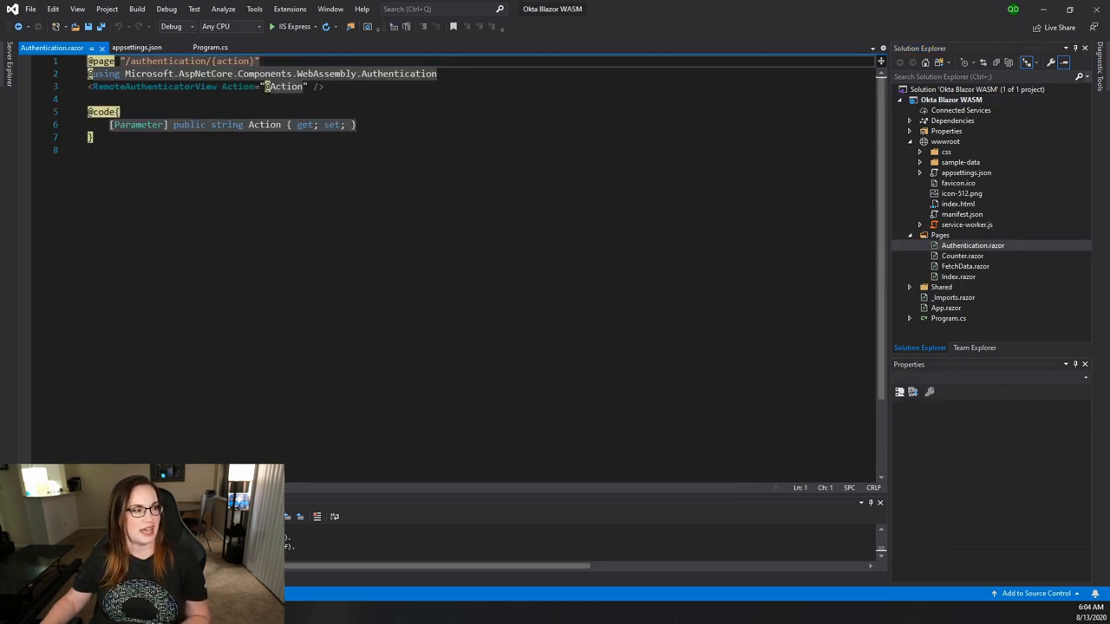
{"action": "mouse_move", "coordinate": [155, 86]}
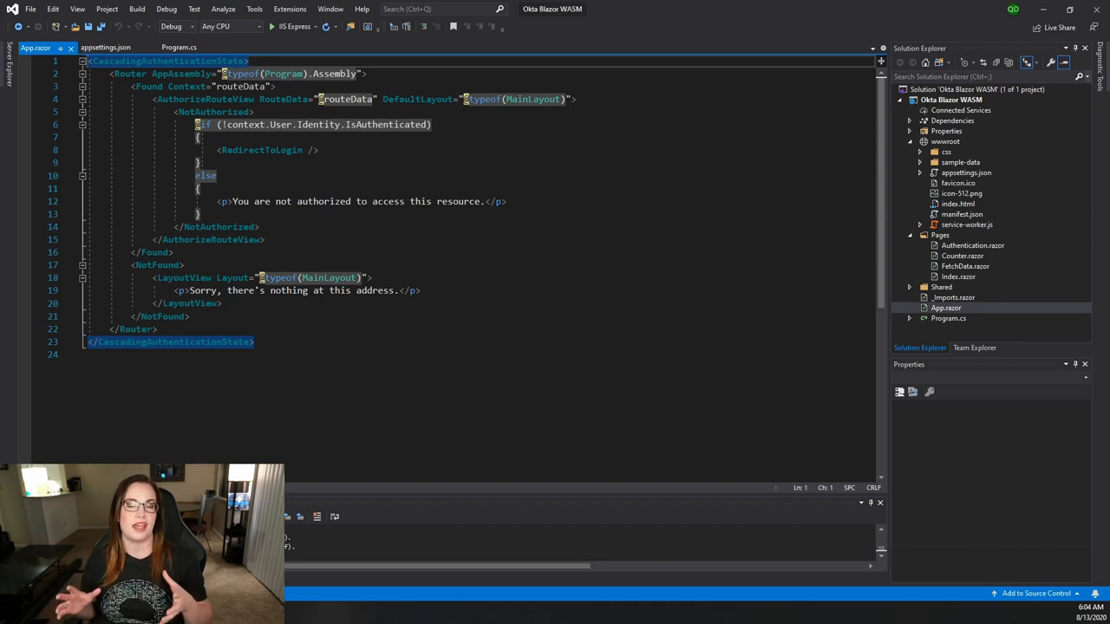
{"action": "mouse_move", "coordinate": [4, 199]}
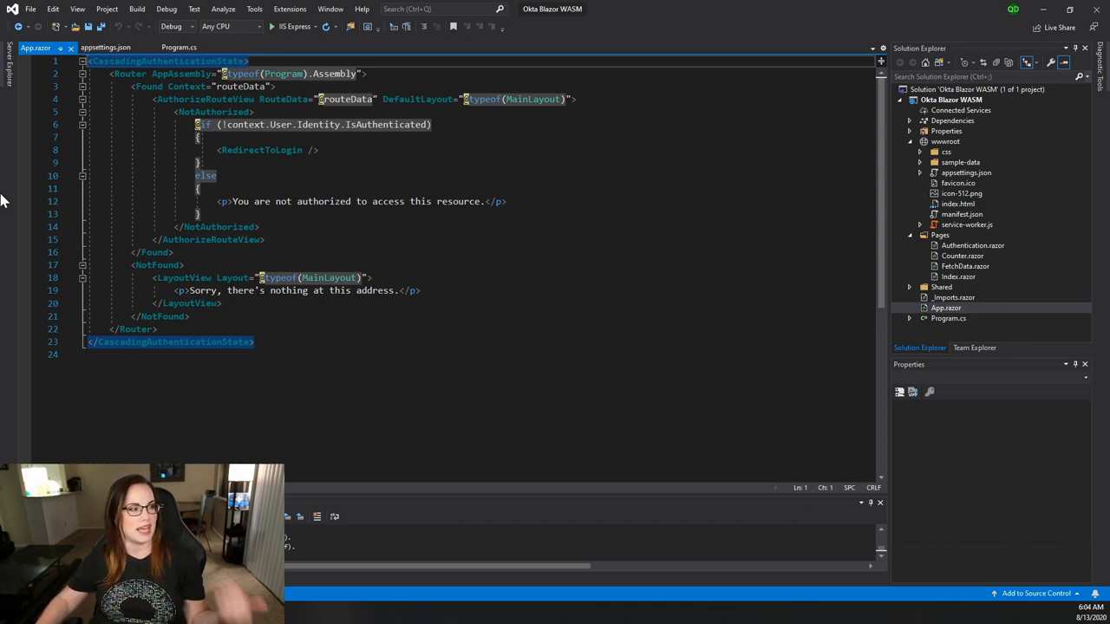
{"action": "mouse_move", "coordinate": [243, 130]}
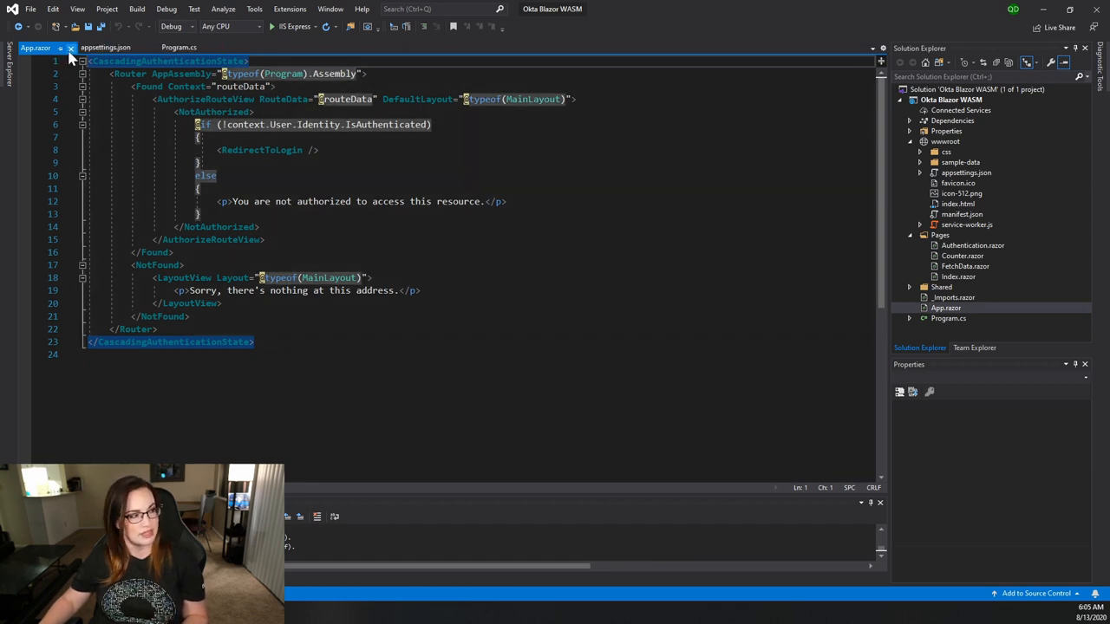
{"action": "mouse_move", "coordinate": [72, 56]}
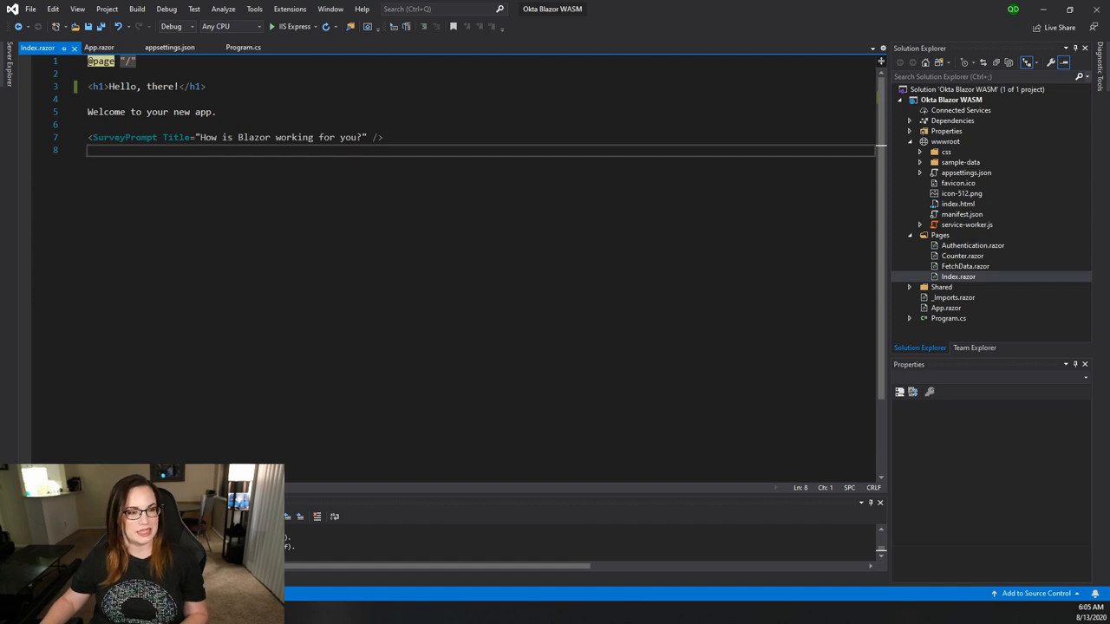
- Collapse Pages and expand Shared to list LoginDisplay, MainLayout, NavMenu and others
{"action": "left_click", "coordinate": [940, 234]}
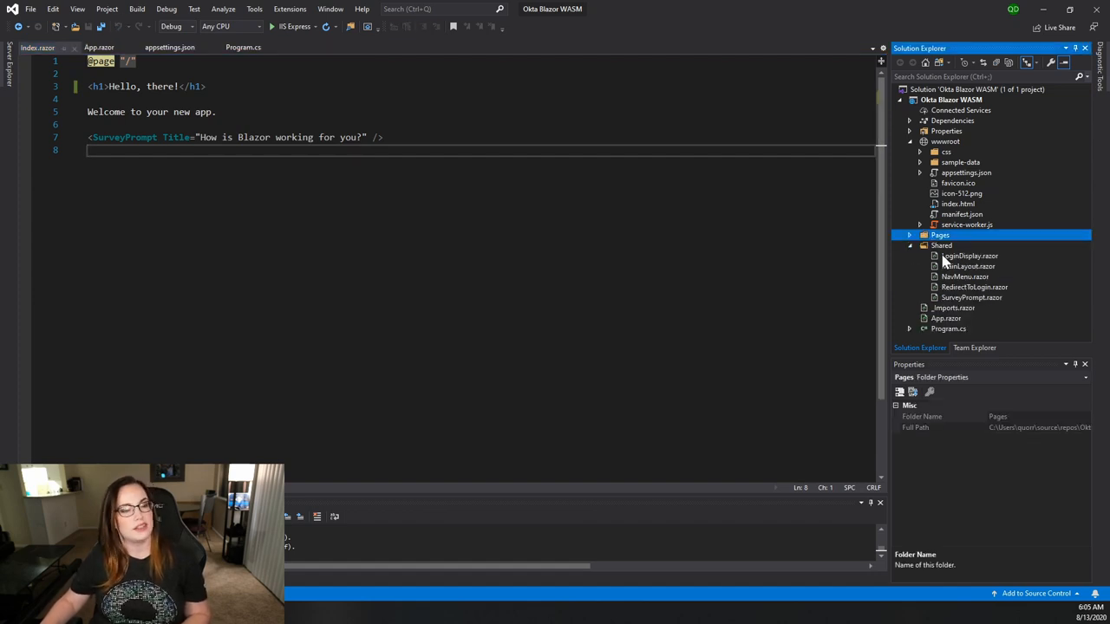
{"action": "mouse_move", "coordinate": [992, 264]}
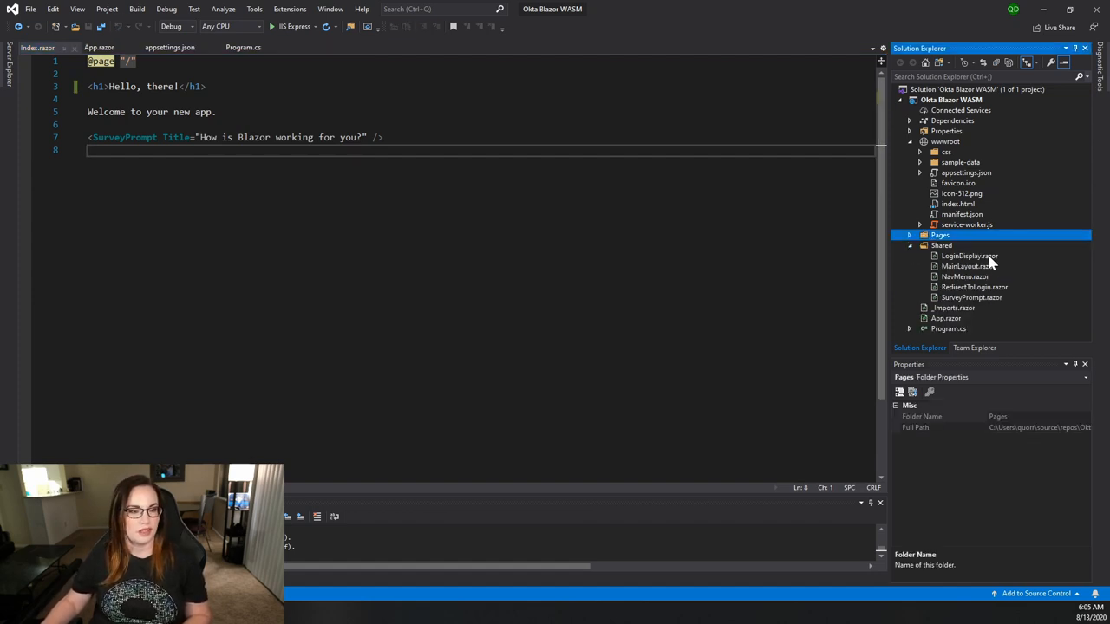
{"action": "mouse_move", "coordinate": [991, 271]}
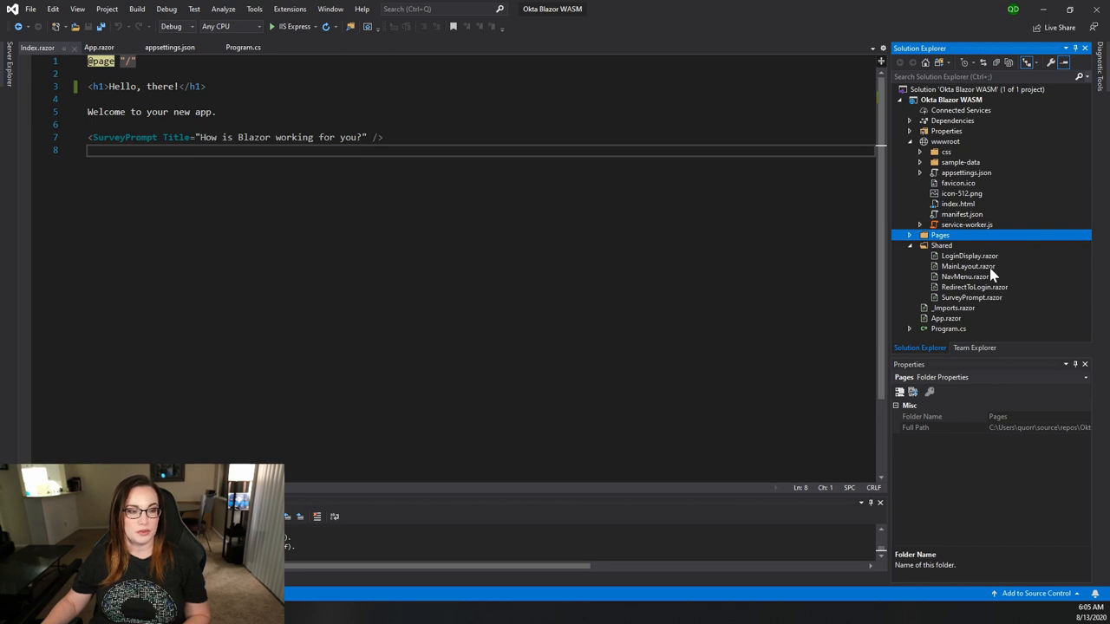
{"action": "left_click", "coordinate": [968, 266]}
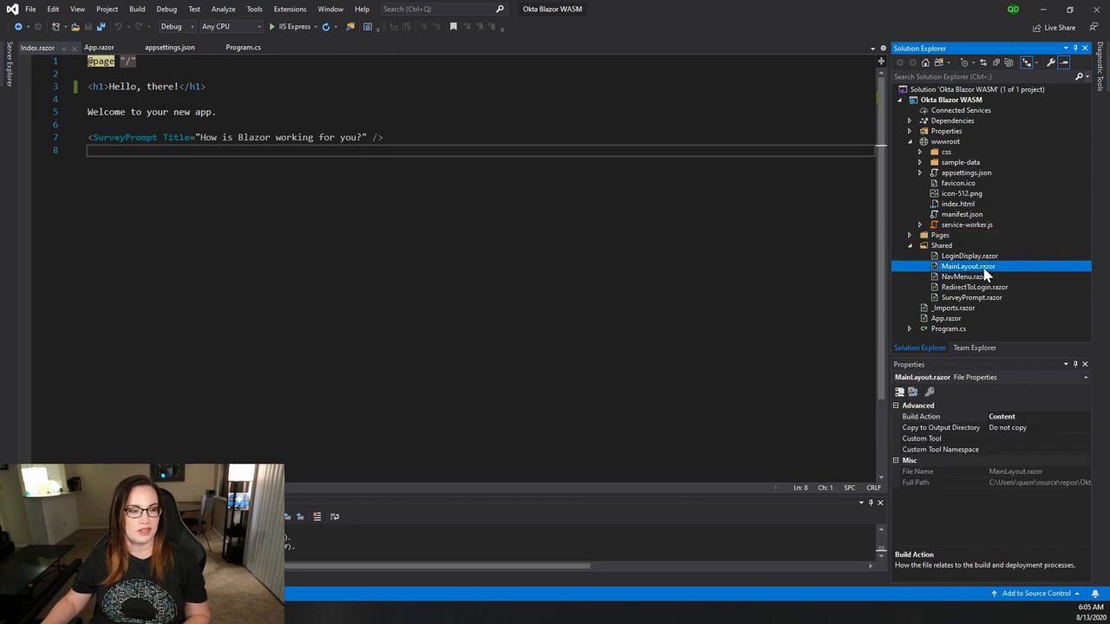
{"action": "double_click", "coordinate": [969, 266]}
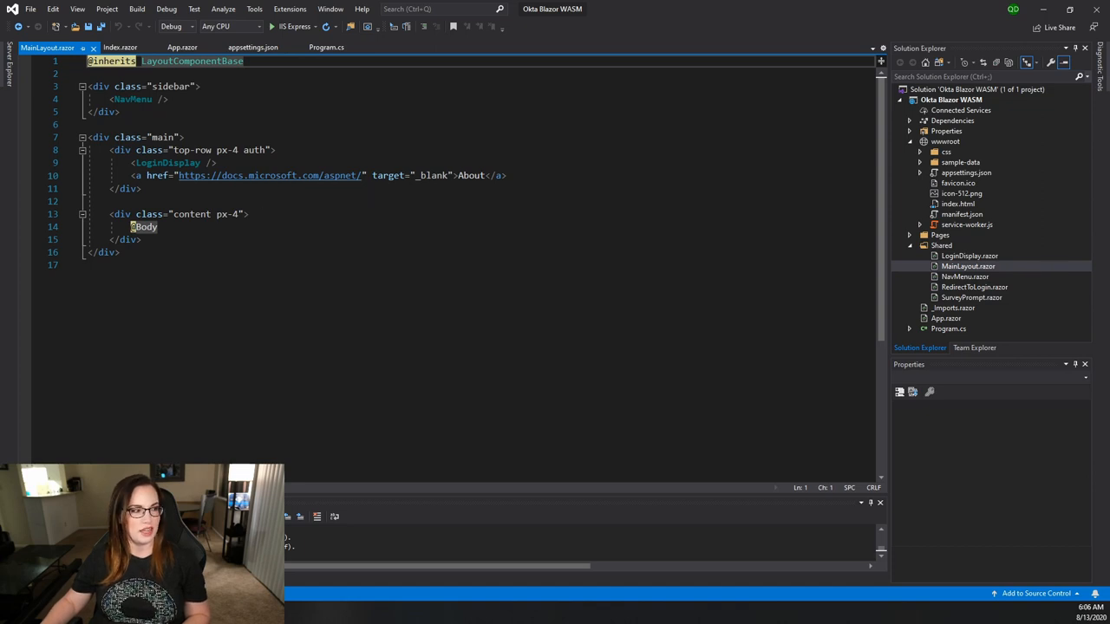
{"action": "double_click", "coordinate": [168, 163]}
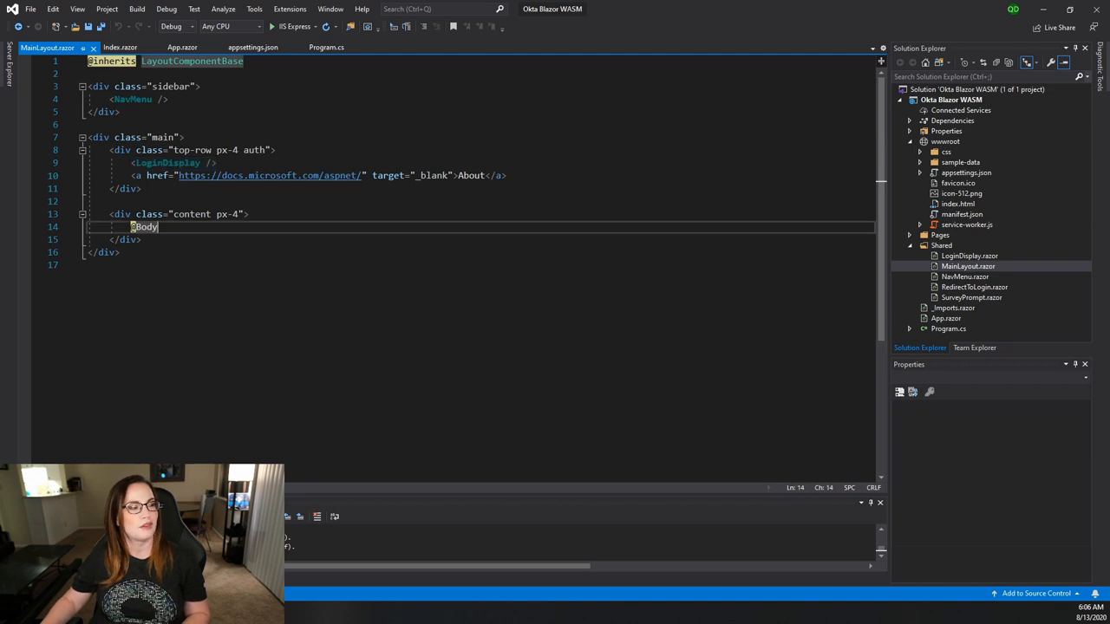
{"action": "mouse_move", "coordinate": [968, 266]}
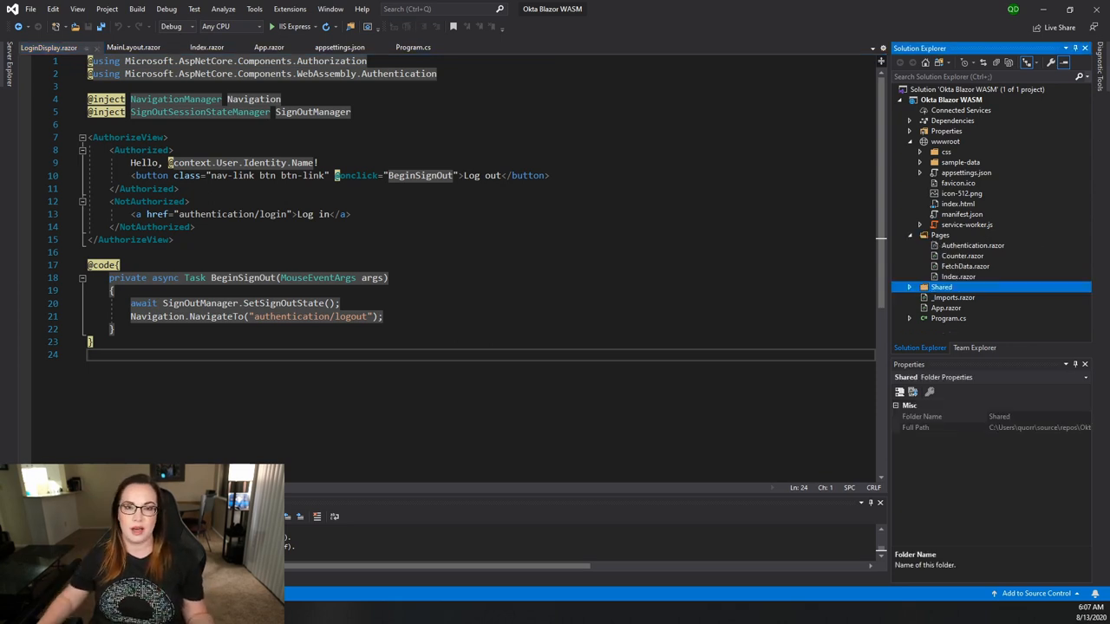
{"action": "mouse_move", "coordinate": [908, 323]}
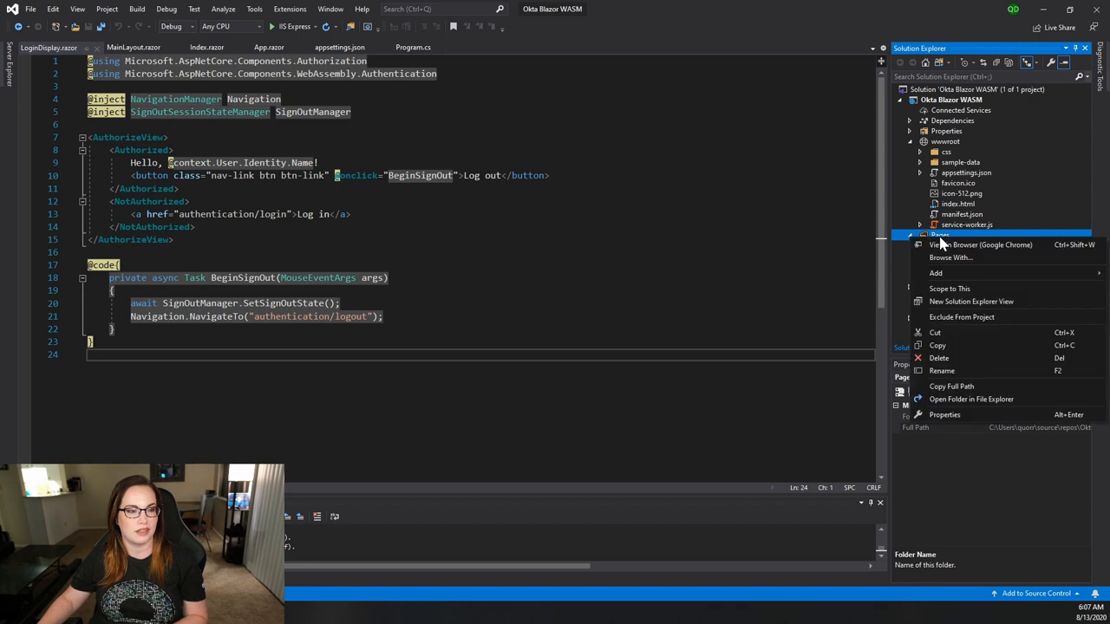
- Add a new Razor component named Claims.razor to the Pages folder
{"action": "left_click", "coordinate": [935, 273]}
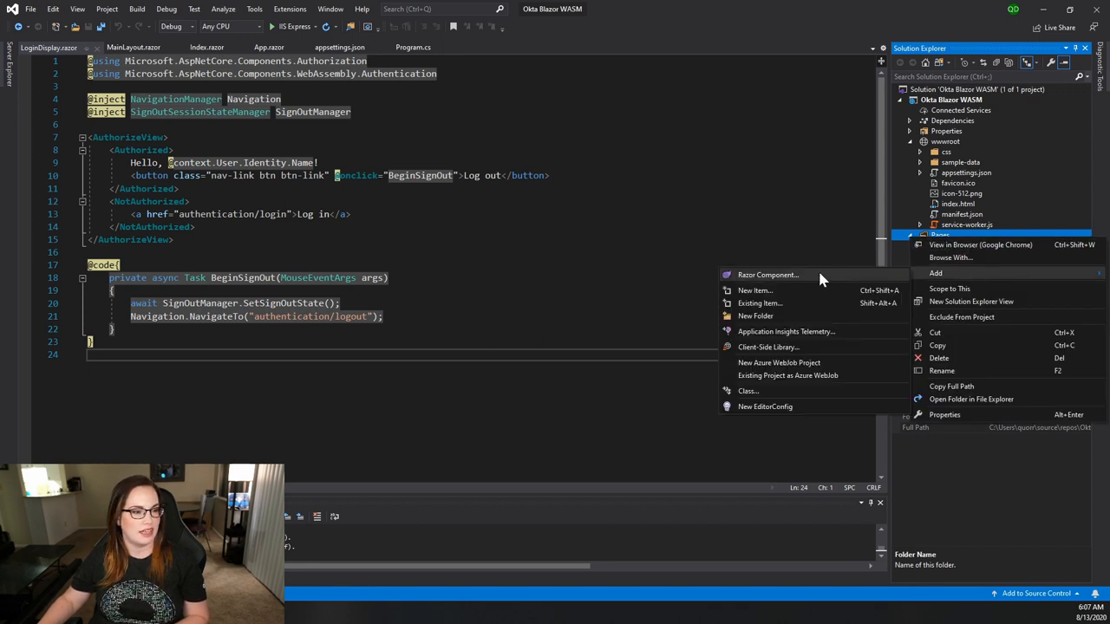
{"action": "left_click", "coordinate": [754, 290]}
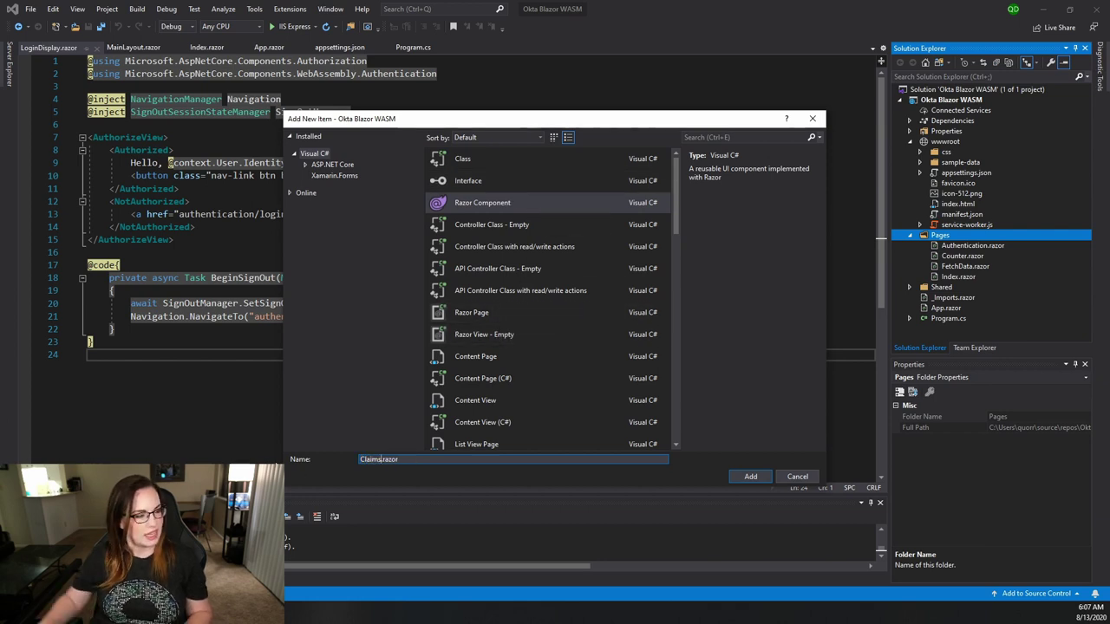
{"action": "left_click", "coordinate": [750, 476]}
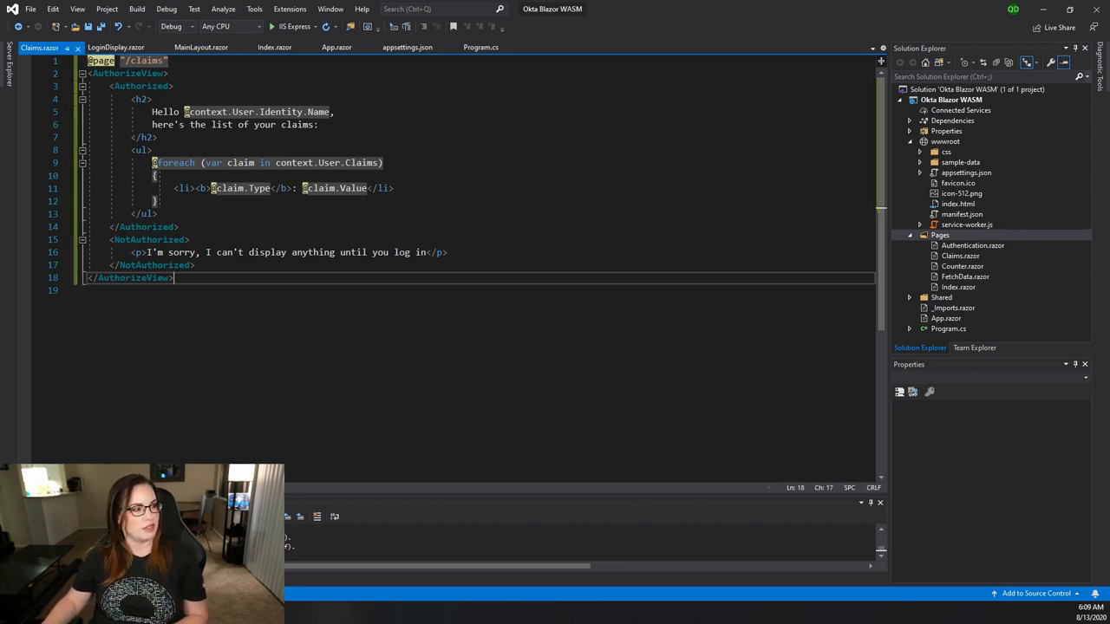
{"action": "mouse_move", "coordinate": [290, 26]}
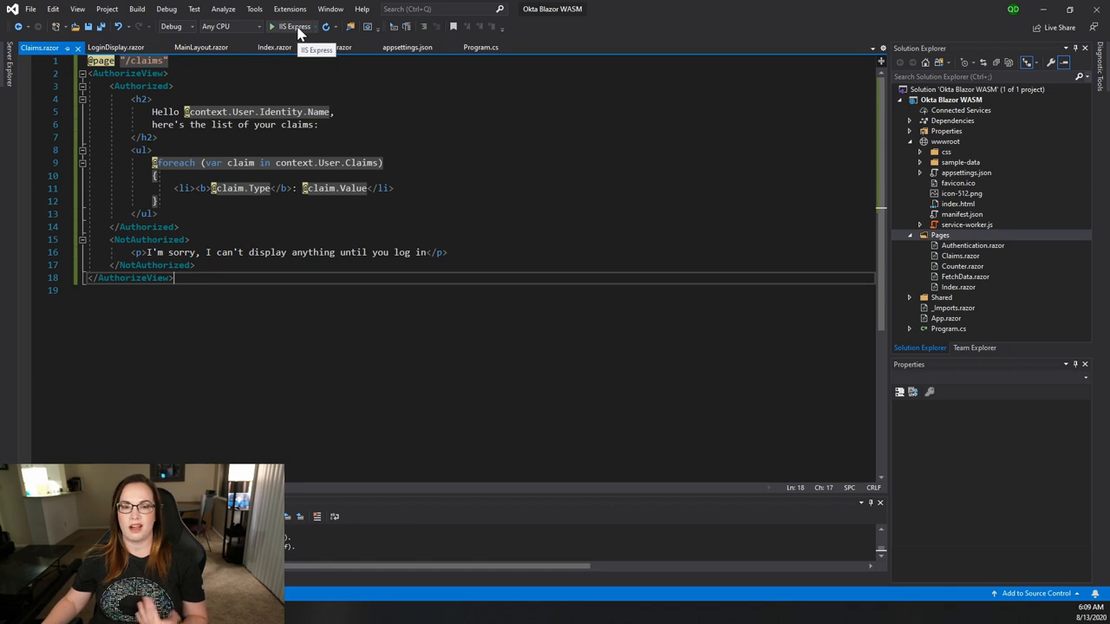
- Run the app and browse its Counter and Fetch data weather forecast pages
{"action": "left_click", "coordinate": [293, 26]}
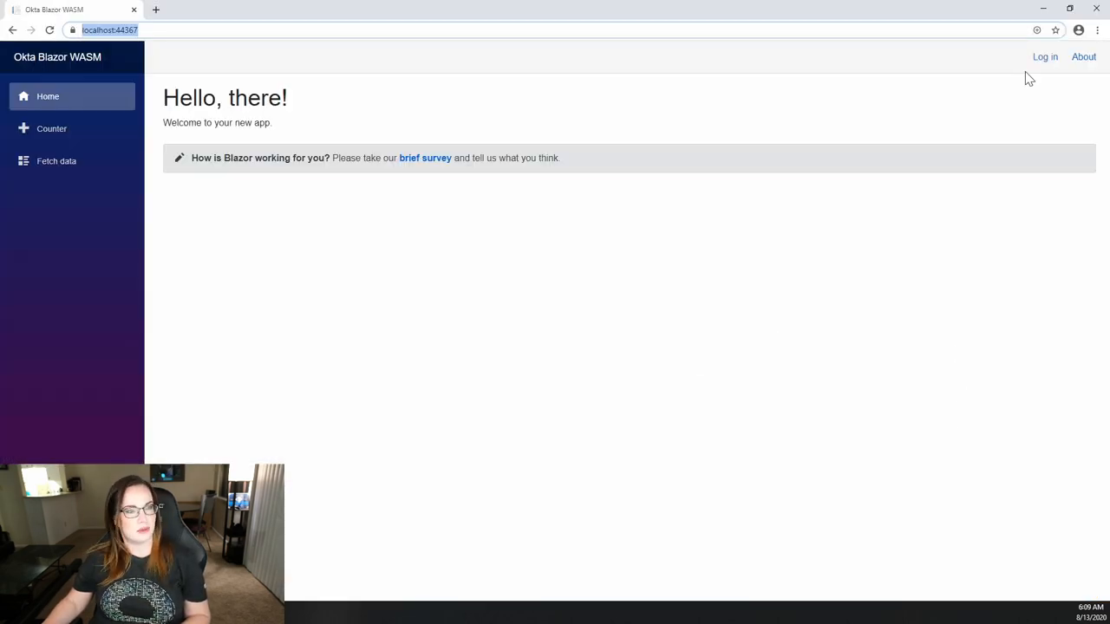
{"action": "mouse_move", "coordinate": [1045, 57]}
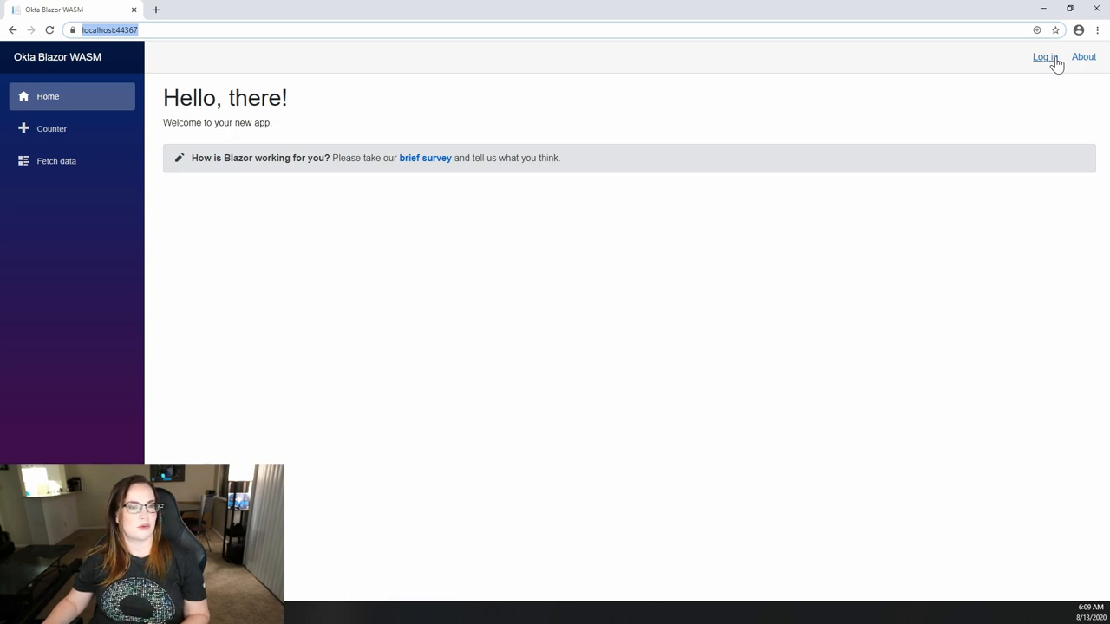
{"action": "mouse_move", "coordinate": [425, 160]}
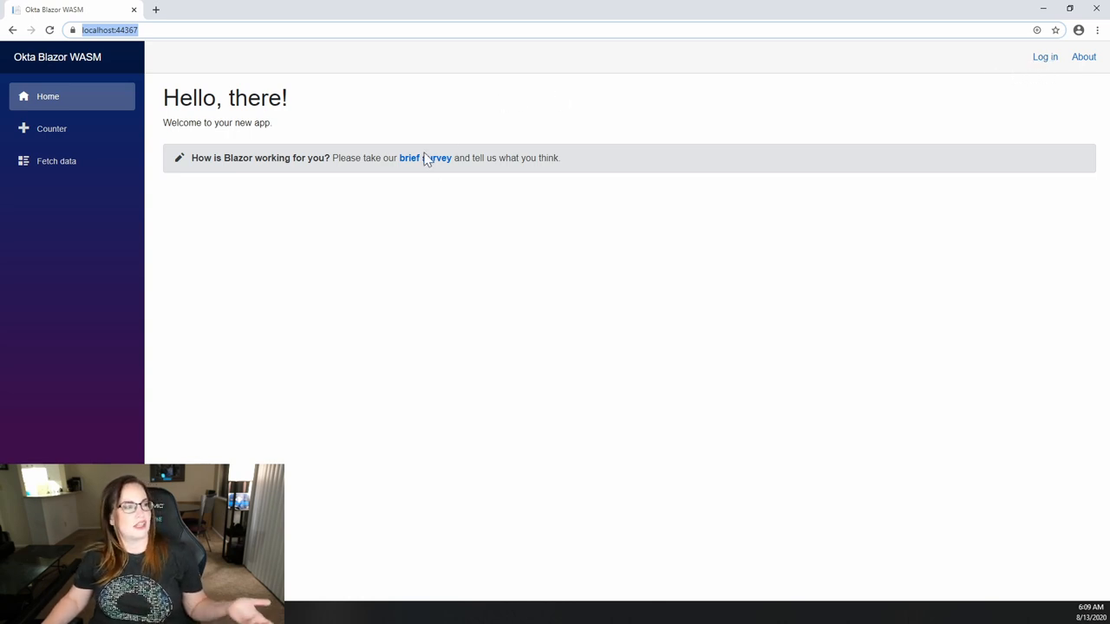
{"action": "mouse_move", "coordinate": [400, 217]}
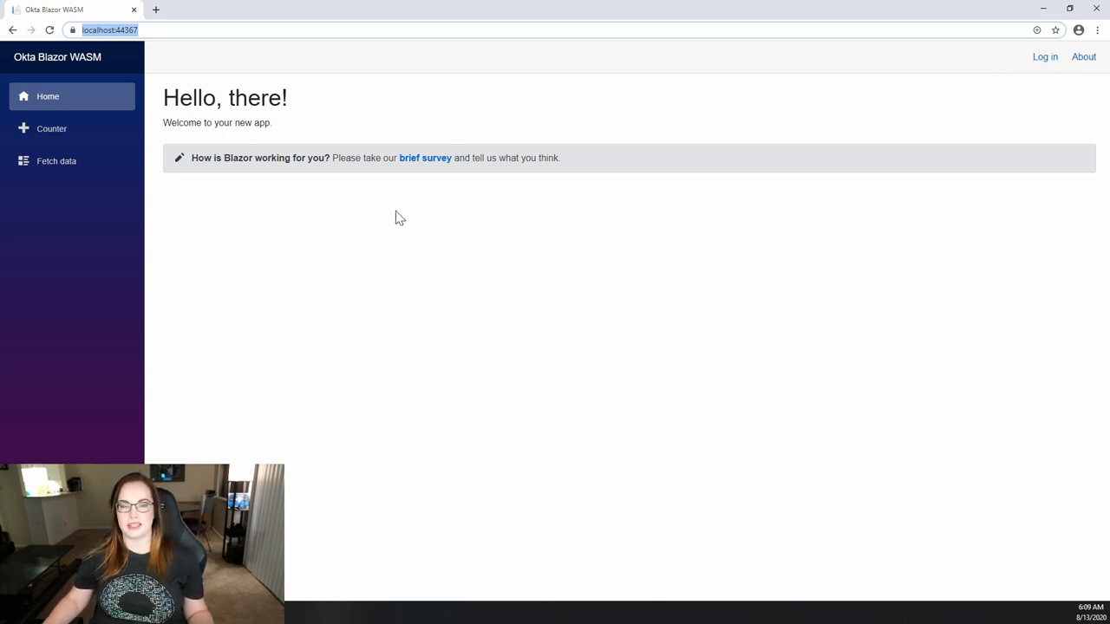
{"action": "left_click", "coordinate": [51, 128]}
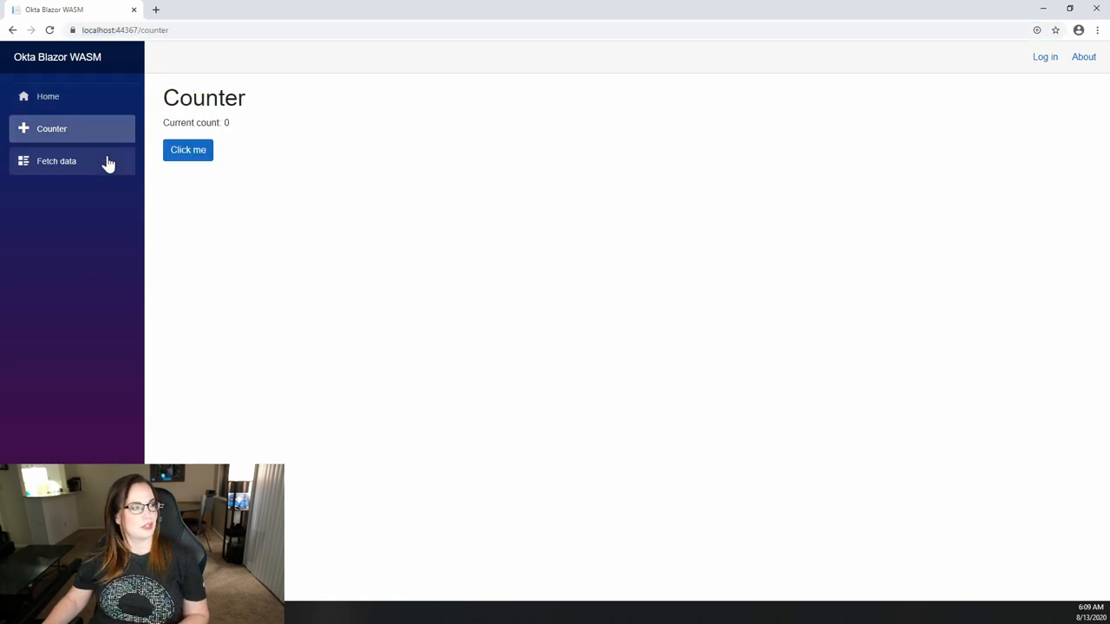
{"action": "left_click", "coordinate": [57, 161]}
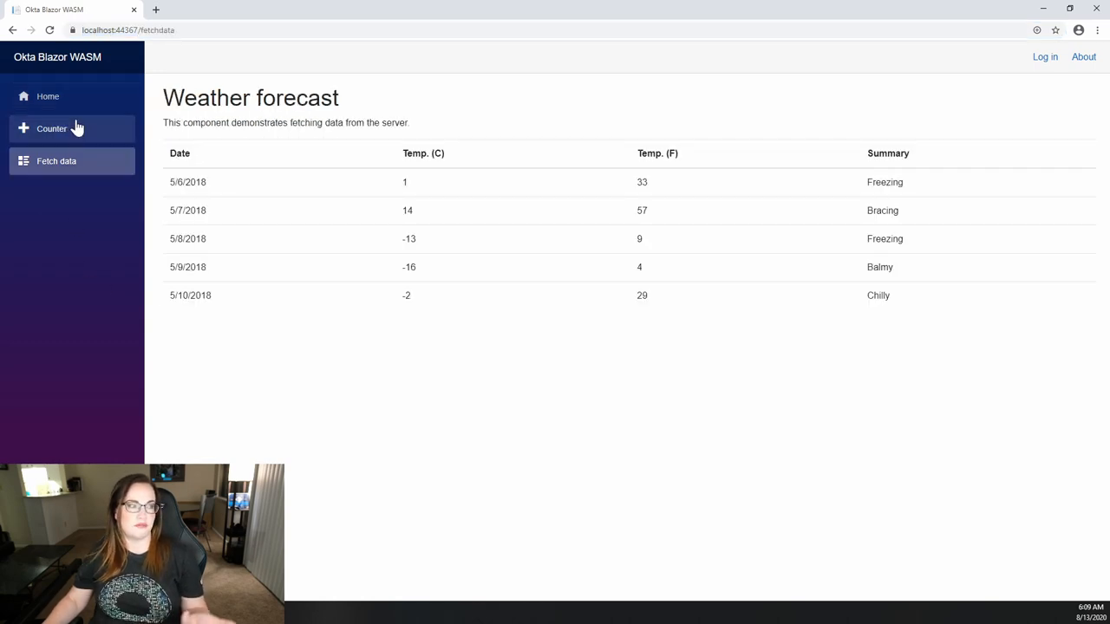
{"action": "left_click", "coordinate": [48, 96]}
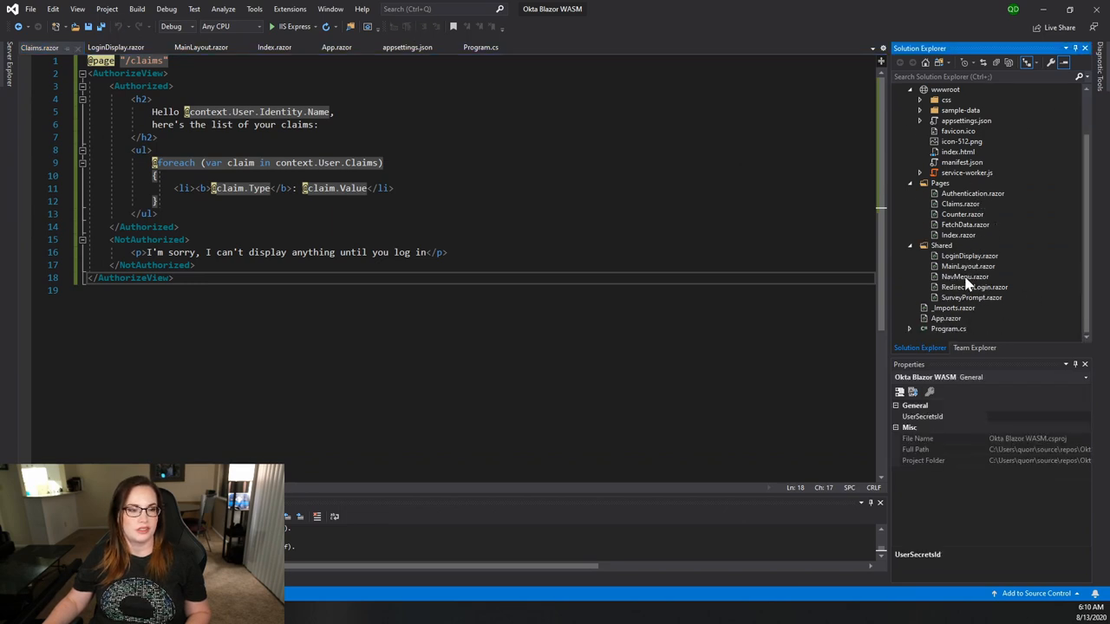
- Check NavMenu.razor's 'User OIDC Claims' link to claims, then run the app on IIS Express
{"action": "left_click", "coordinate": [965, 277]}
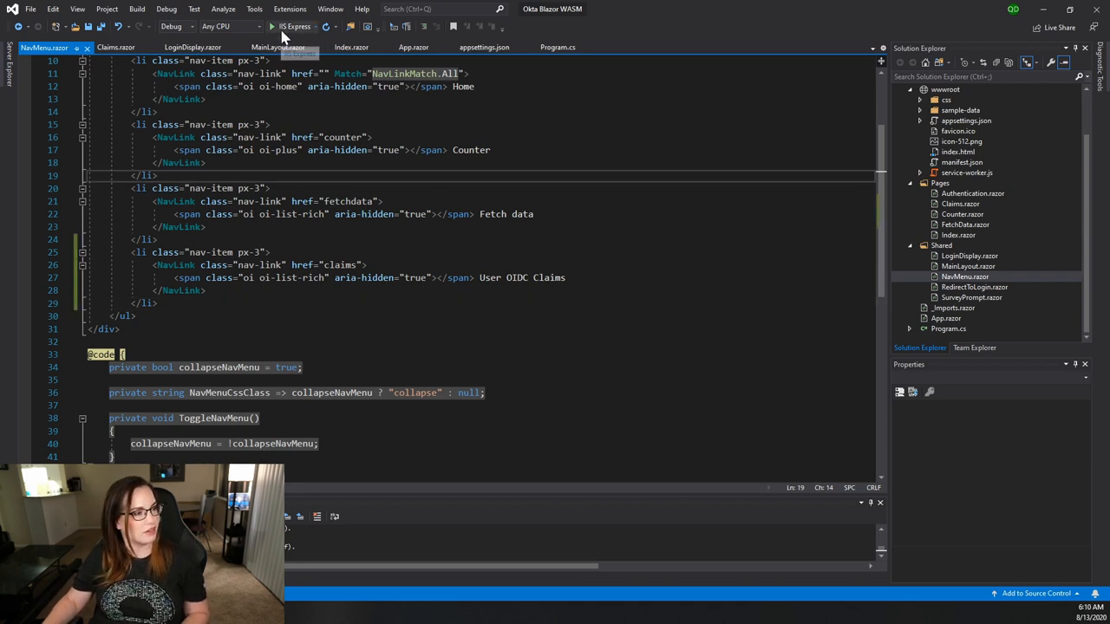
{"action": "left_click", "coordinate": [296, 26]}
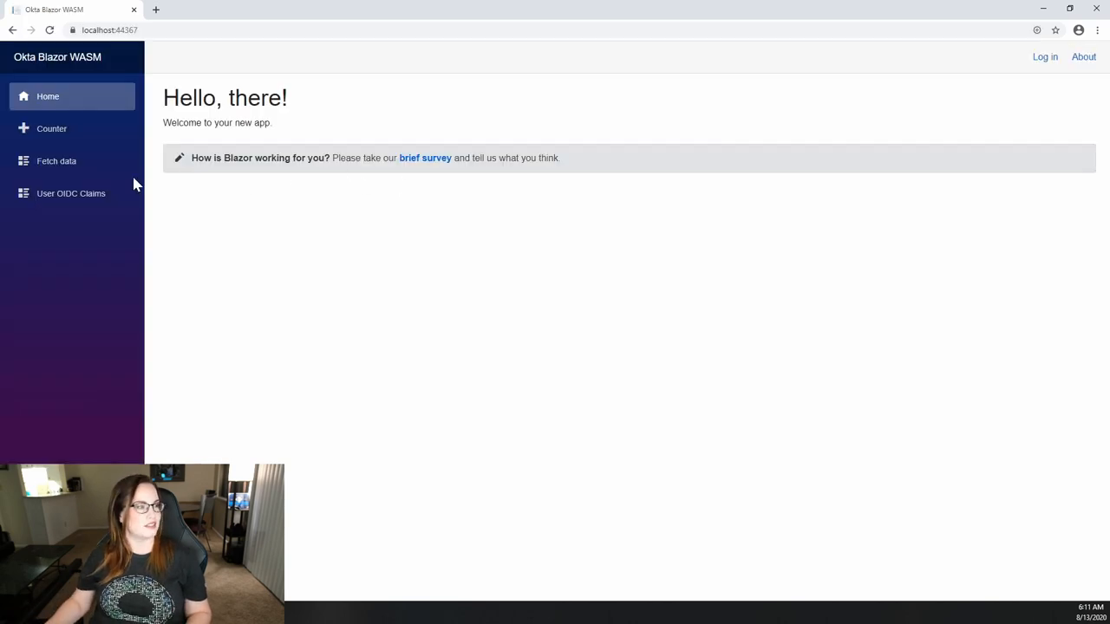
- Visit Fetch data, then open User OIDC Claims to see the logged-out message
{"action": "left_click", "coordinate": [56, 160]}
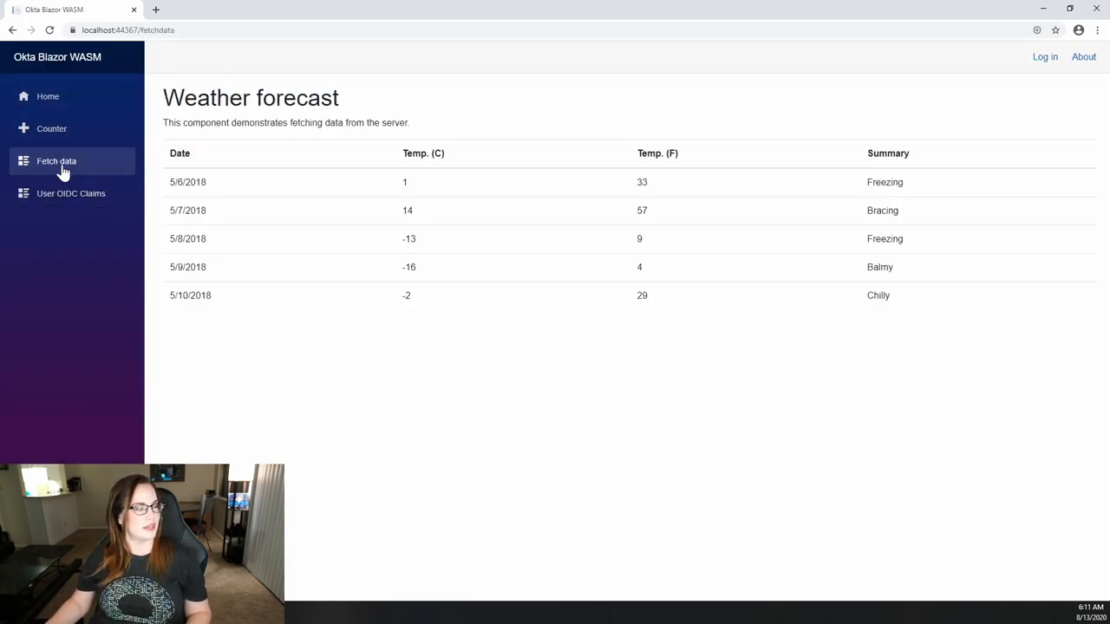
{"action": "left_click", "coordinate": [71, 194]}
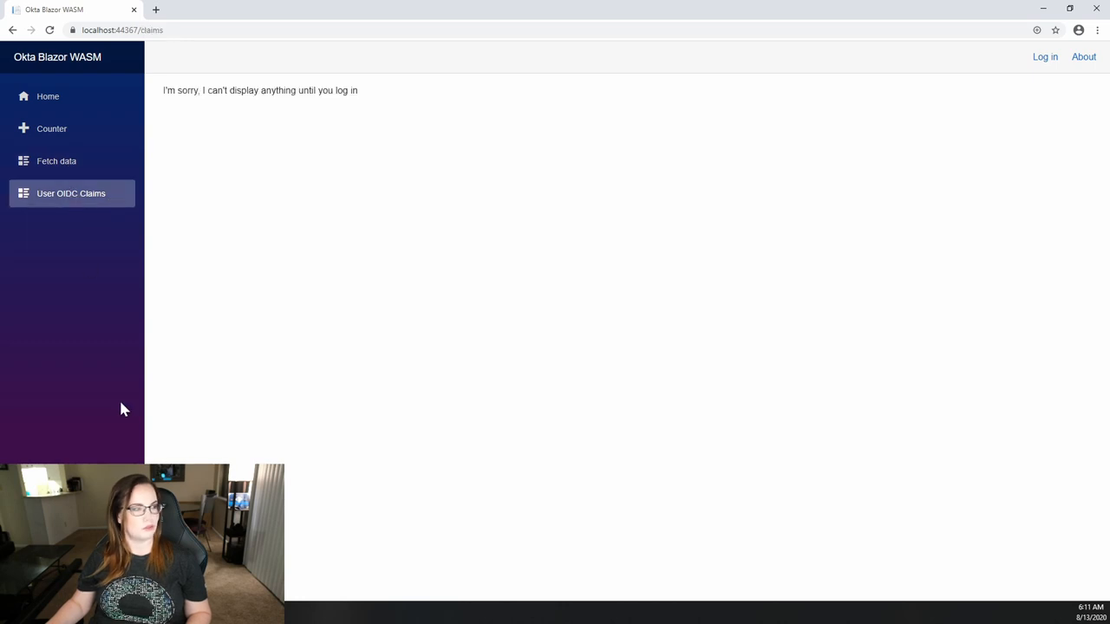
{"action": "mouse_move", "coordinate": [333, 107]}
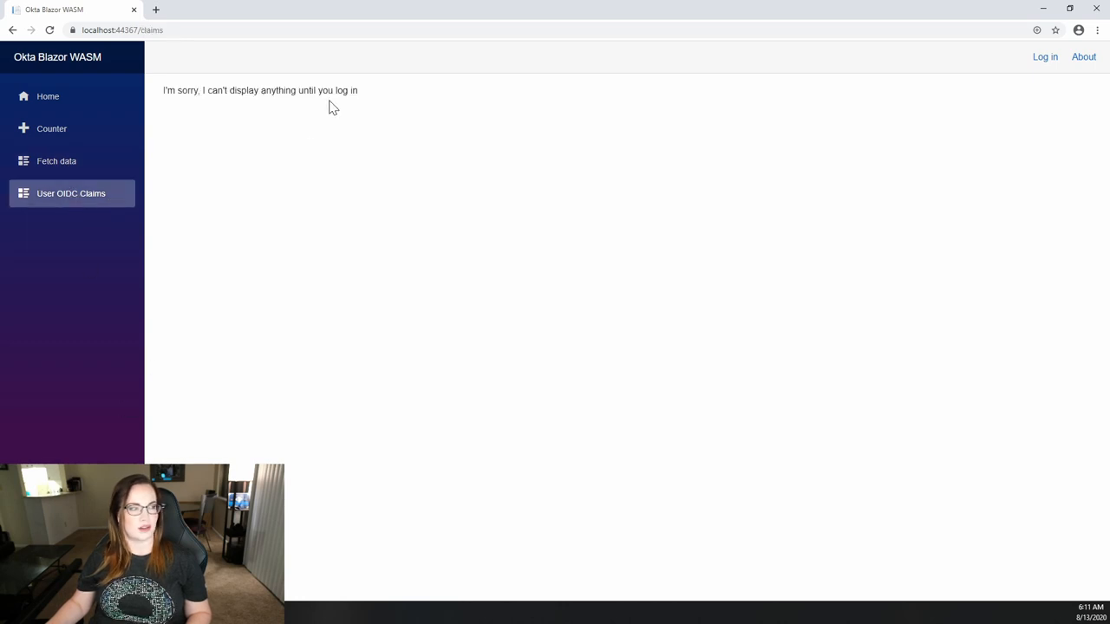
{"action": "mouse_move", "coordinate": [1014, 55]}
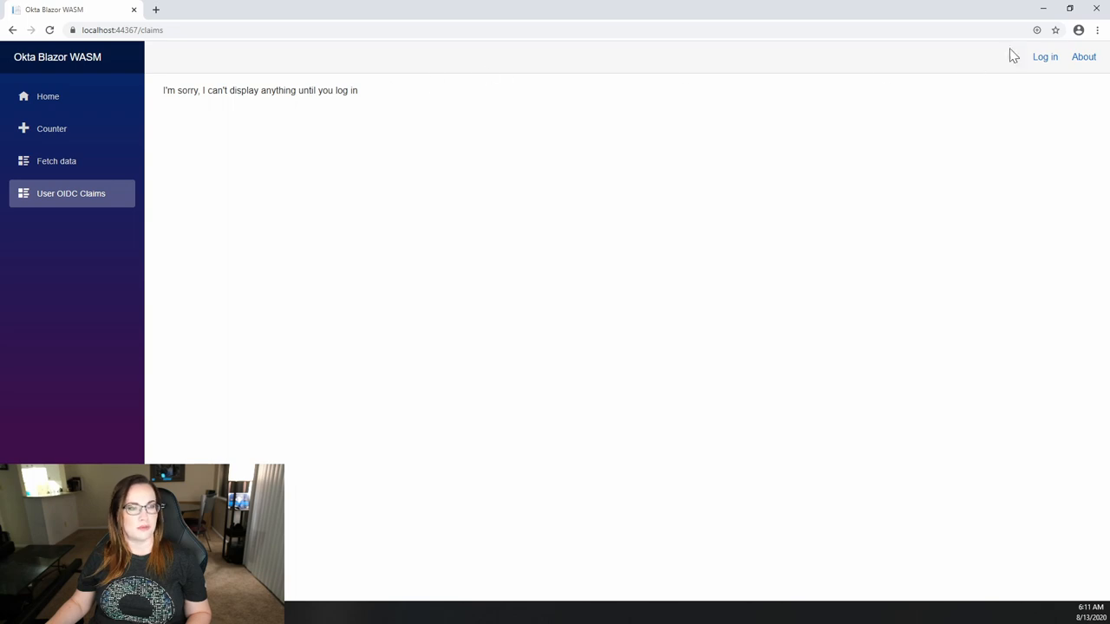
{"action": "mouse_move", "coordinate": [1045, 57]}
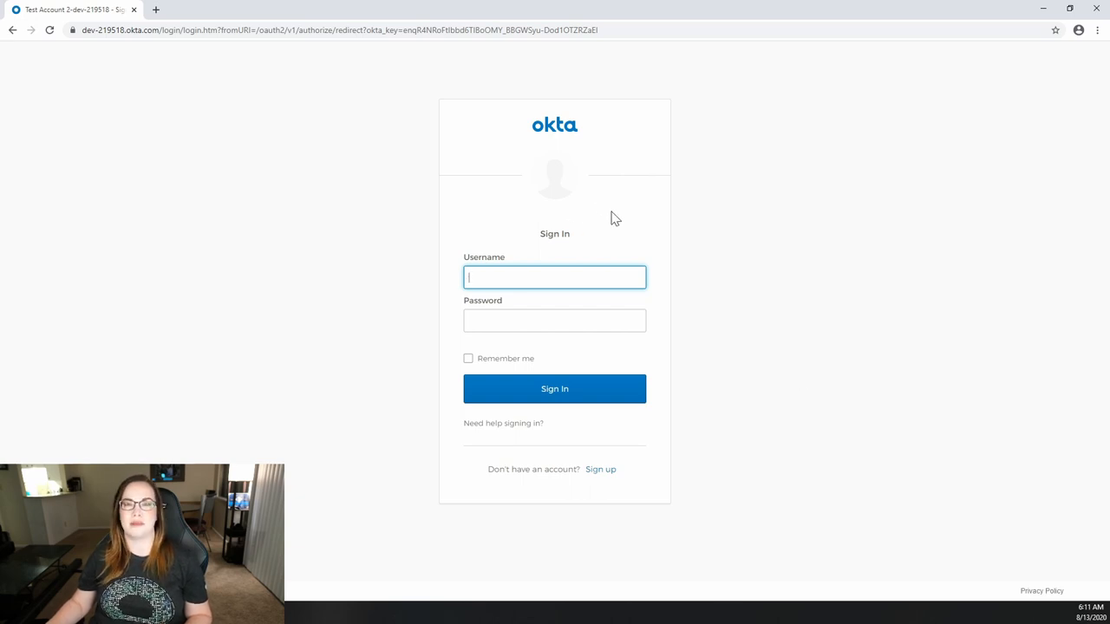
{"action": "mouse_move", "coordinate": [585, 171]}
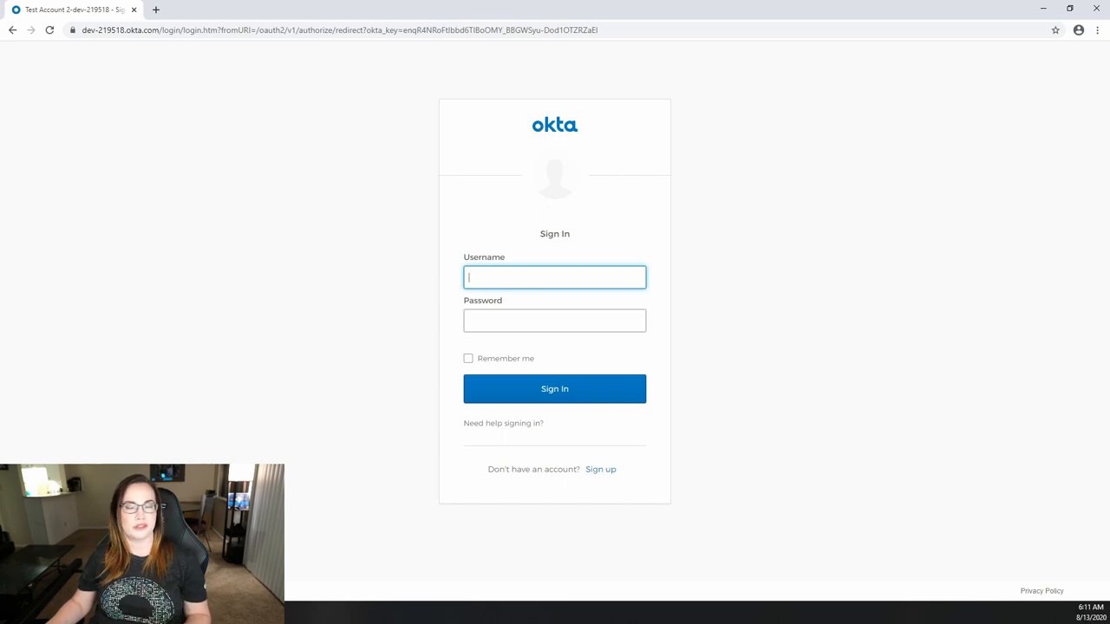
{"action": "mouse_move", "coordinate": [533, 305]}
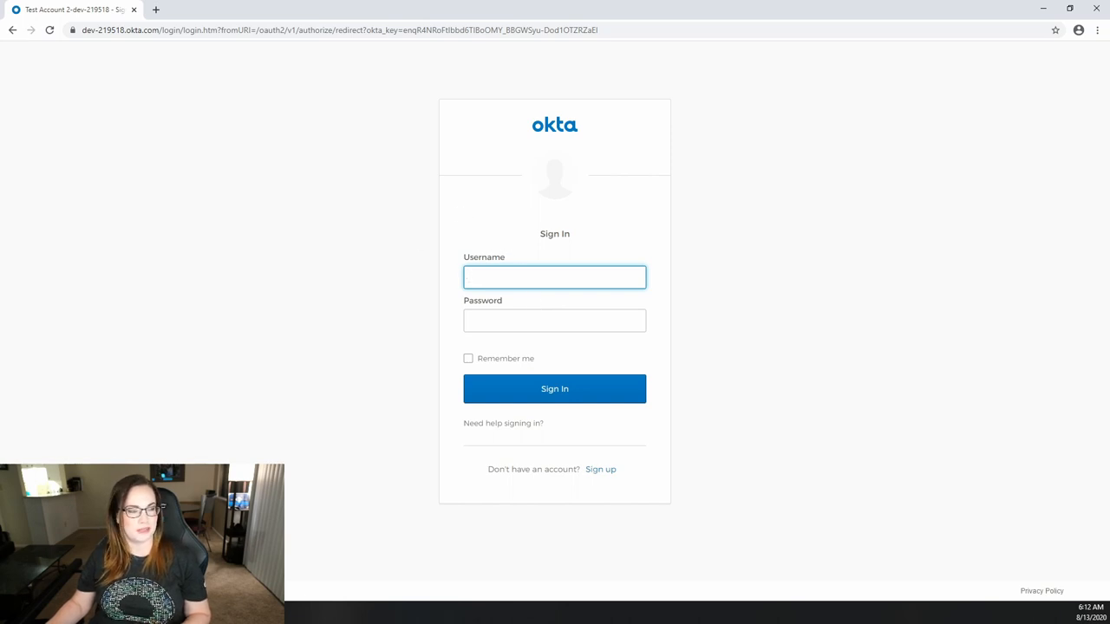
{"action": "mouse_move", "coordinate": [693, 330]}
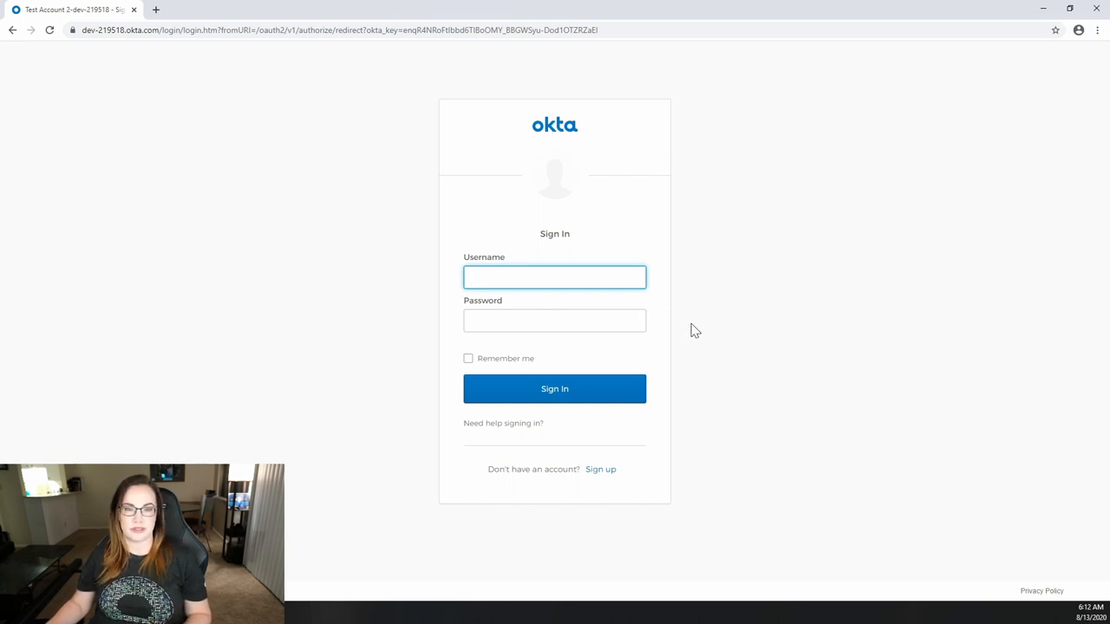
{"action": "mouse_move", "coordinate": [731, 391]}
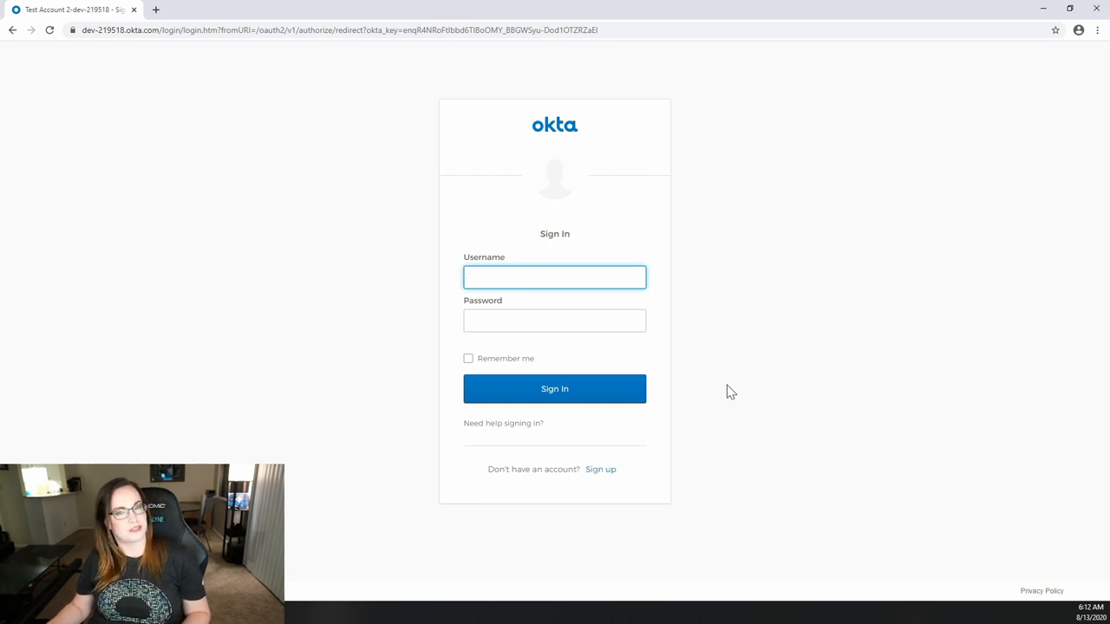
{"action": "mouse_move", "coordinate": [600, 469]}
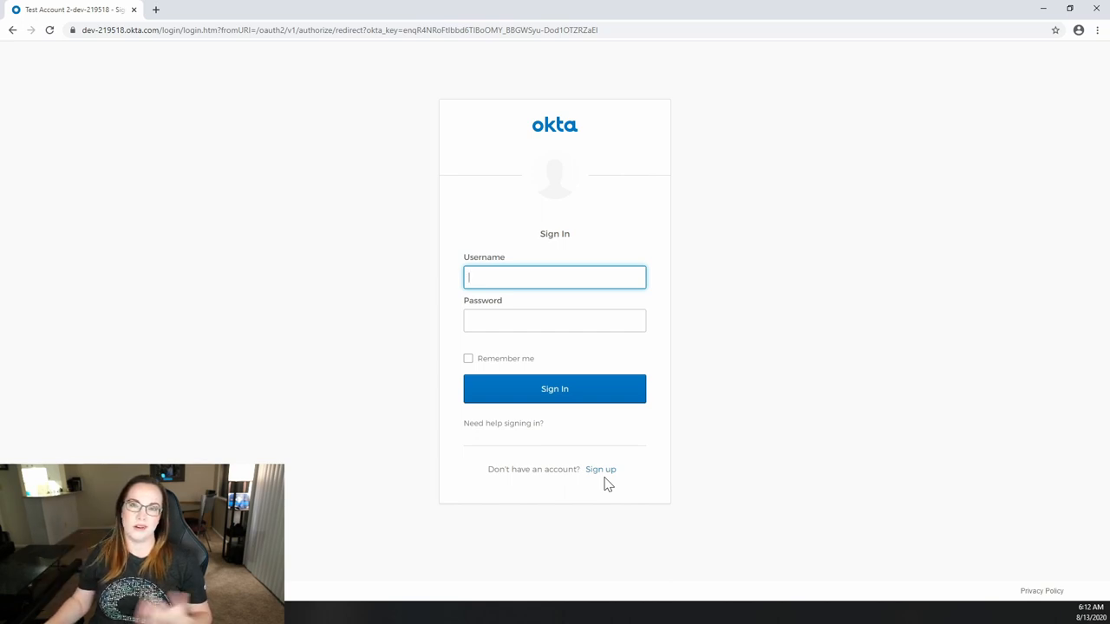
{"action": "mouse_move", "coordinate": [674, 503]}
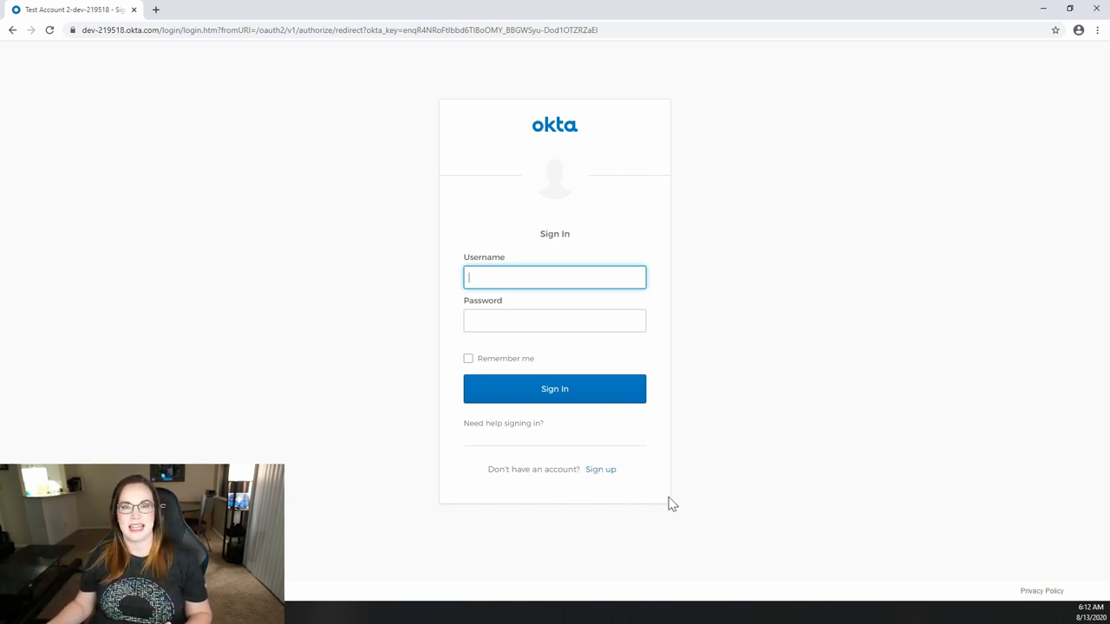
{"action": "mouse_move", "coordinate": [737, 314]}
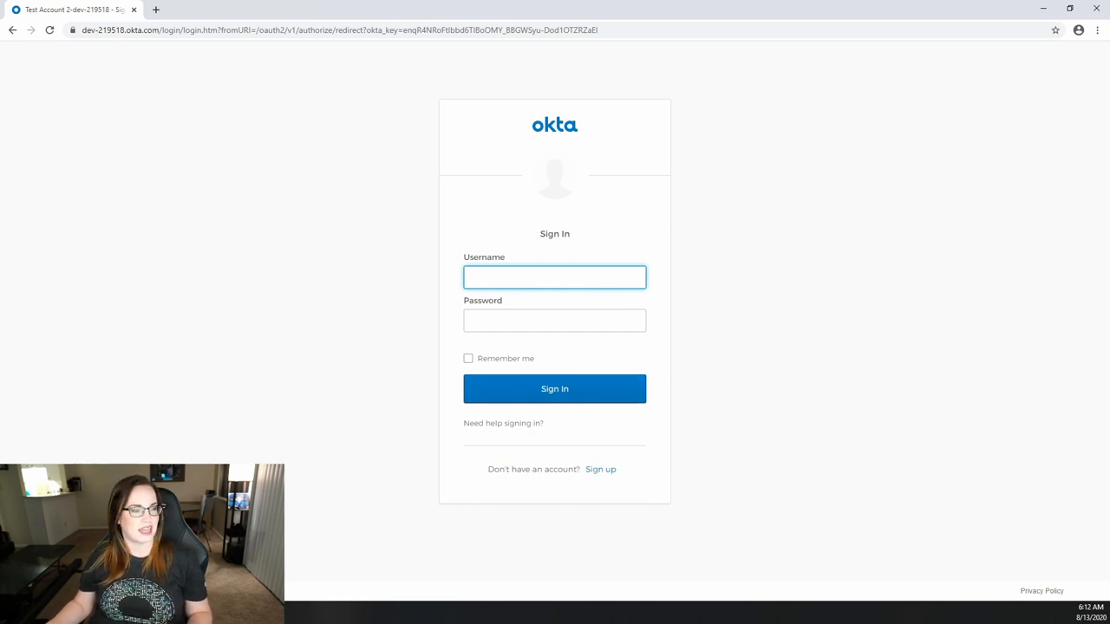
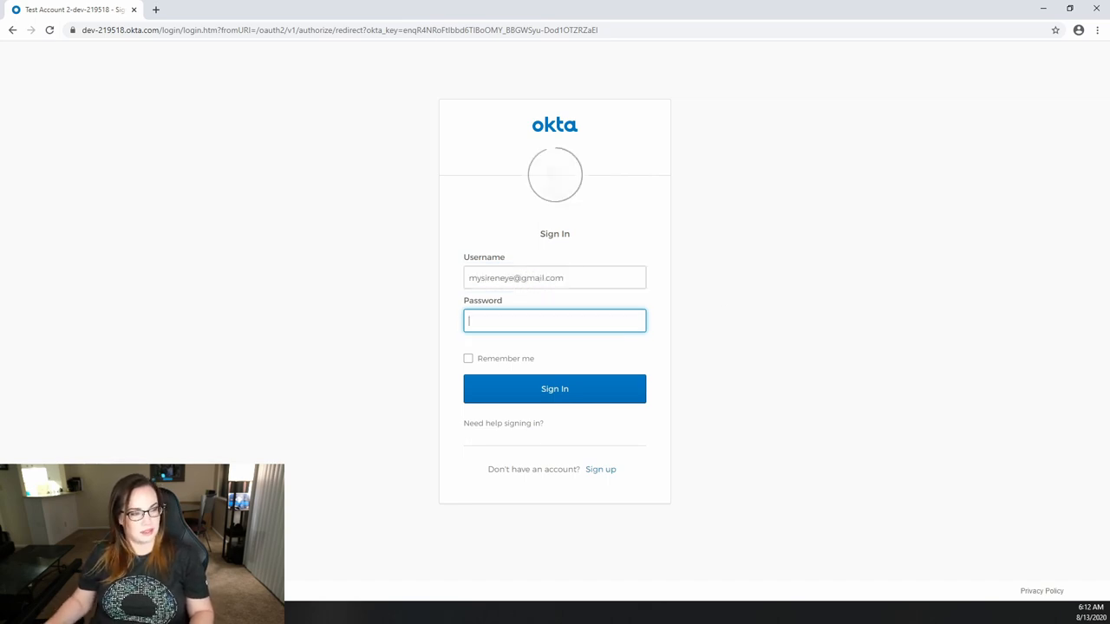
- Enter the username and password on the Okta Sign In page and sign in
{"action": "left_click", "coordinate": [554, 388]}
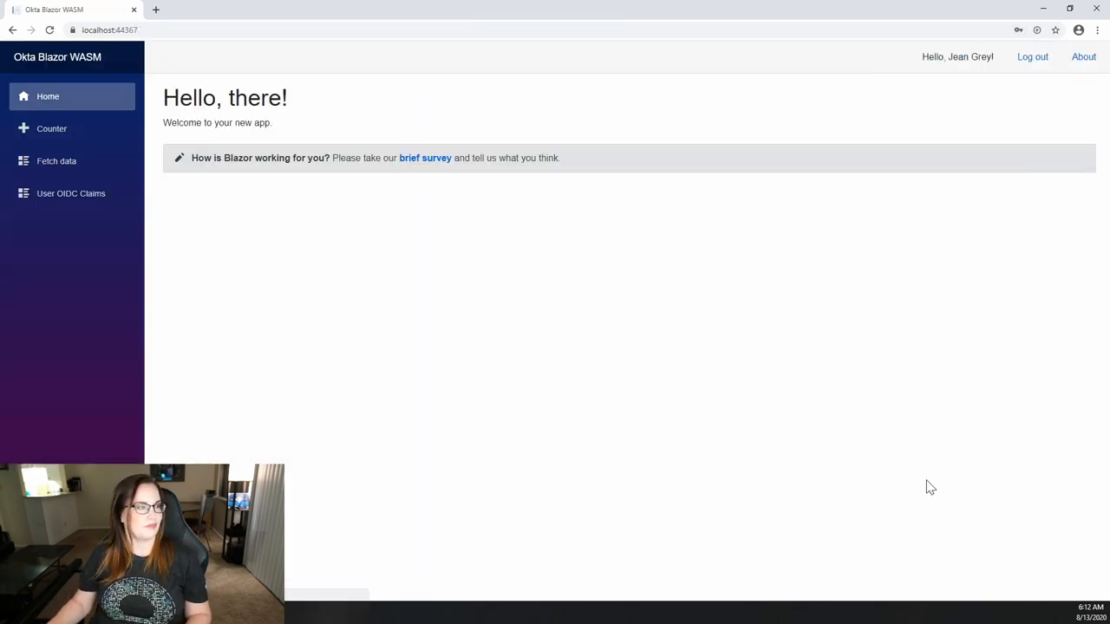
{"action": "mouse_move", "coordinate": [702, 232]}
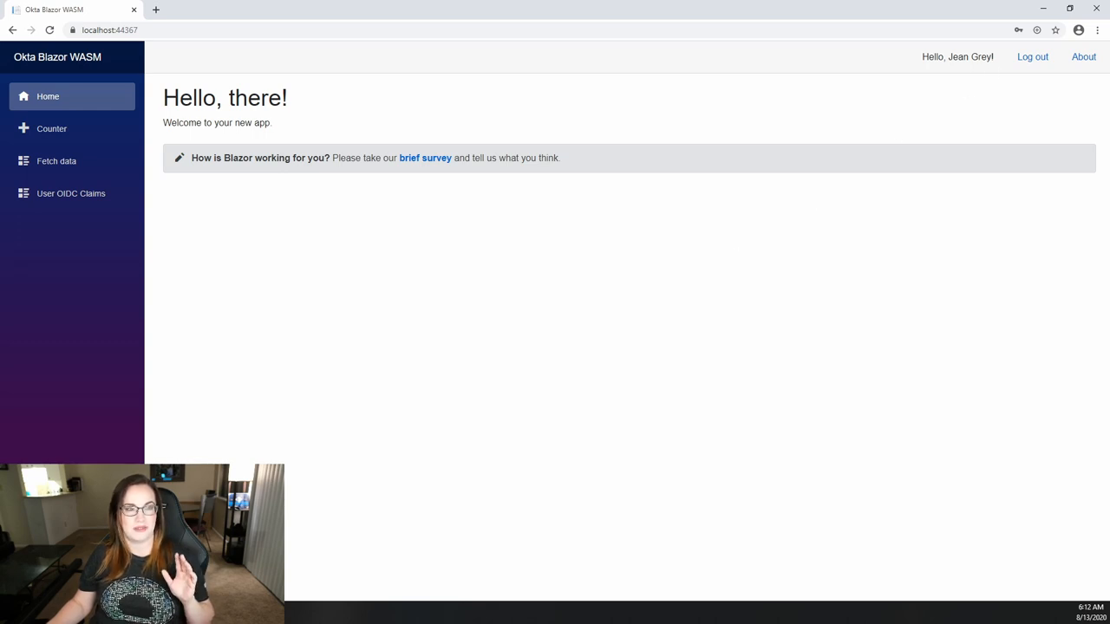
{"action": "mouse_move", "coordinate": [56, 160]}
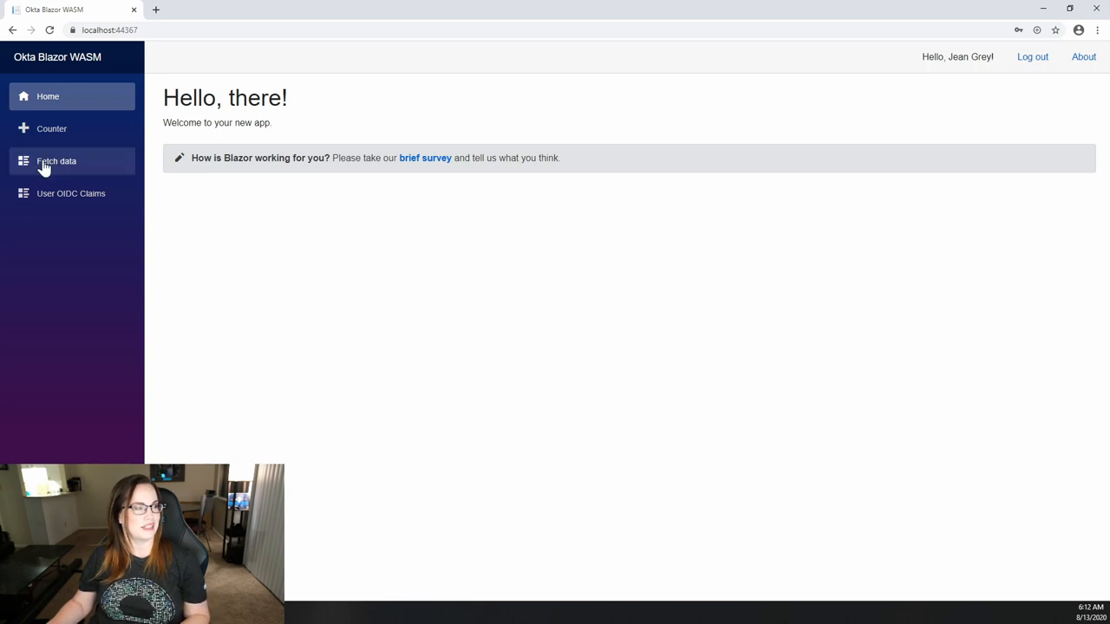
{"action": "mouse_move", "coordinate": [93, 192]}
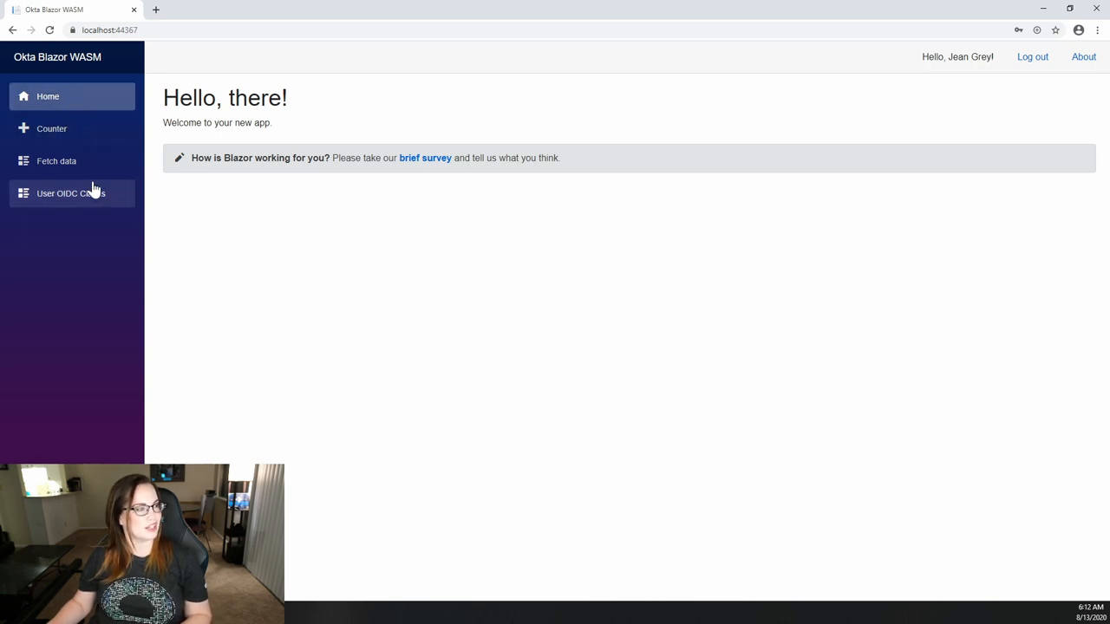
- Open User OIDC Claims for Jean Grey and highlight the address claim's locality key
{"action": "left_click", "coordinate": [71, 194]}
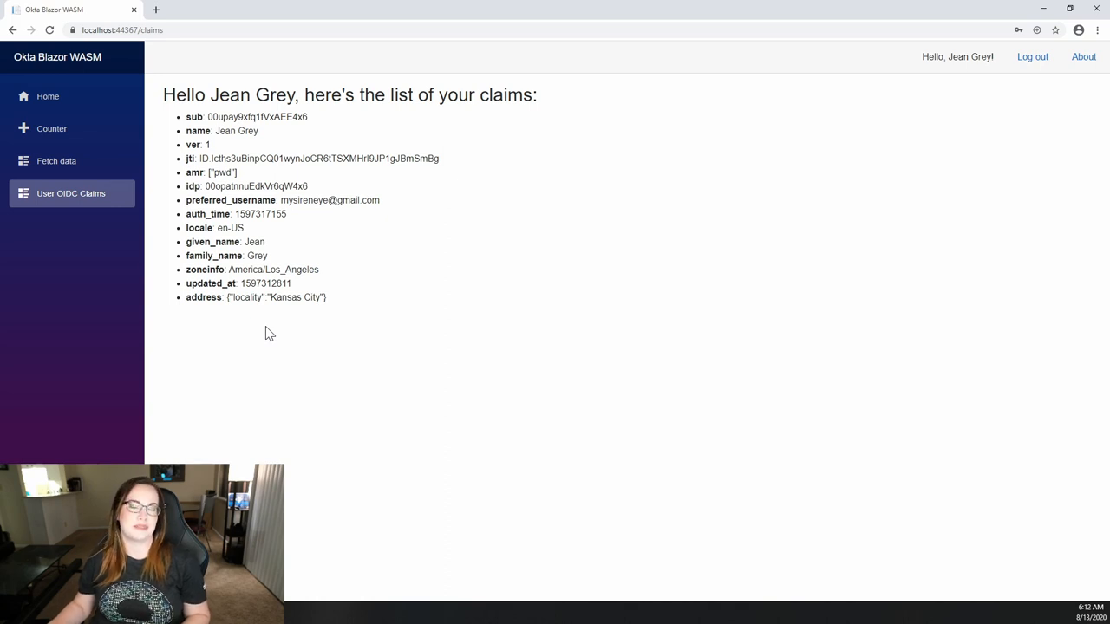
{"action": "mouse_move", "coordinate": [280, 326]}
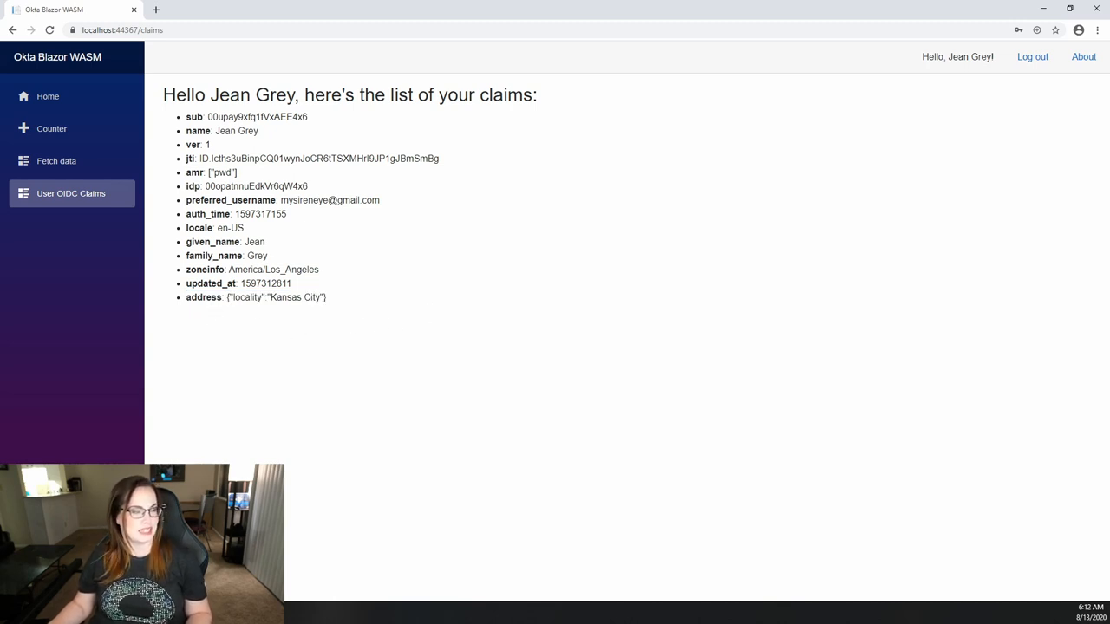
{"action": "double_click", "coordinate": [247, 296]}
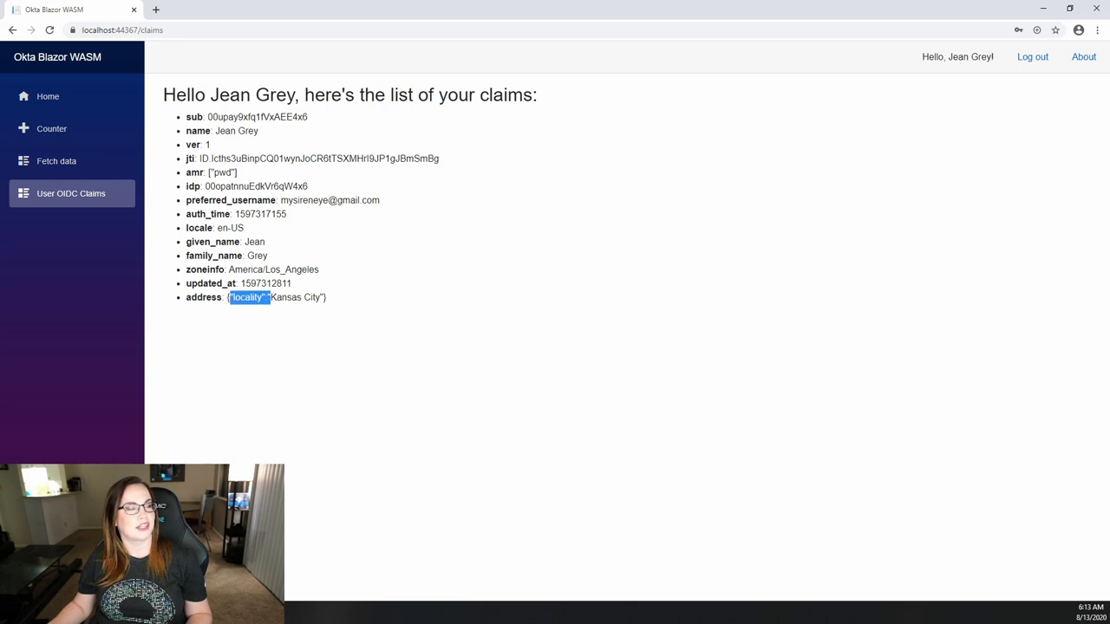